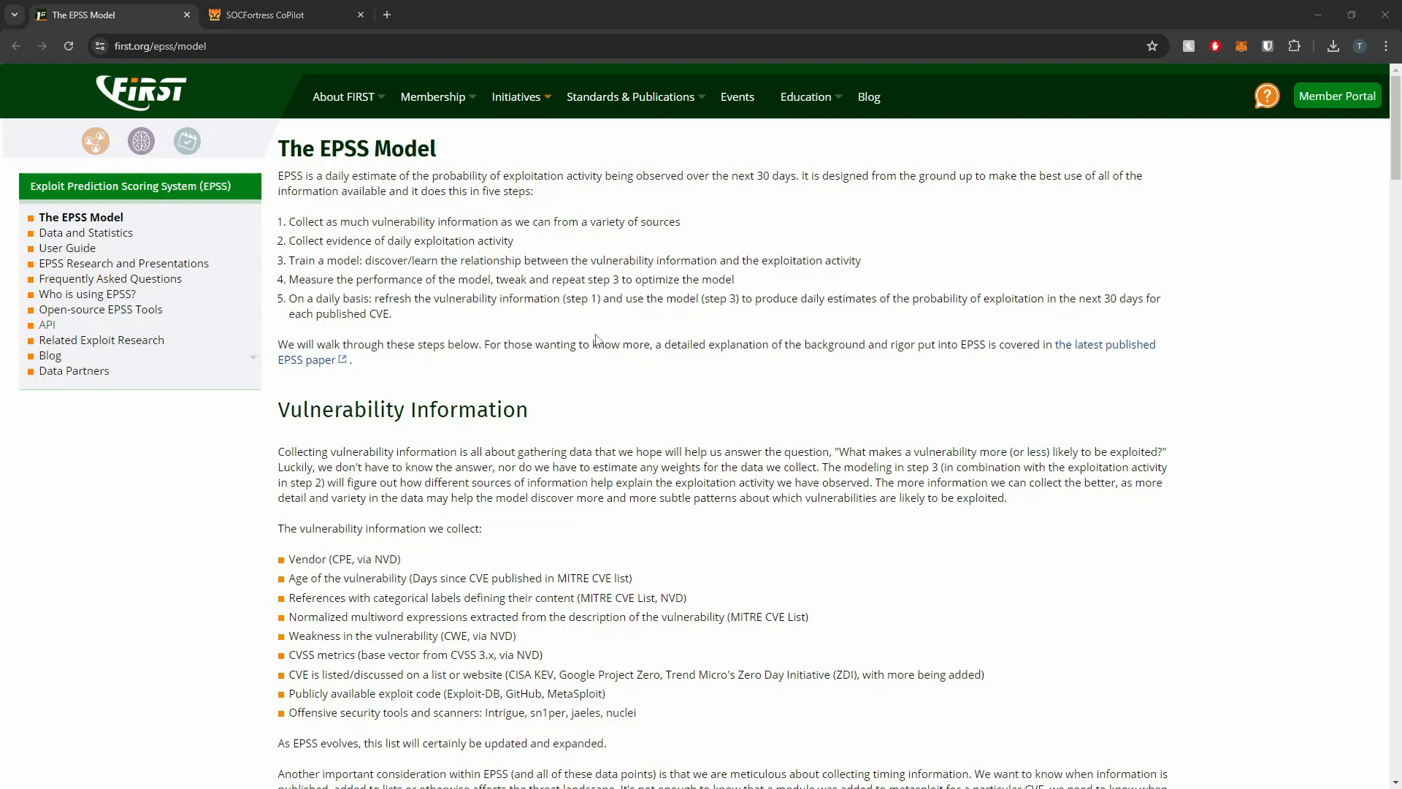
{"action": "mouse_move", "coordinate": [621, 329]}
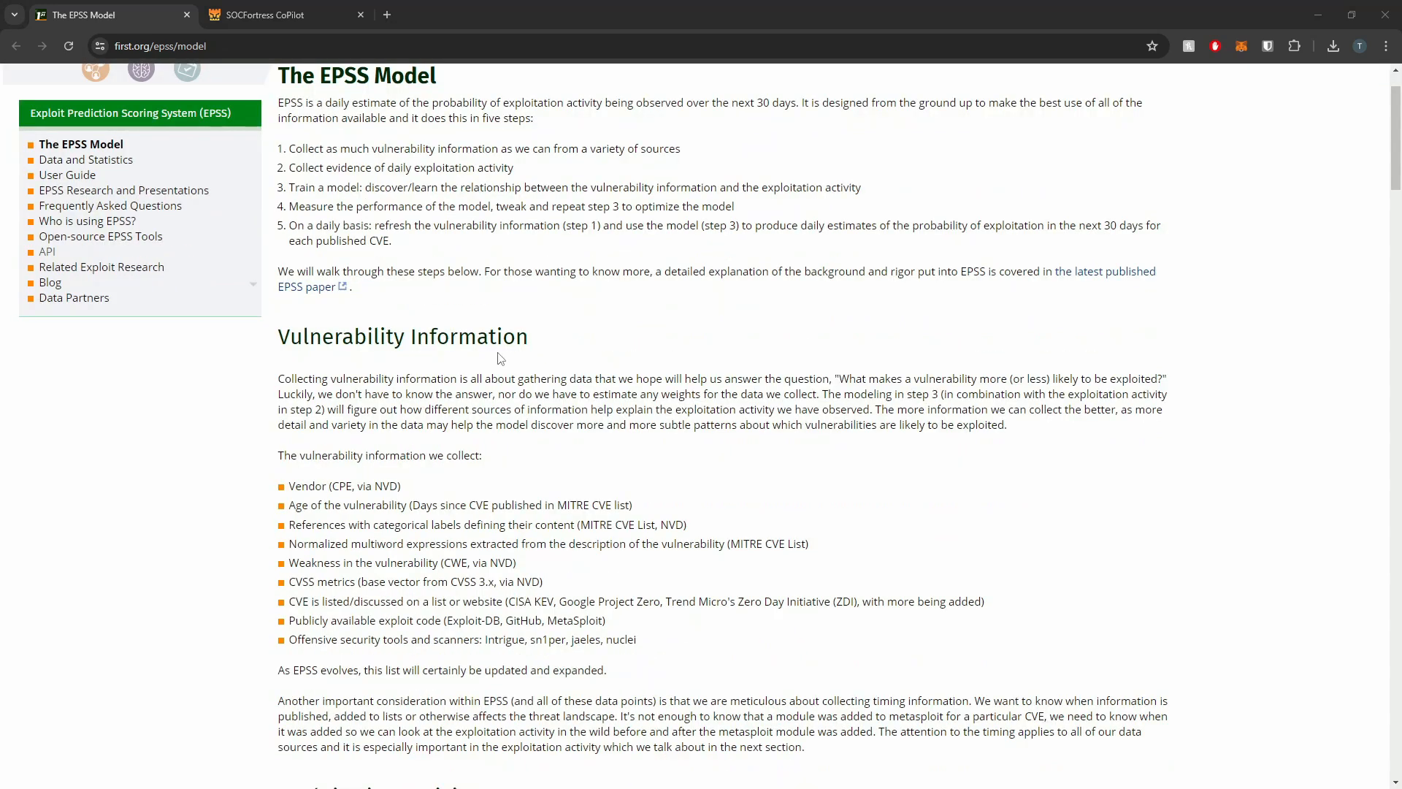
{"action": "mouse_move", "coordinate": [739, 316]}
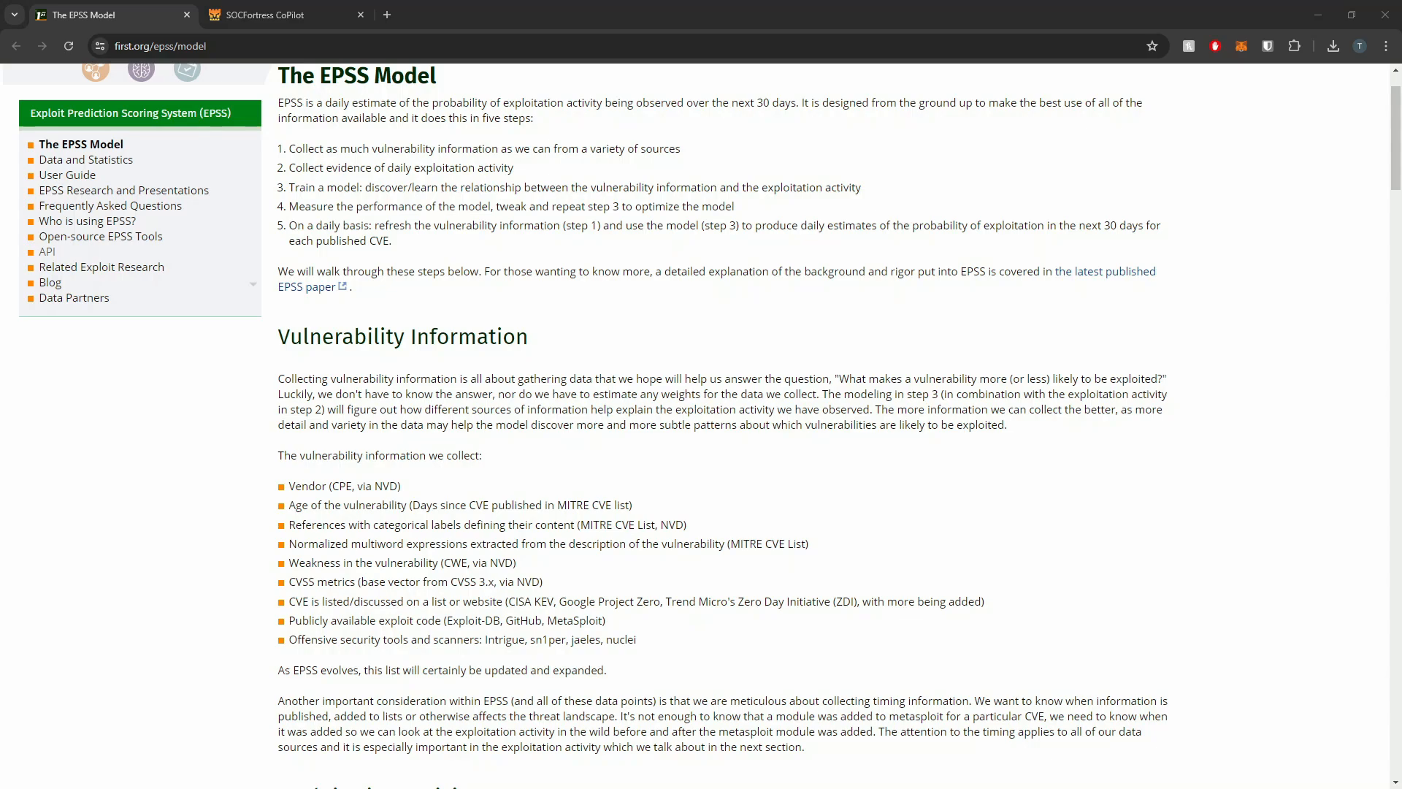
Step: Show agent WIN-HFOU106TD7K's vulnerabilities in CoPilot, filtered to High severity
{"action": "left_click", "coordinate": [282, 14]}
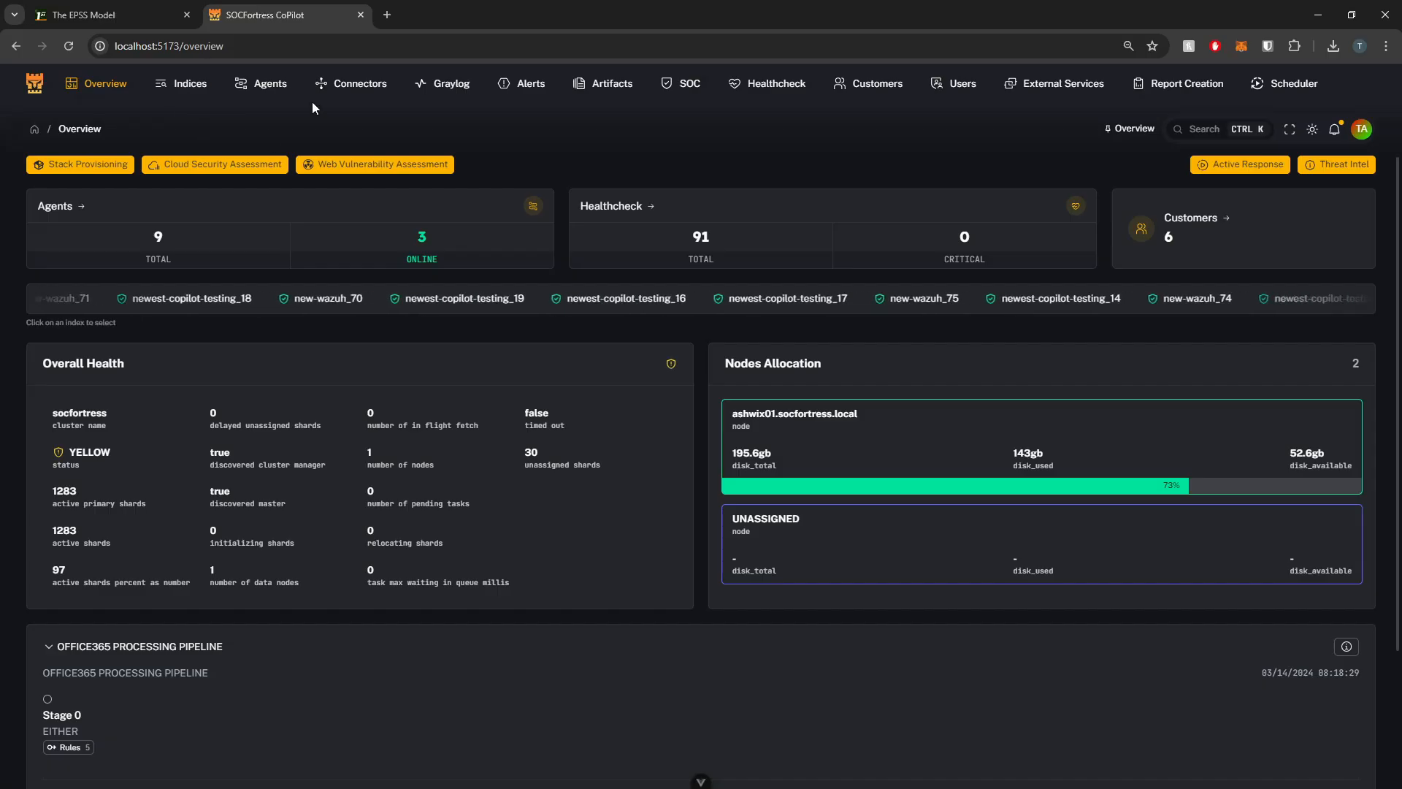
{"action": "left_click", "coordinate": [270, 83]}
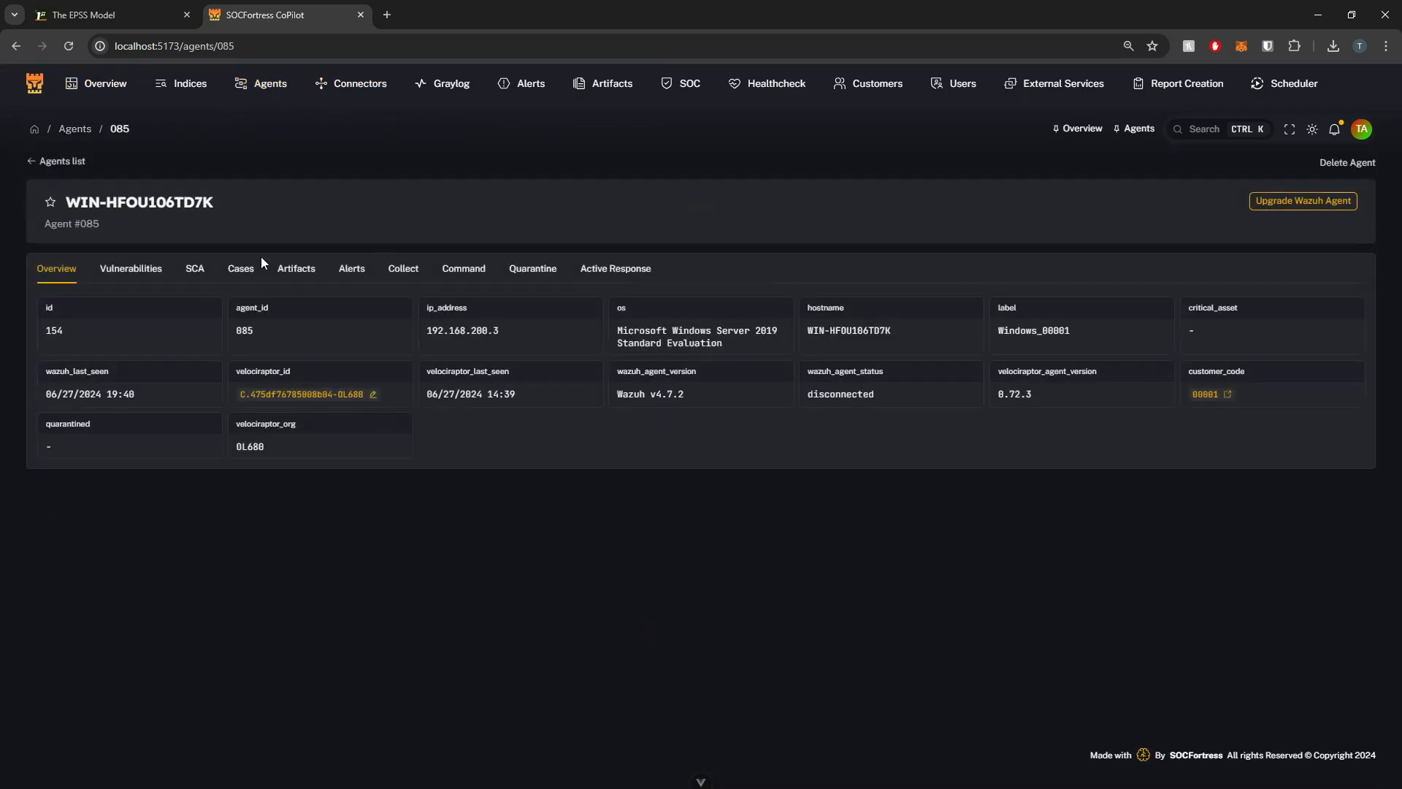
{"action": "mouse_move", "coordinate": [352, 270]}
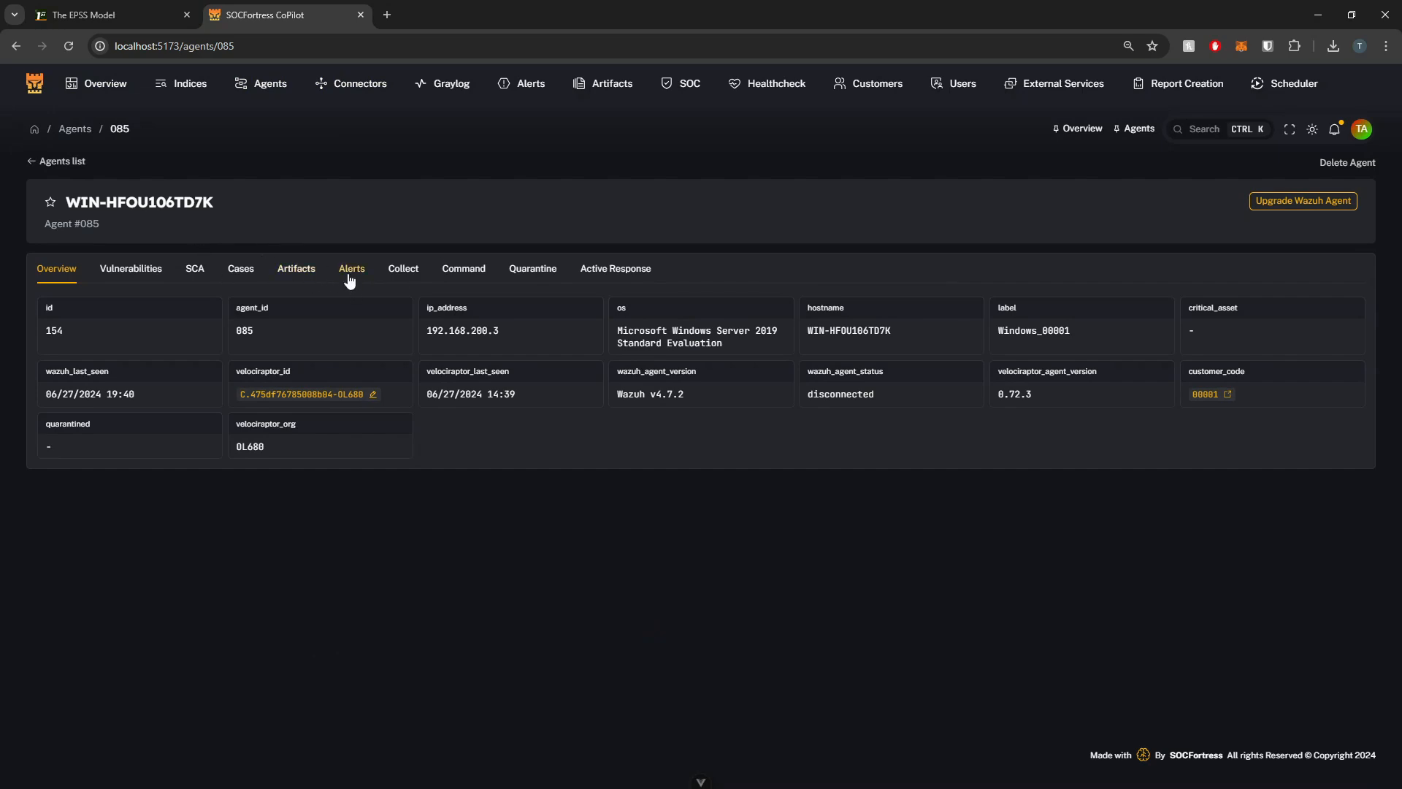
{"action": "left_click", "coordinate": [130, 268]}
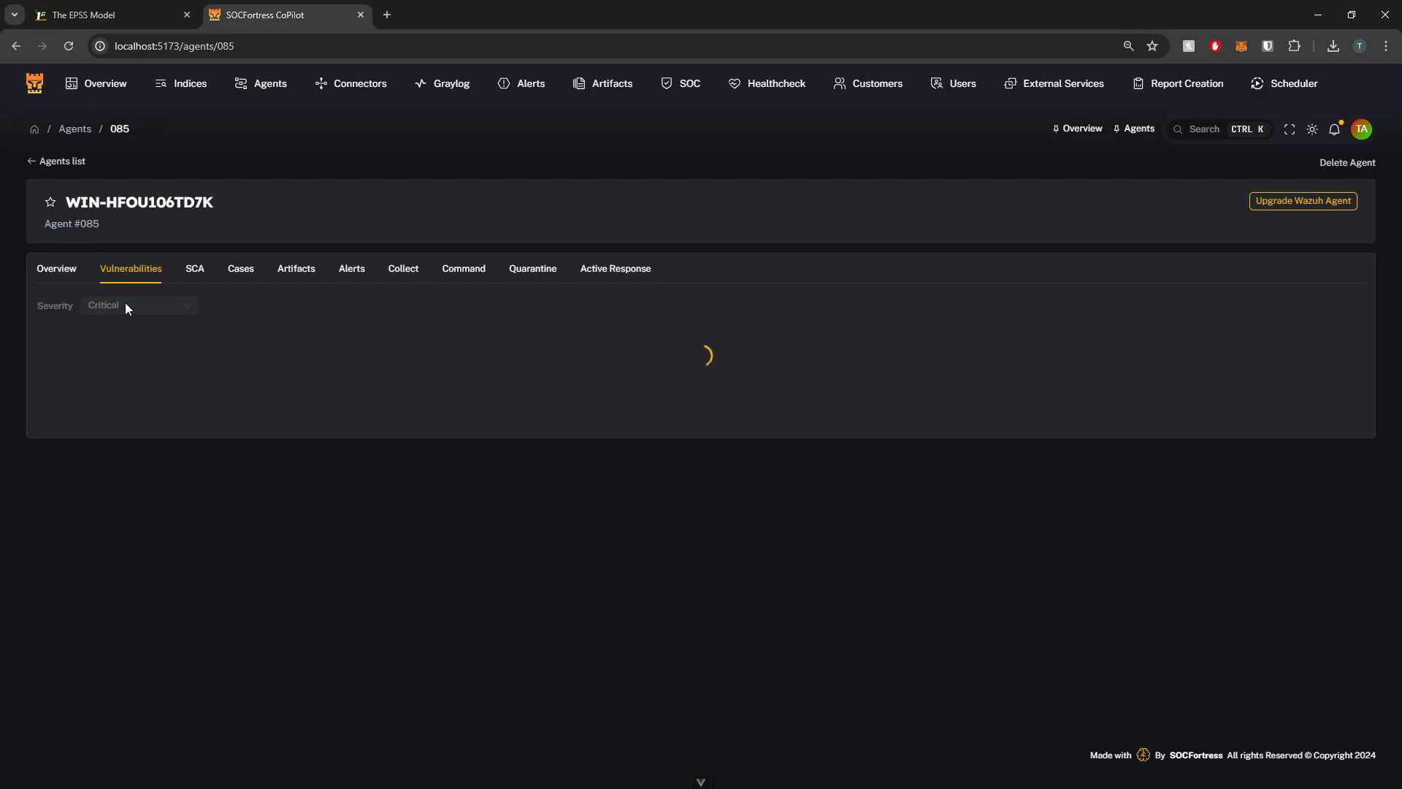
{"action": "left_click", "coordinate": [138, 305]}
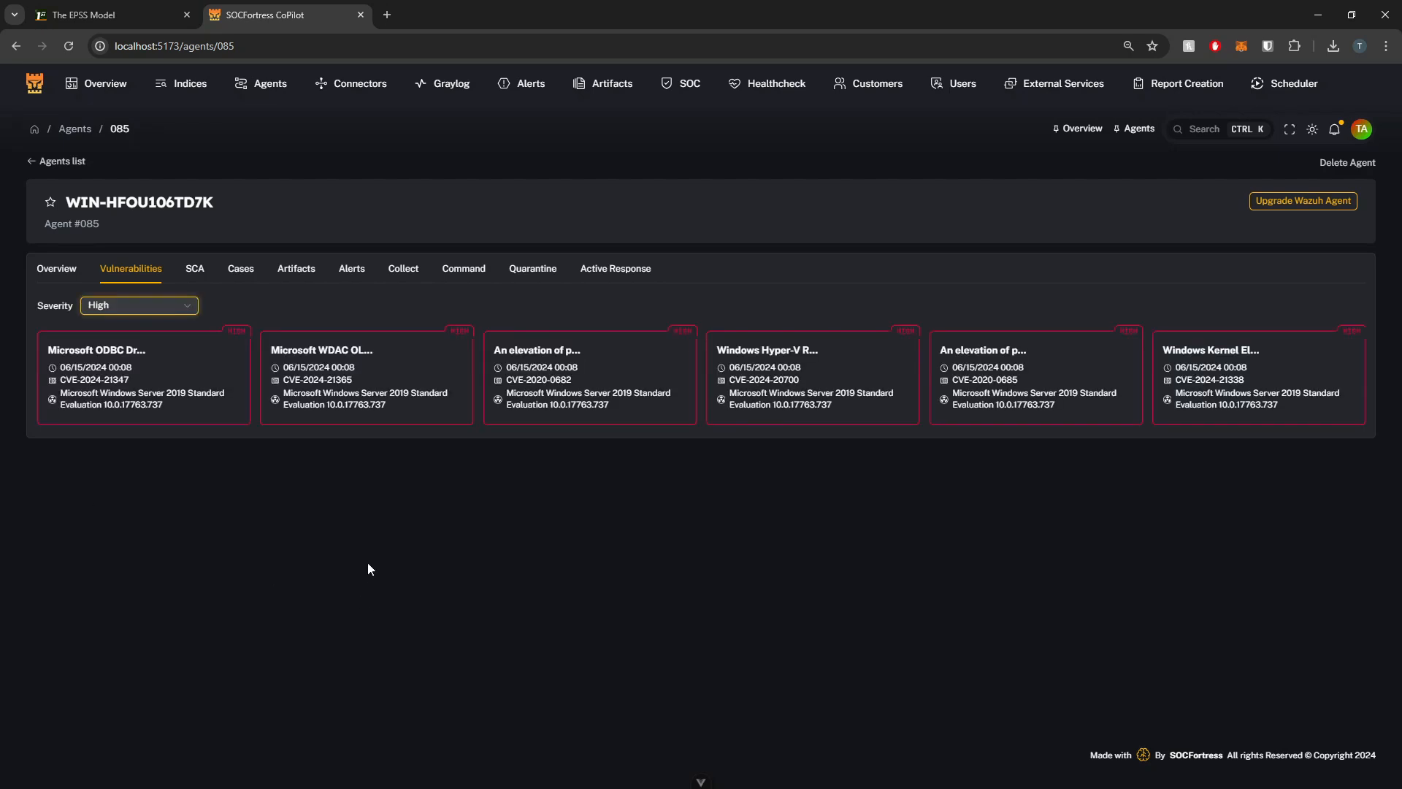
{"action": "mouse_move", "coordinate": [517, 410]}
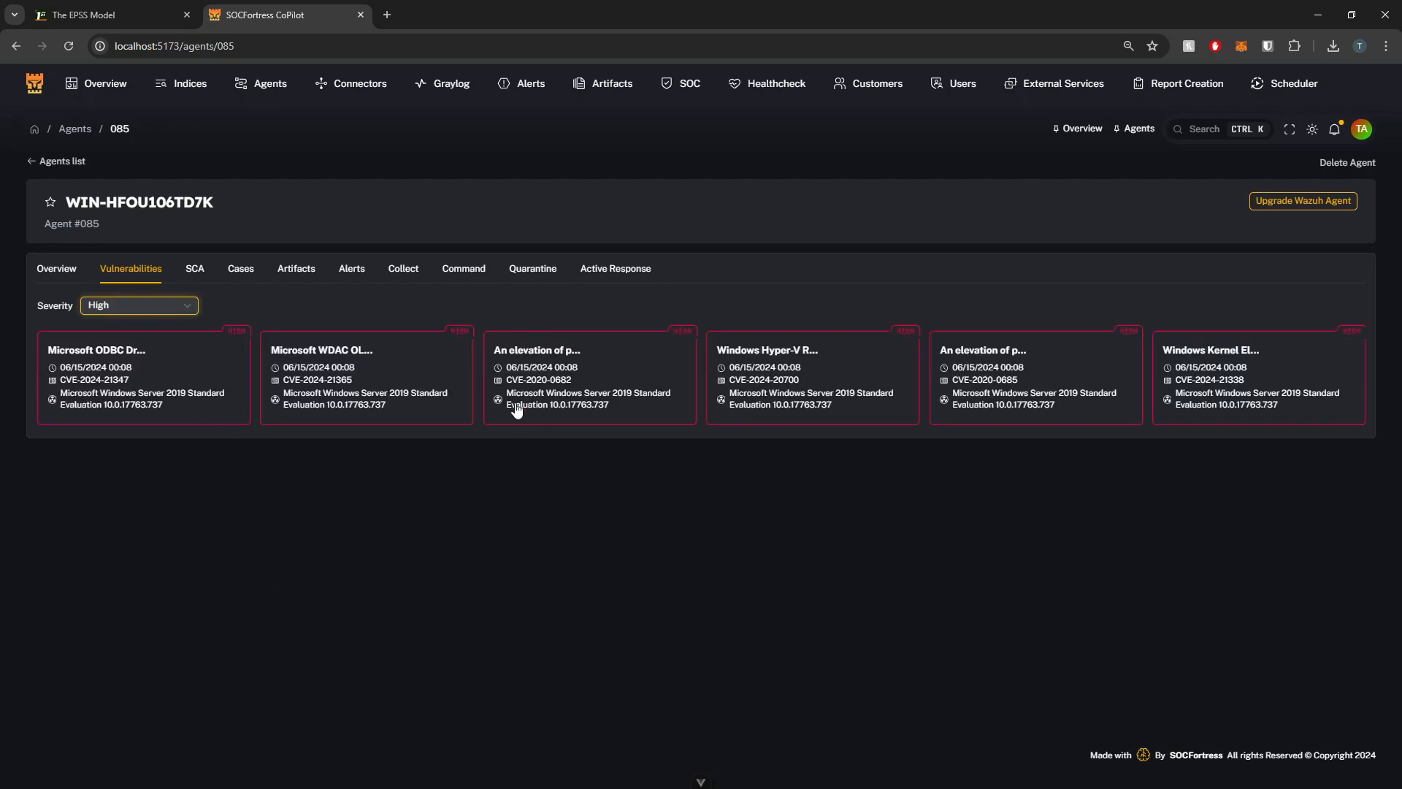
{"action": "mouse_move", "coordinate": [372, 475]}
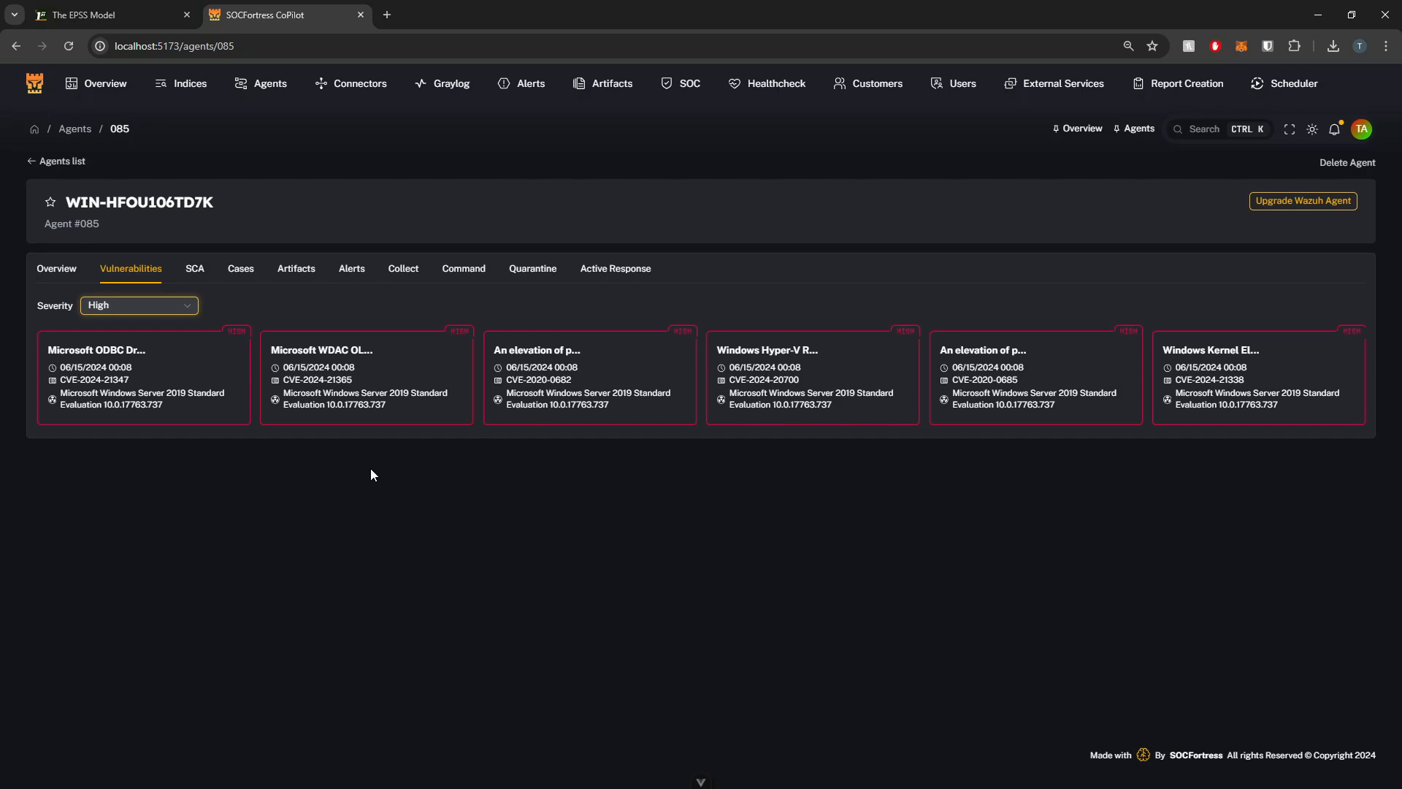
{"action": "mouse_move", "coordinate": [401, 563]}
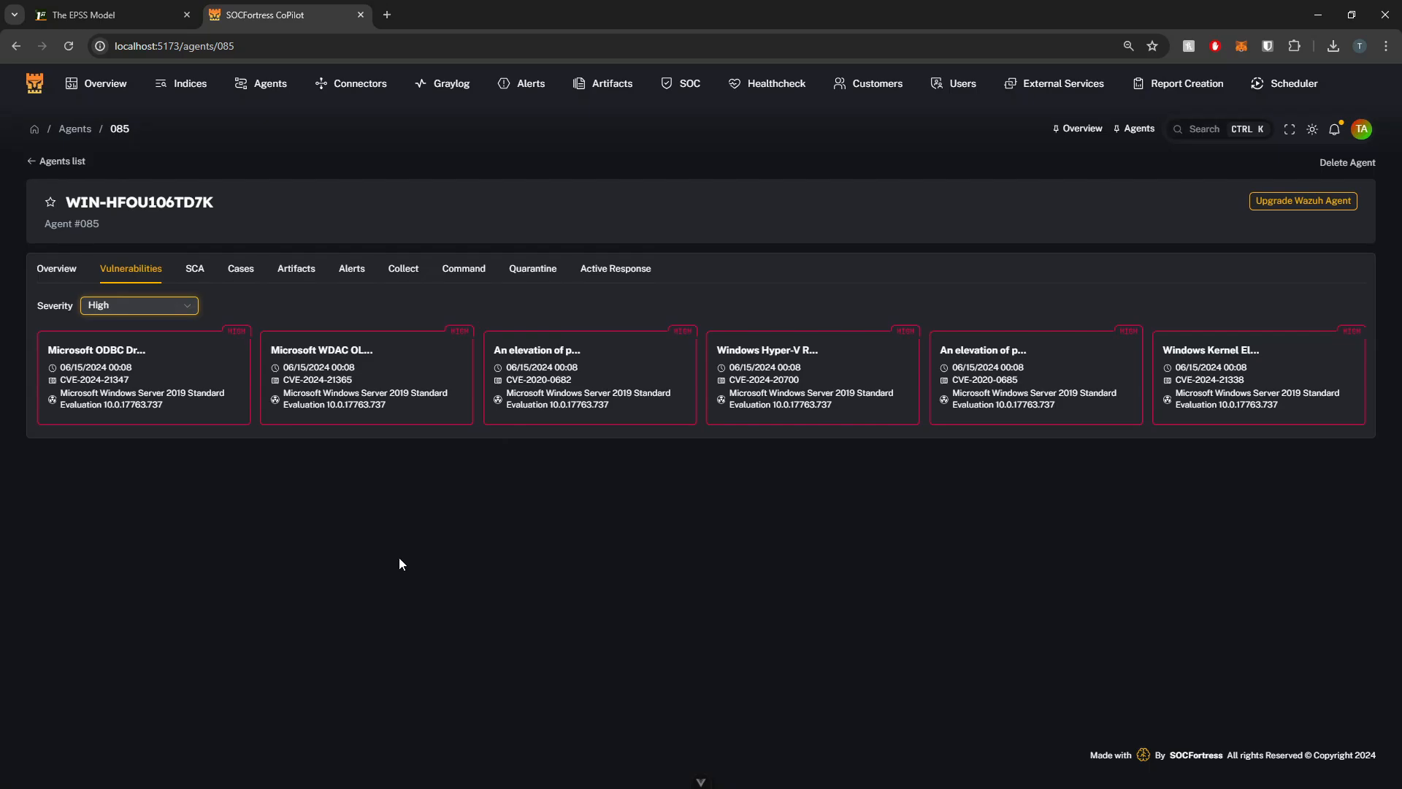
Step: Scroll the EPSS Model page past the performance diagrams to Effort, Efficiency and Coverage
{"action": "left_click", "coordinate": [107, 15]}
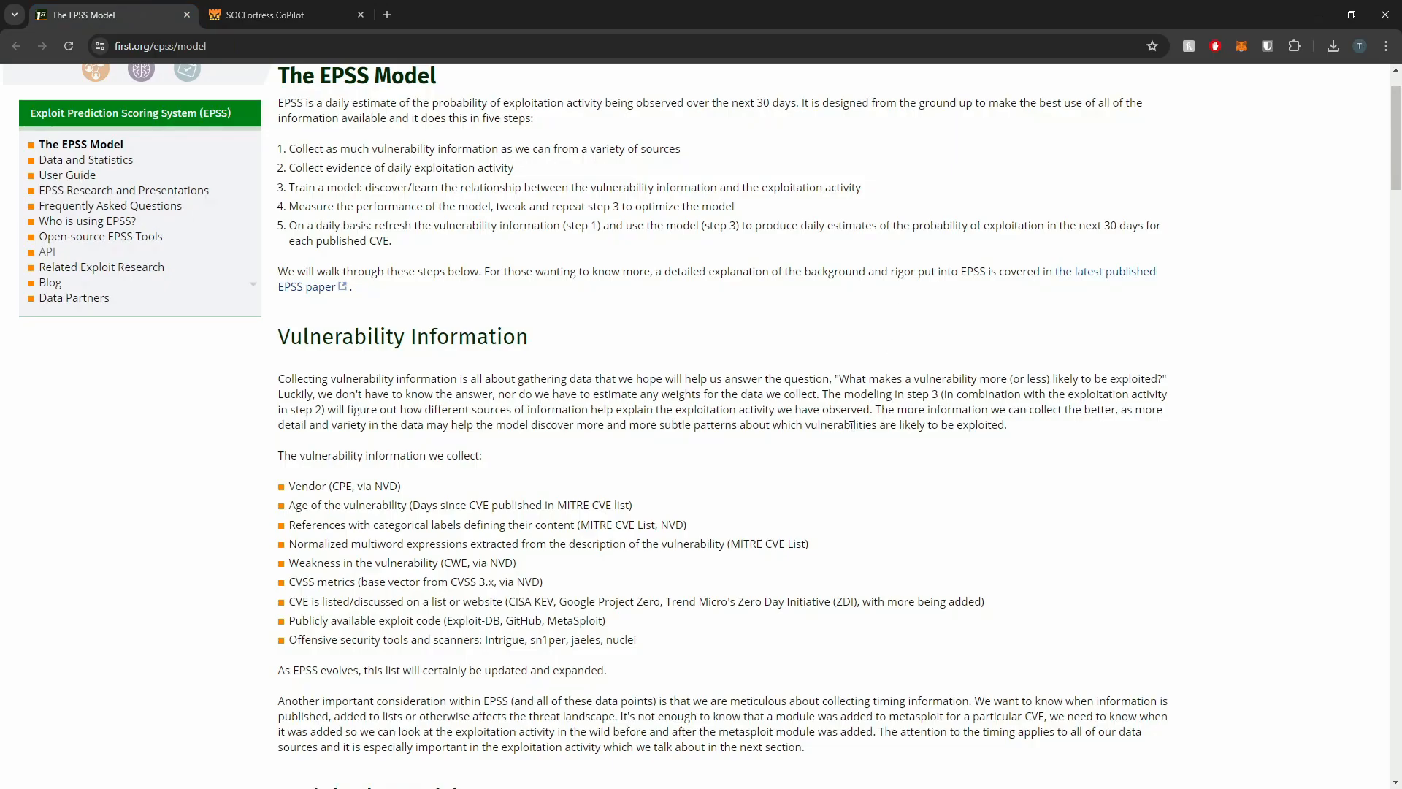
{"action": "mouse_move", "coordinate": [699, 318]}
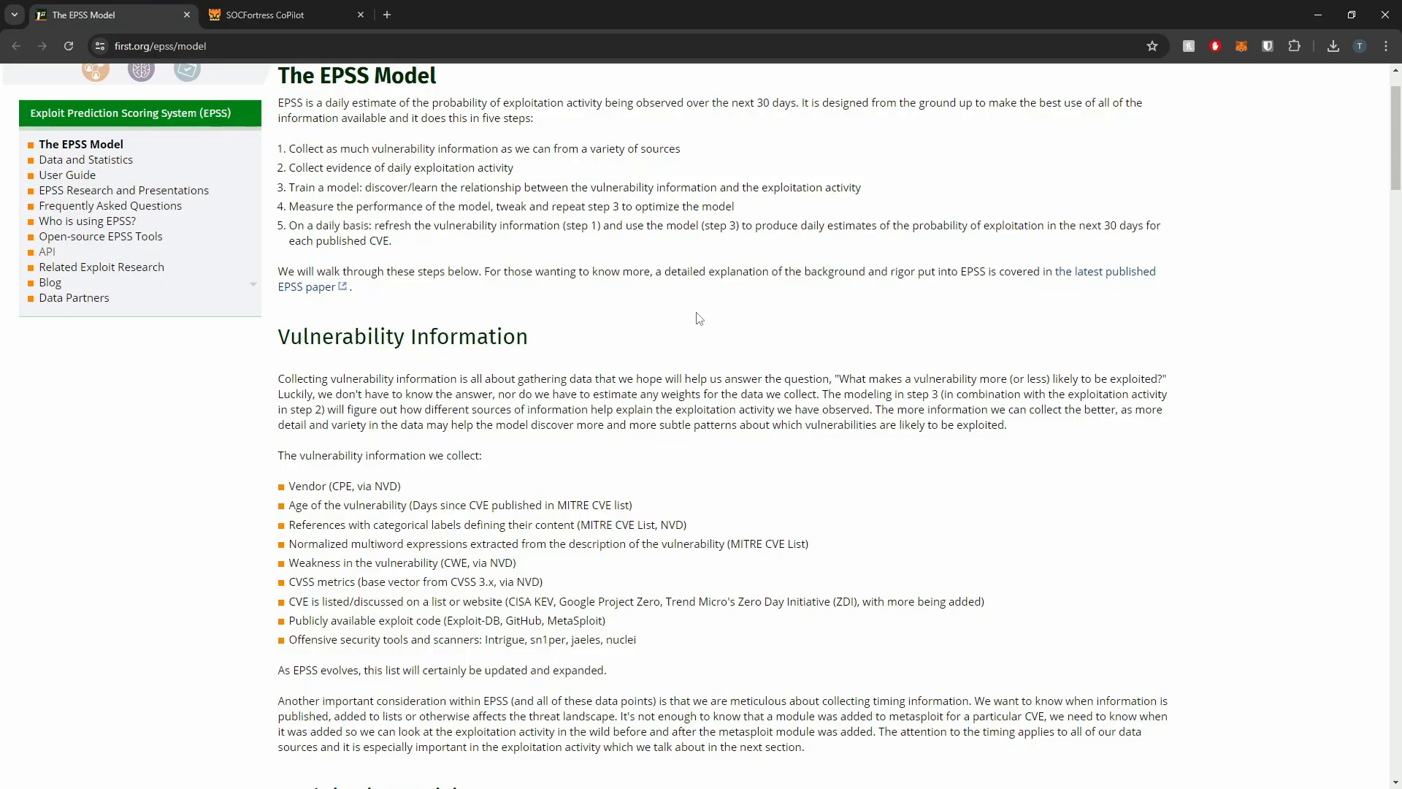
{"action": "mouse_move", "coordinate": [636, 308]}
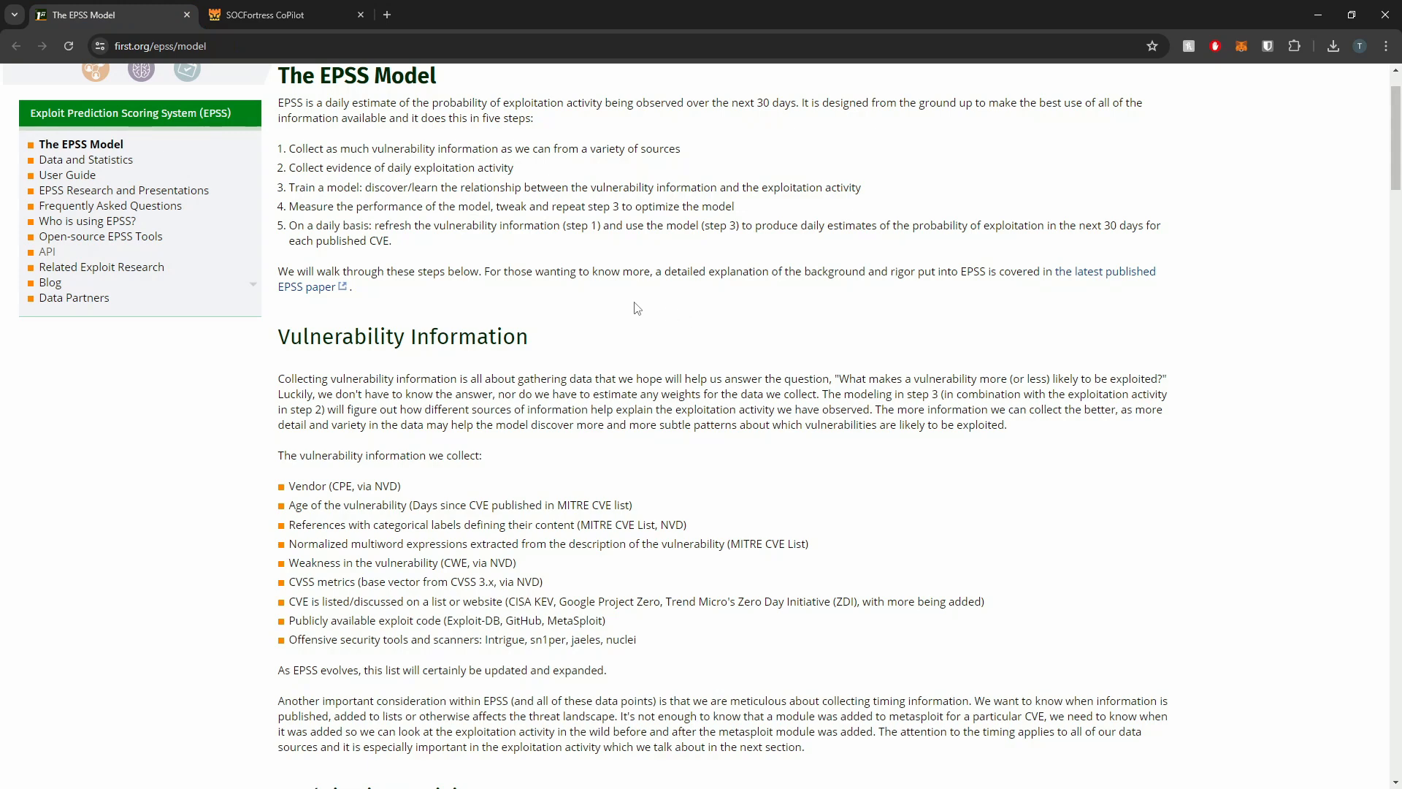
{"action": "scroll", "scroll_direction": "up", "scroll_amount": 3}
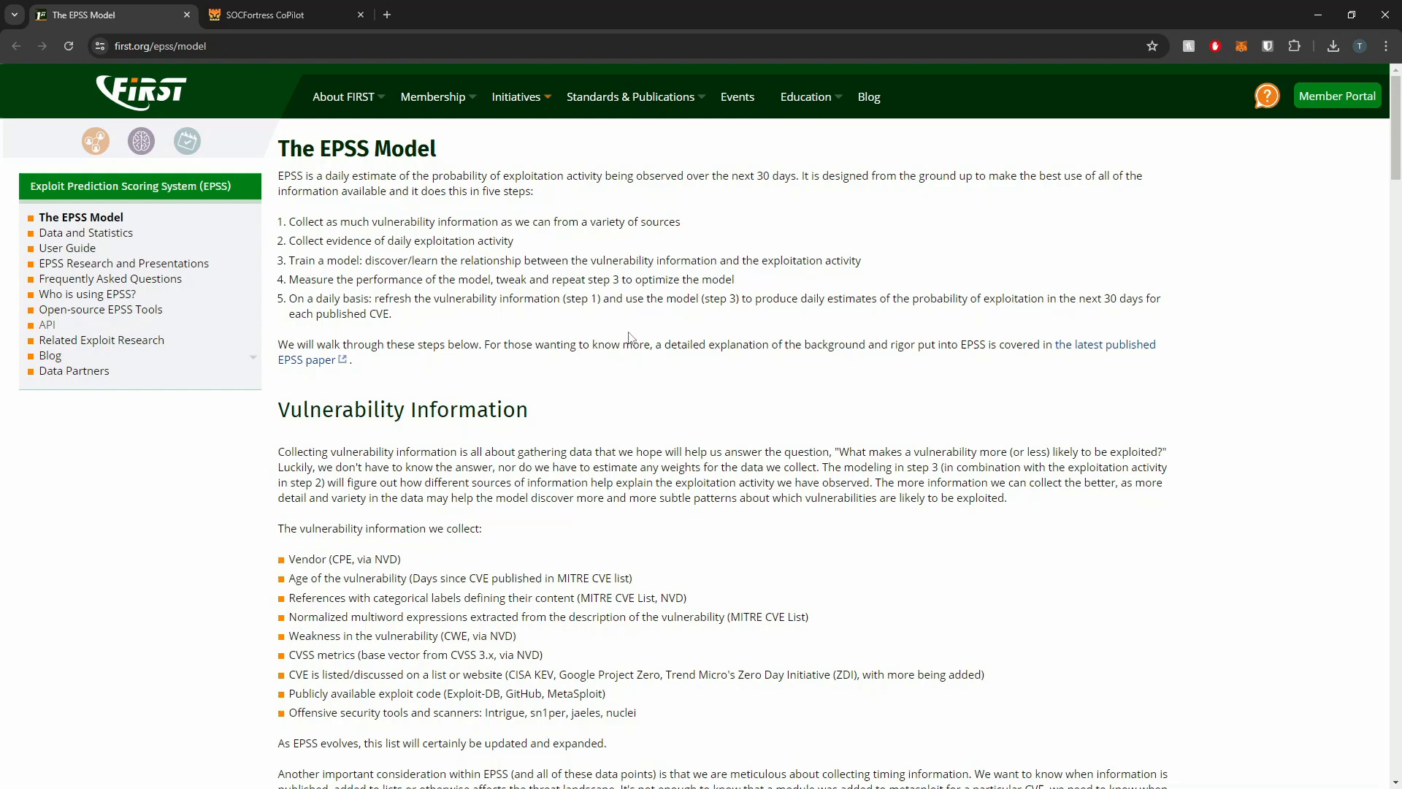
{"action": "mouse_move", "coordinate": [625, 403]}
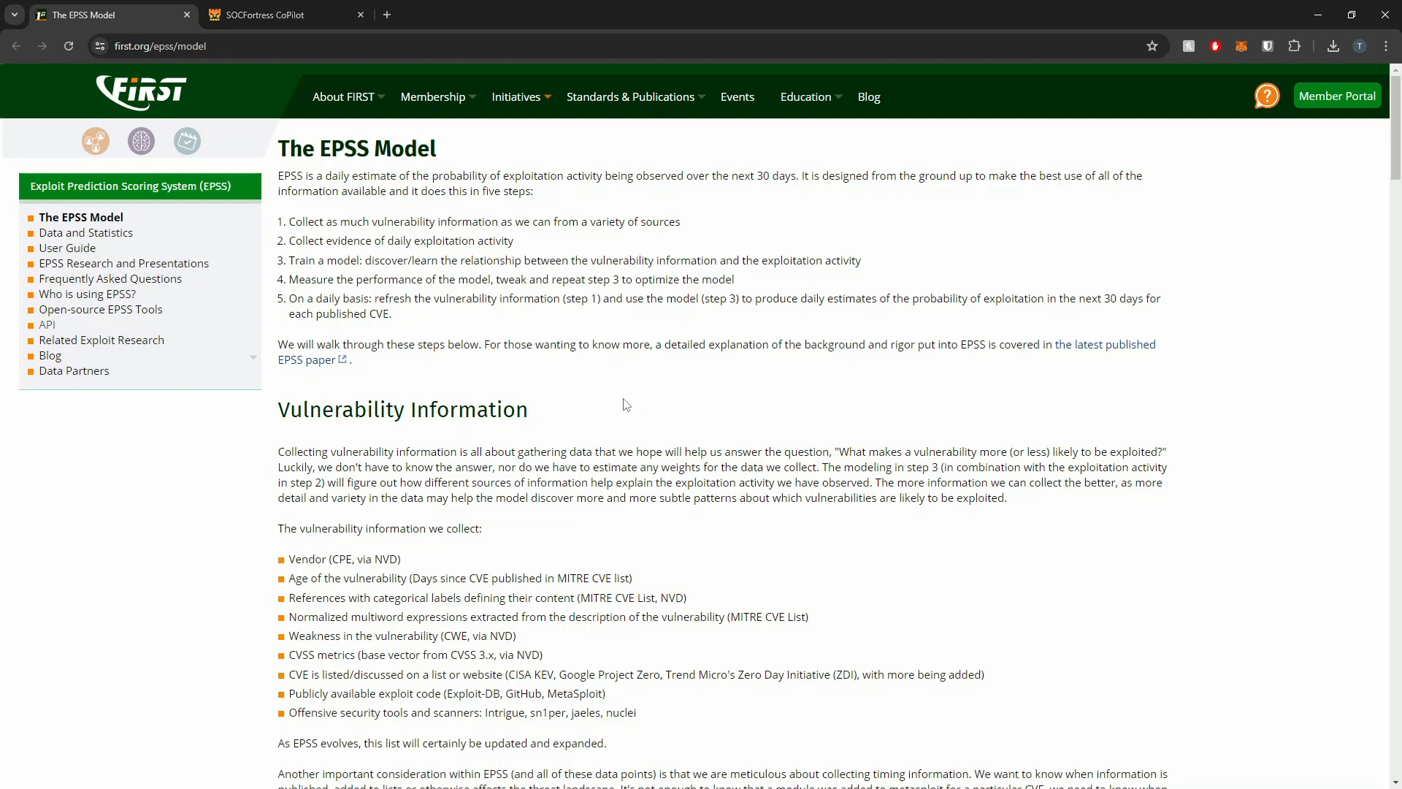
{"action": "scroll", "scroll_direction": "down", "scroll_amount": 3}
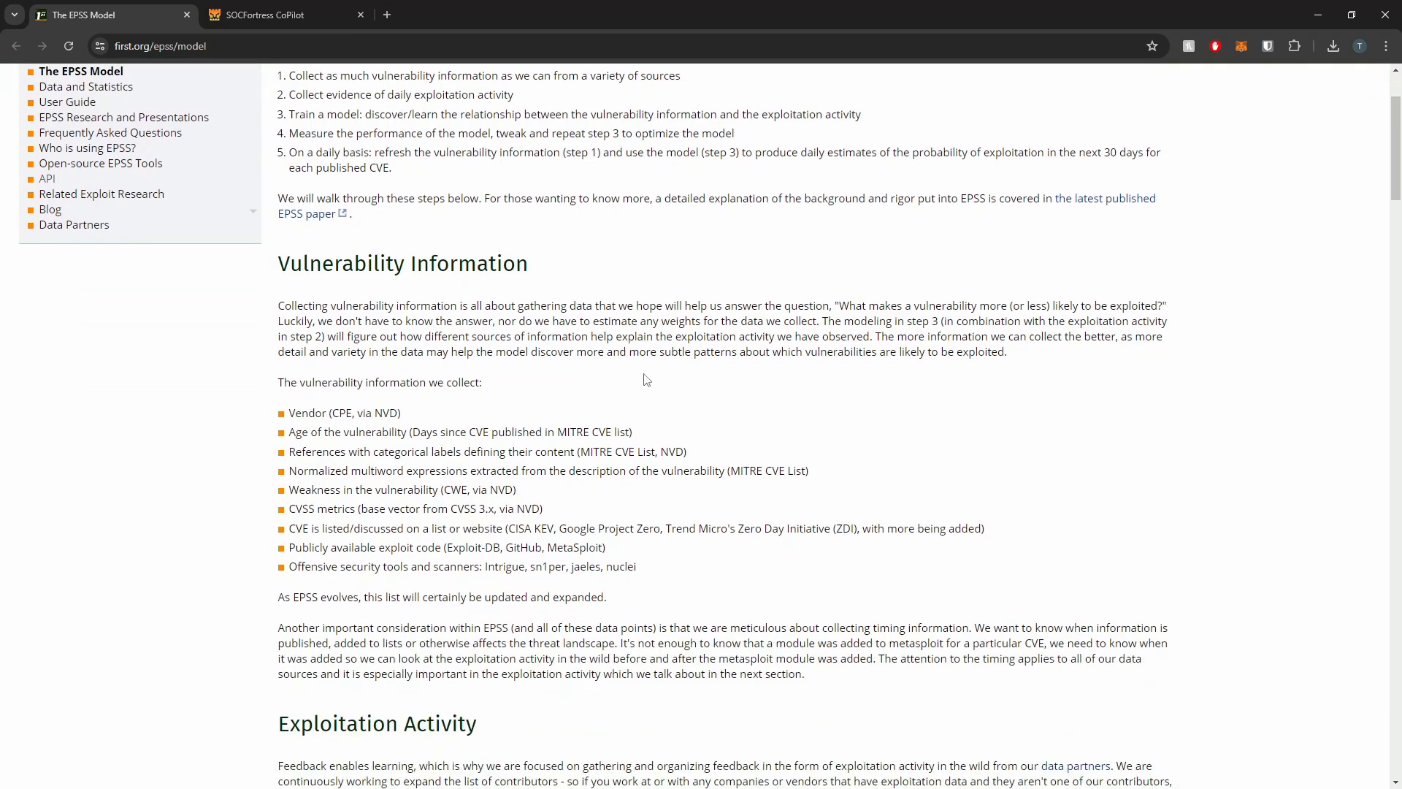
{"action": "scroll", "scroll_direction": "down", "scroll_amount": 3}
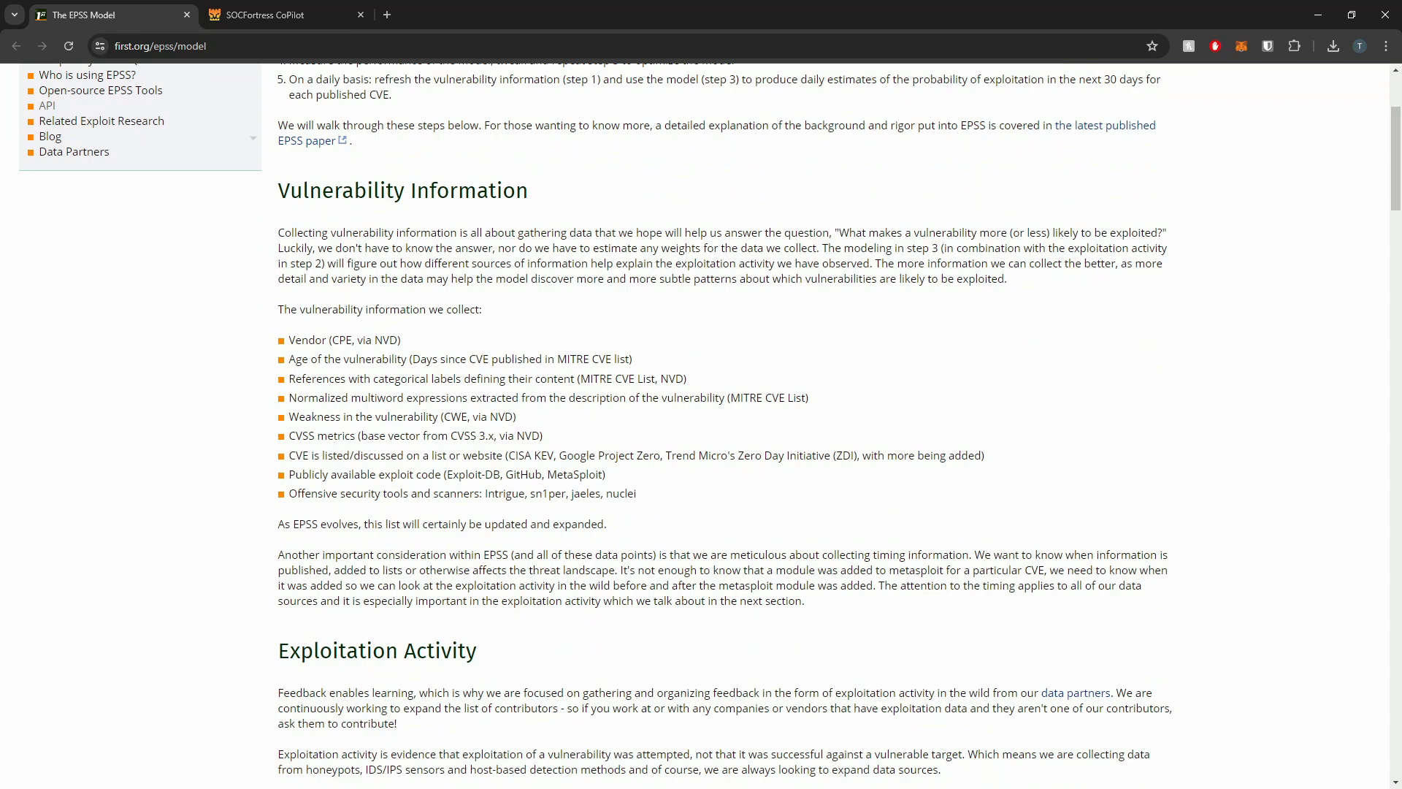
{"action": "mouse_move", "coordinate": [477, 346]}
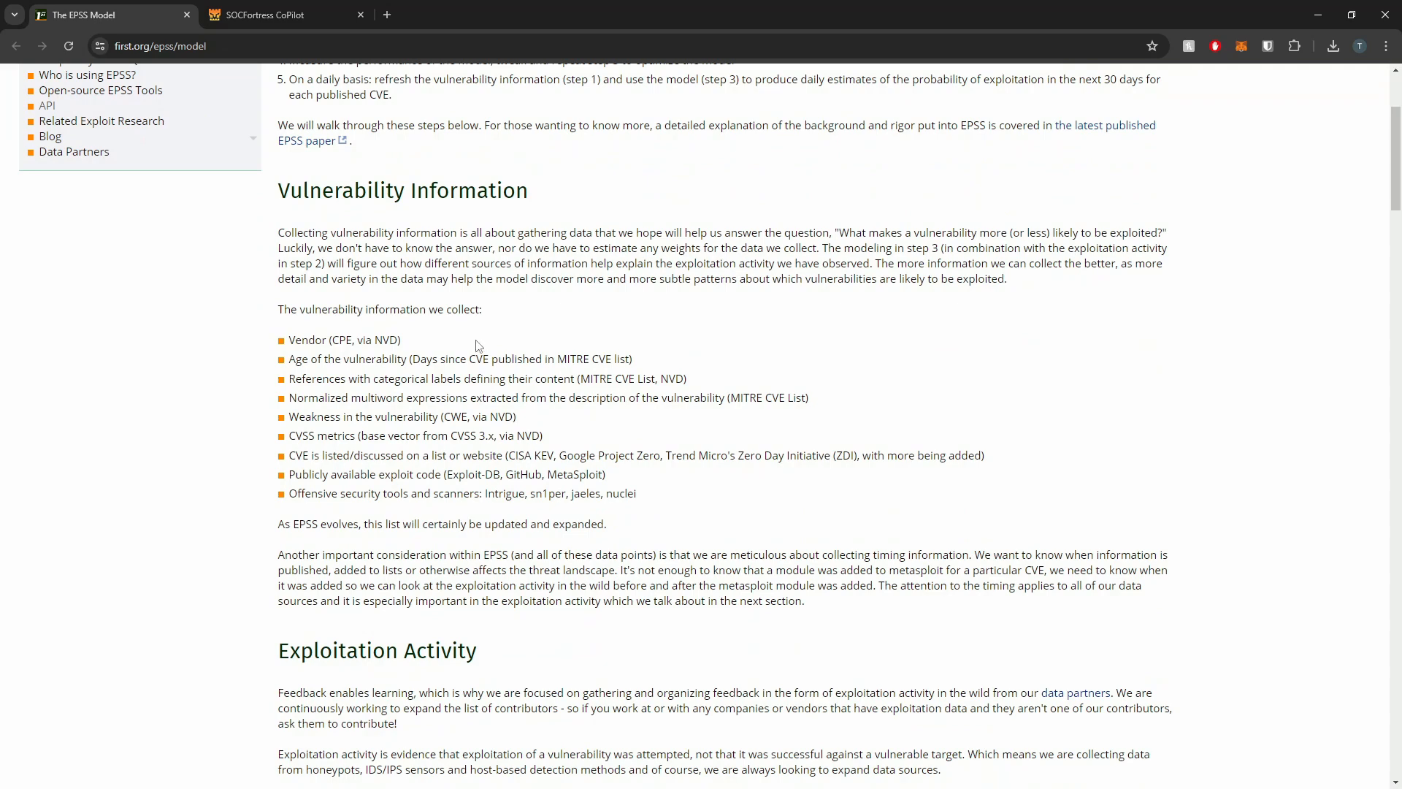
{"action": "mouse_move", "coordinate": [474, 330]}
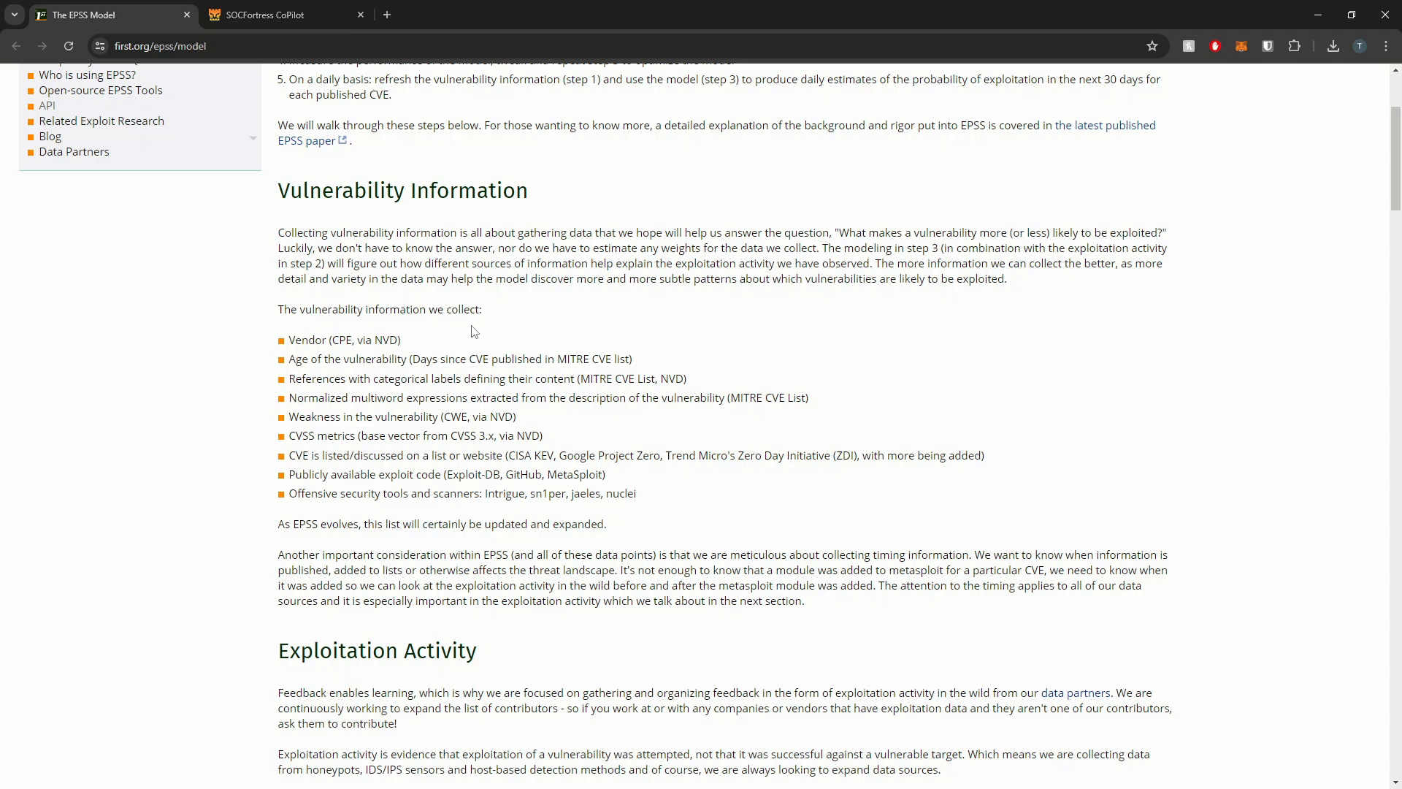
{"action": "mouse_move", "coordinate": [303, 312]}
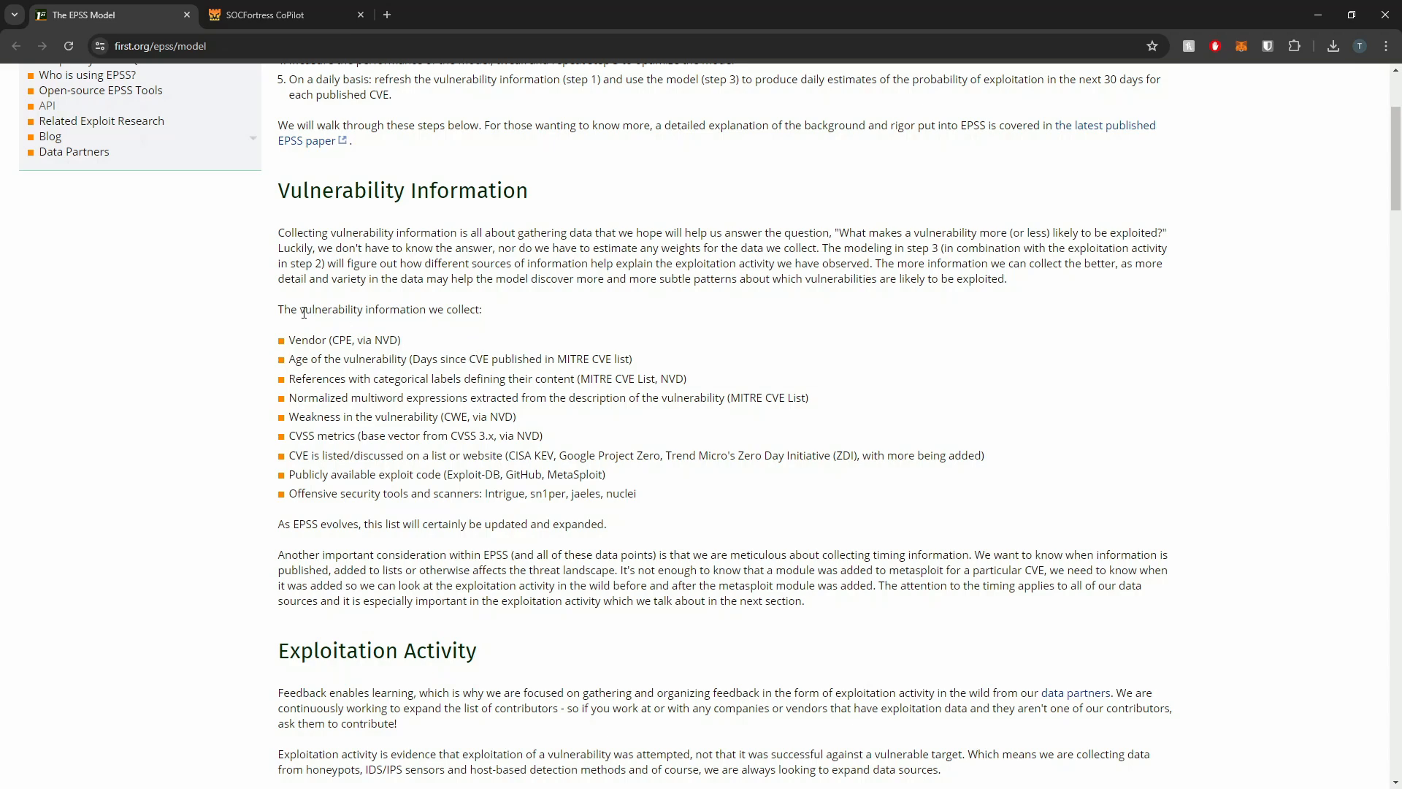
{"action": "mouse_move", "coordinate": [541, 306]}
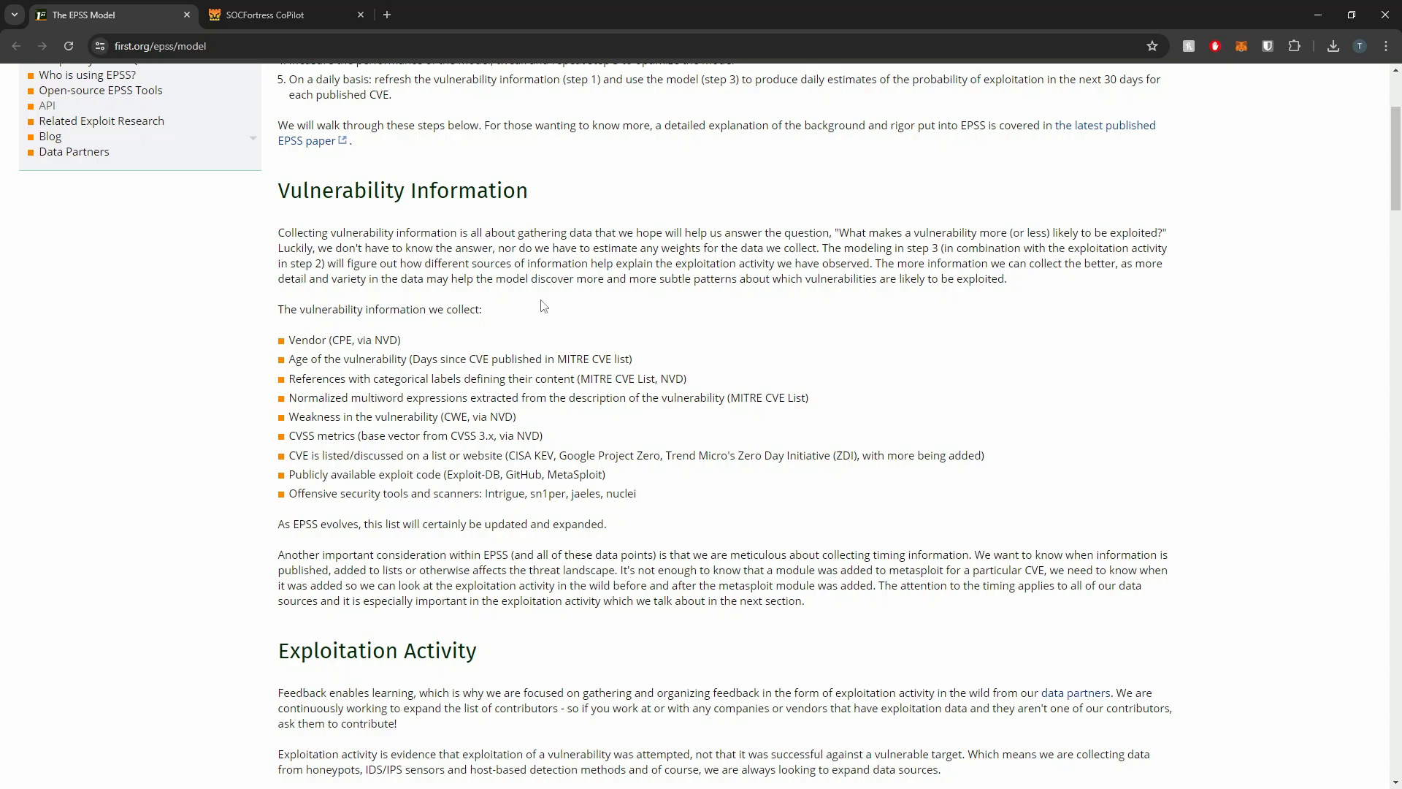
{"action": "mouse_move", "coordinate": [533, 294]}
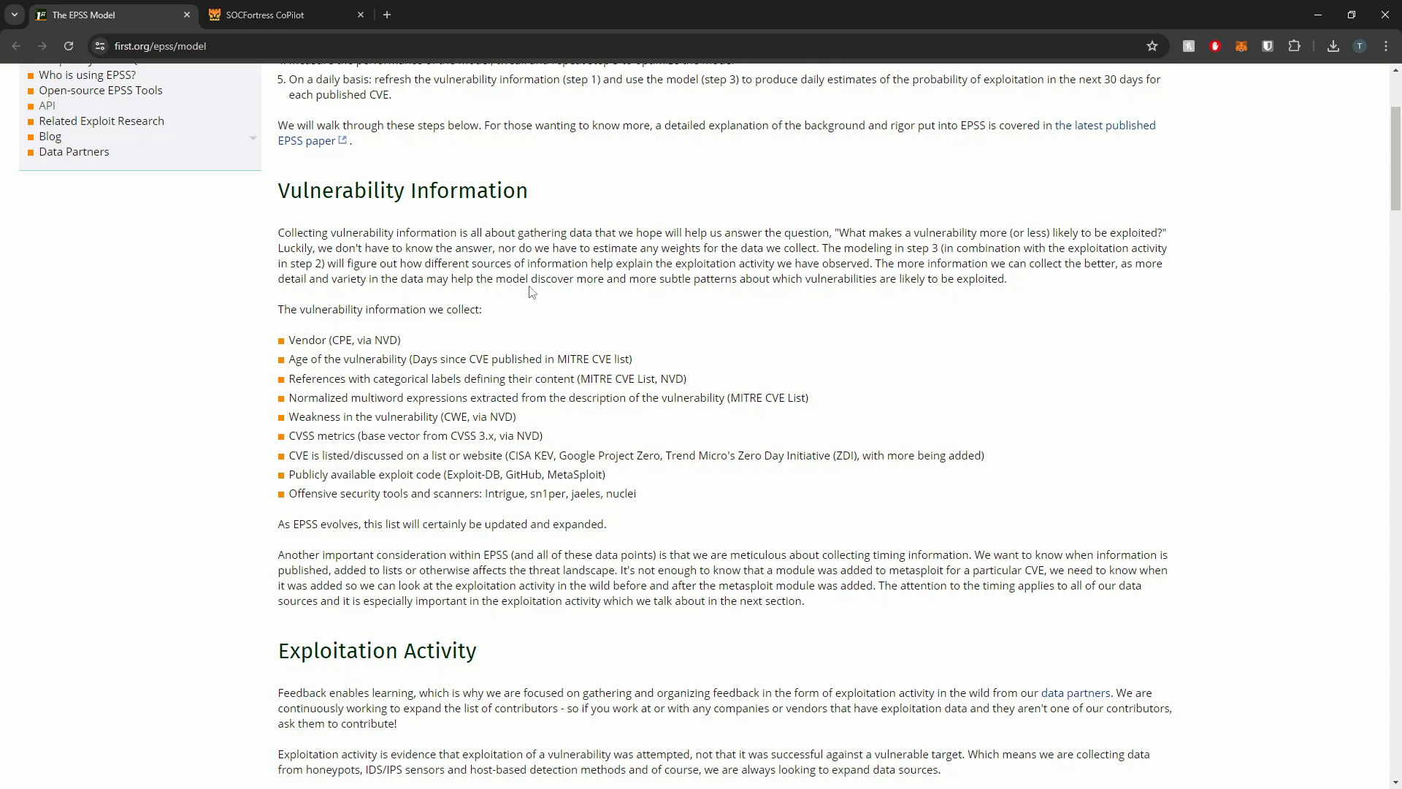
{"action": "mouse_move", "coordinate": [529, 391]}
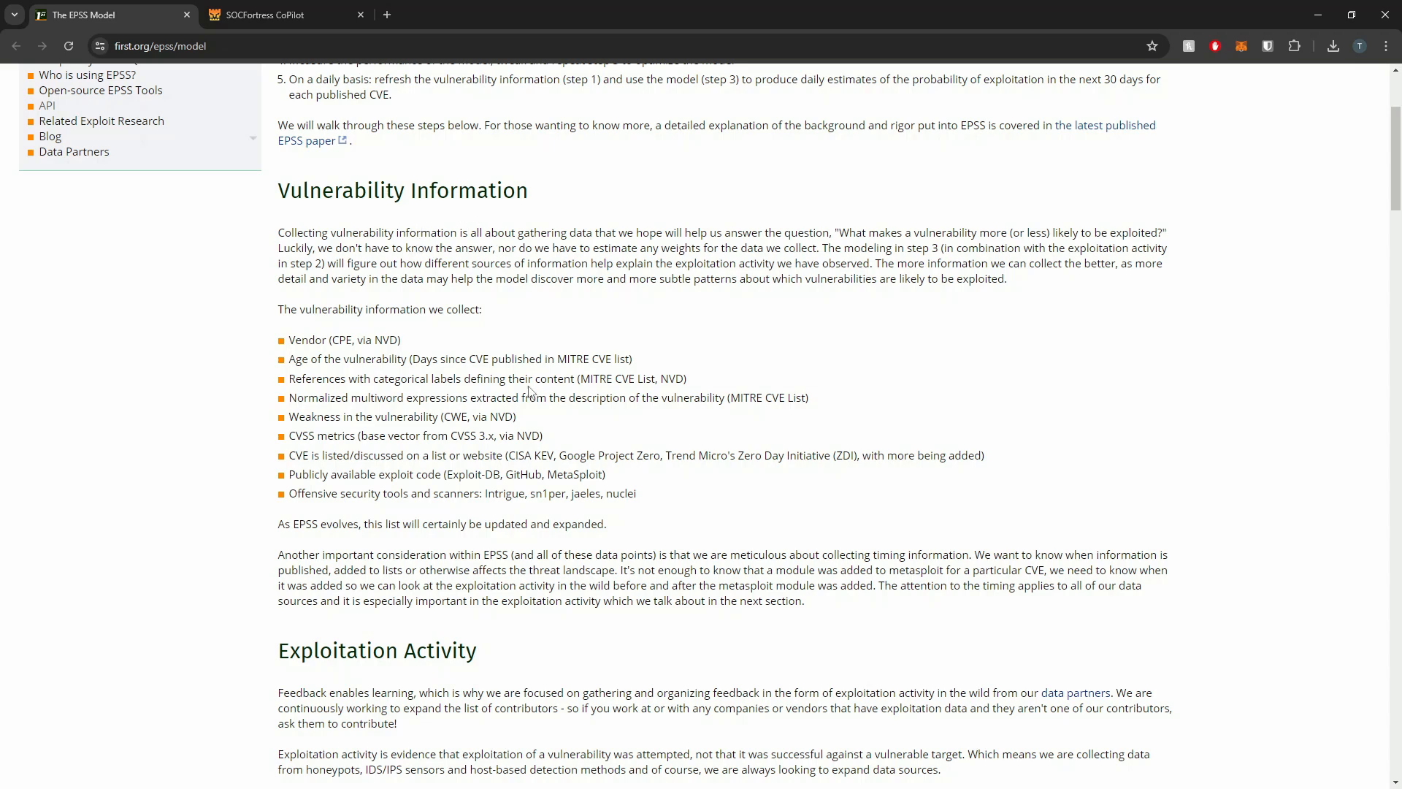
{"action": "scroll", "scroll_direction": "down", "scroll_amount": 3}
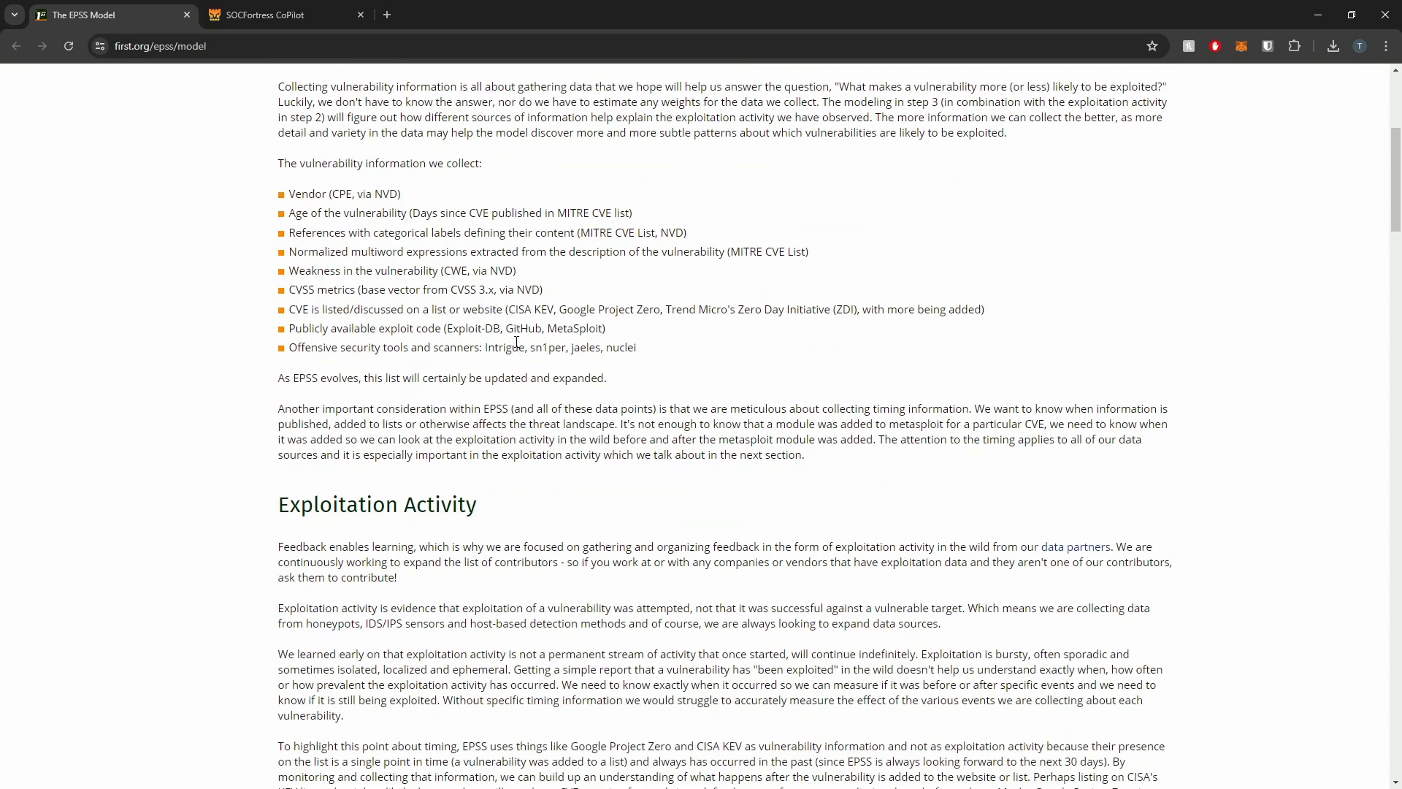
{"action": "mouse_move", "coordinate": [501, 328]}
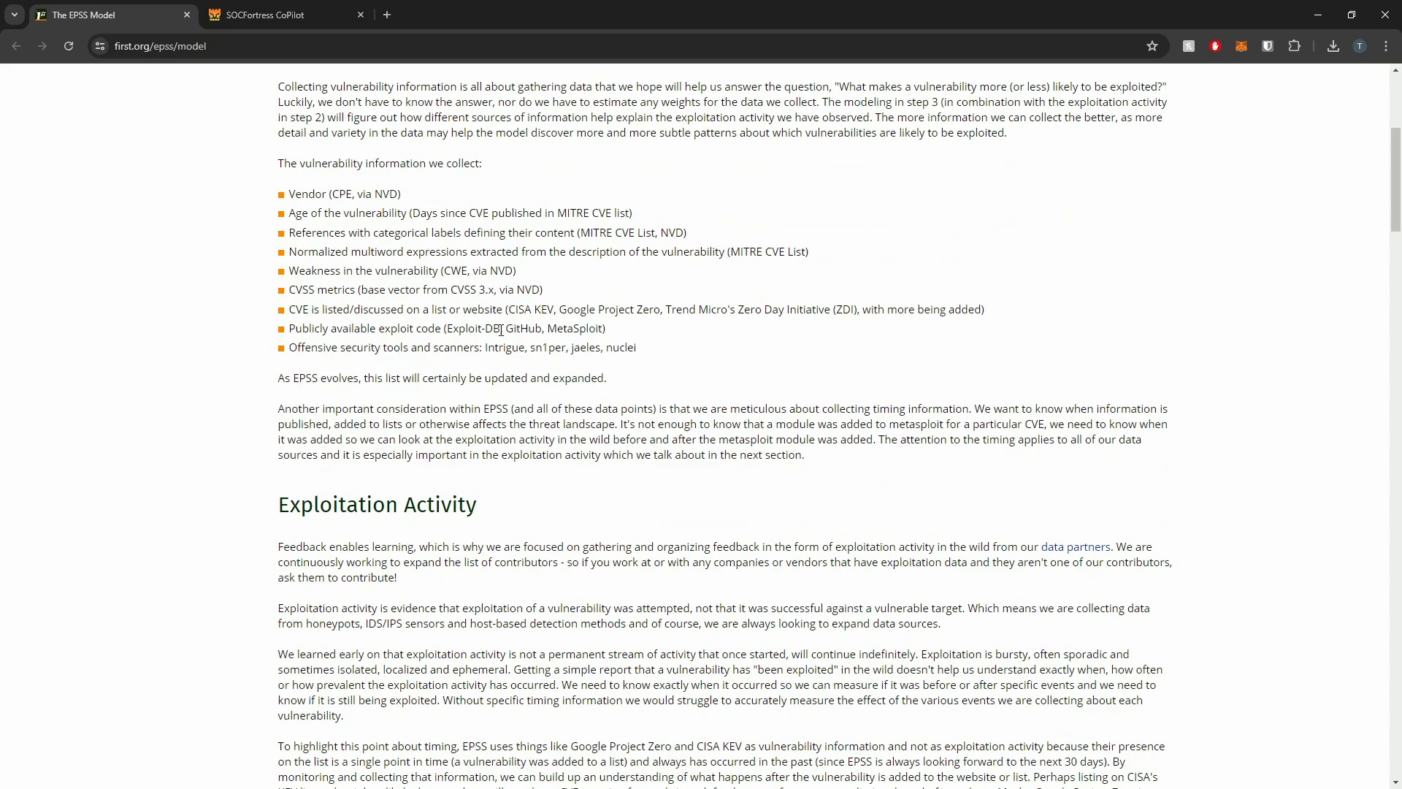
{"action": "mouse_move", "coordinate": [498, 371]}
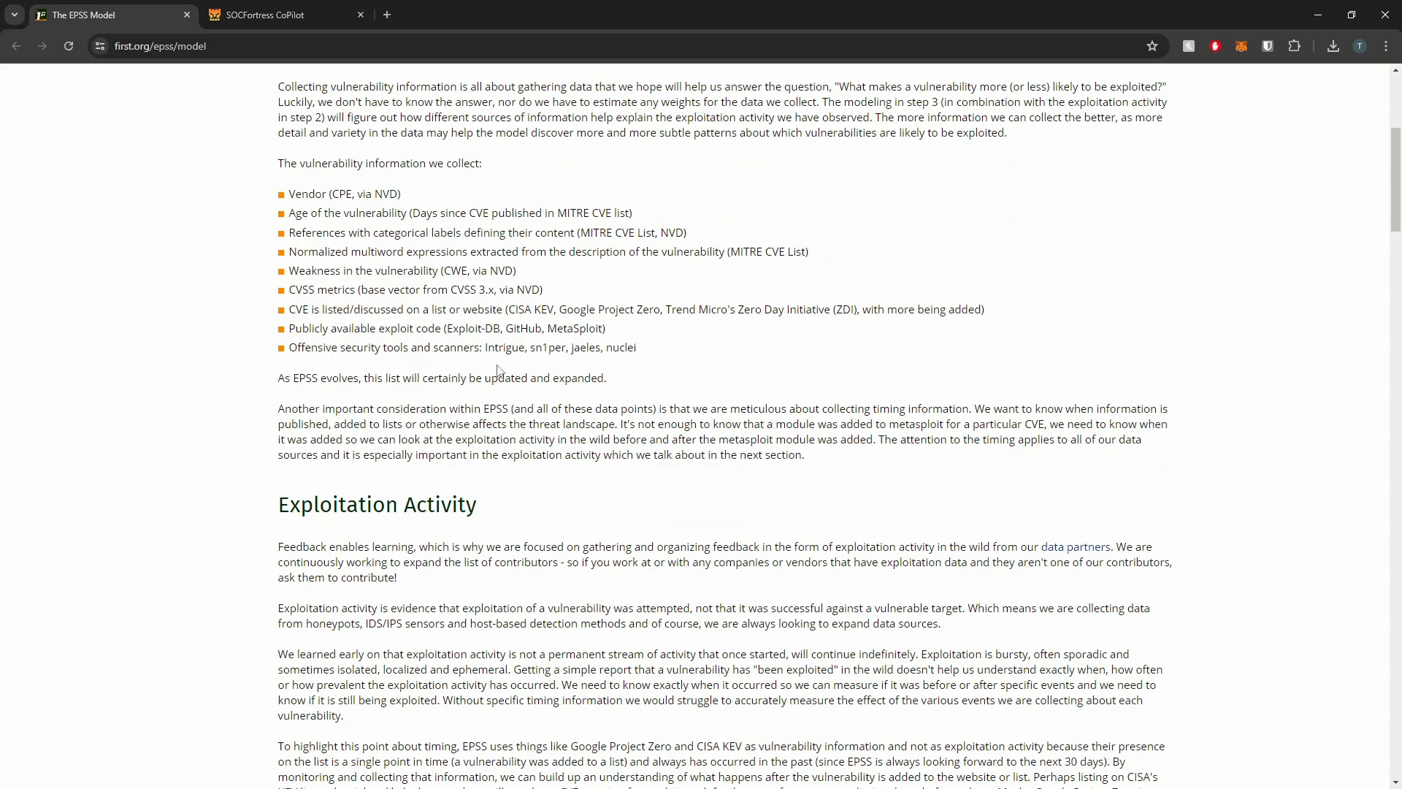
{"action": "scroll", "scroll_direction": "down", "scroll_amount": 3}
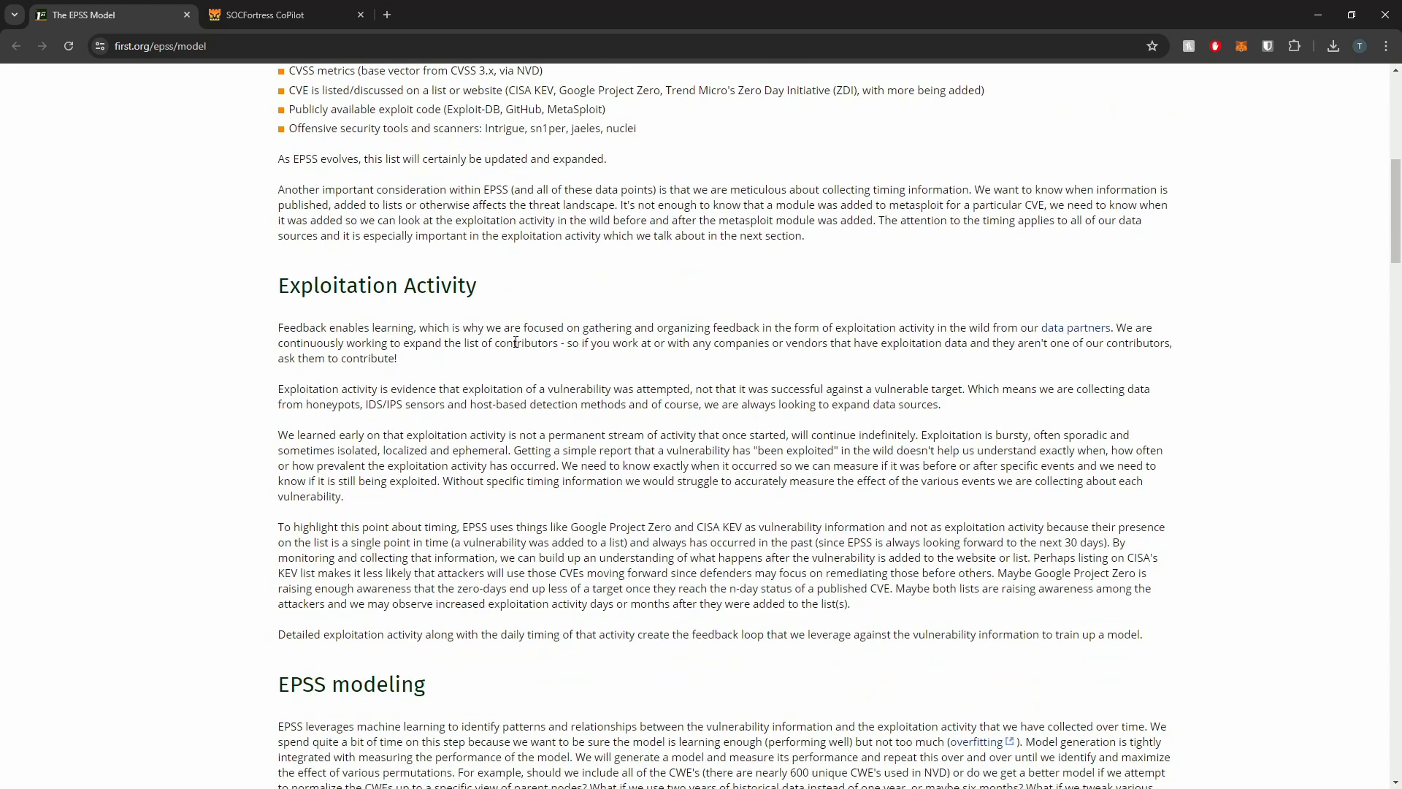
{"action": "mouse_move", "coordinate": [546, 367]}
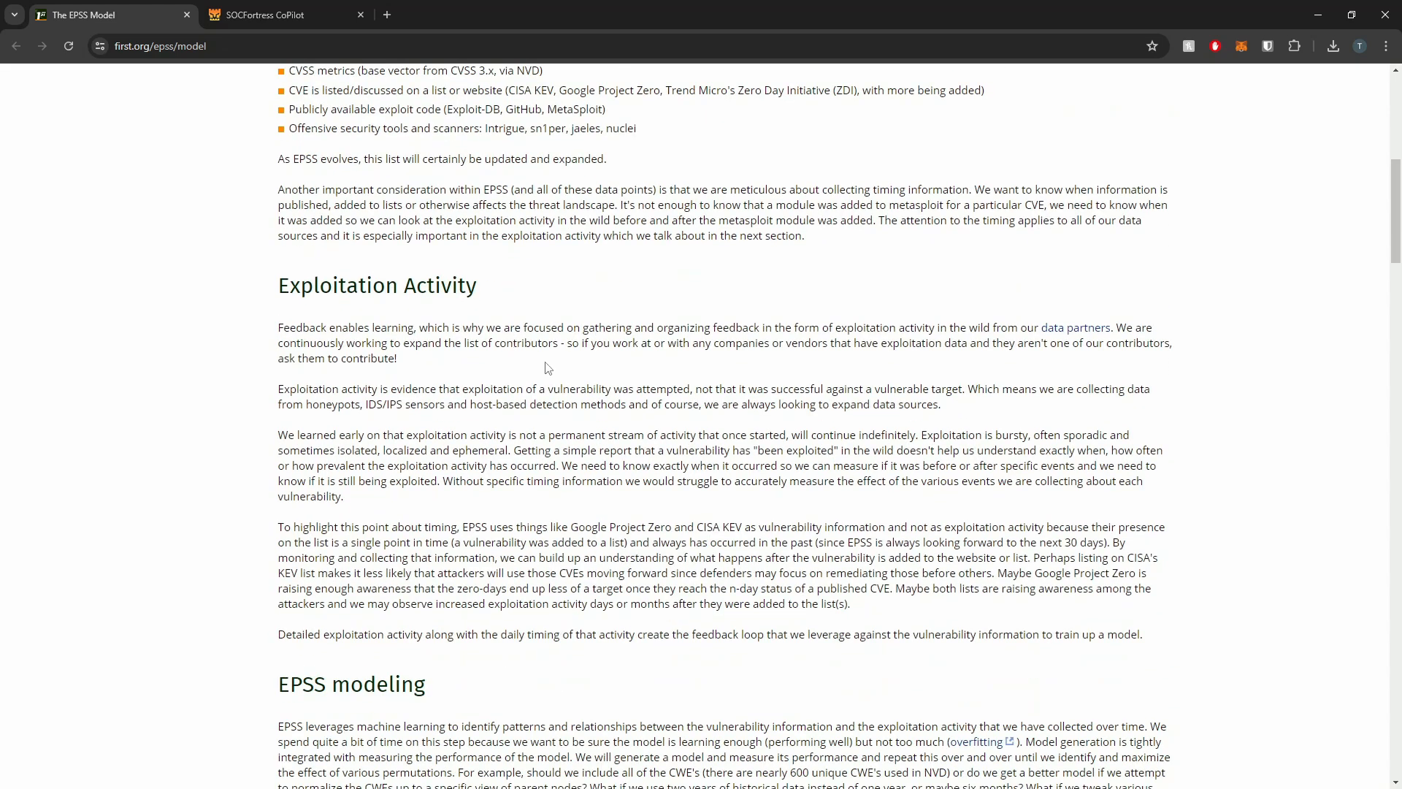
{"action": "scroll", "scroll_direction": "down", "scroll_amount": 3}
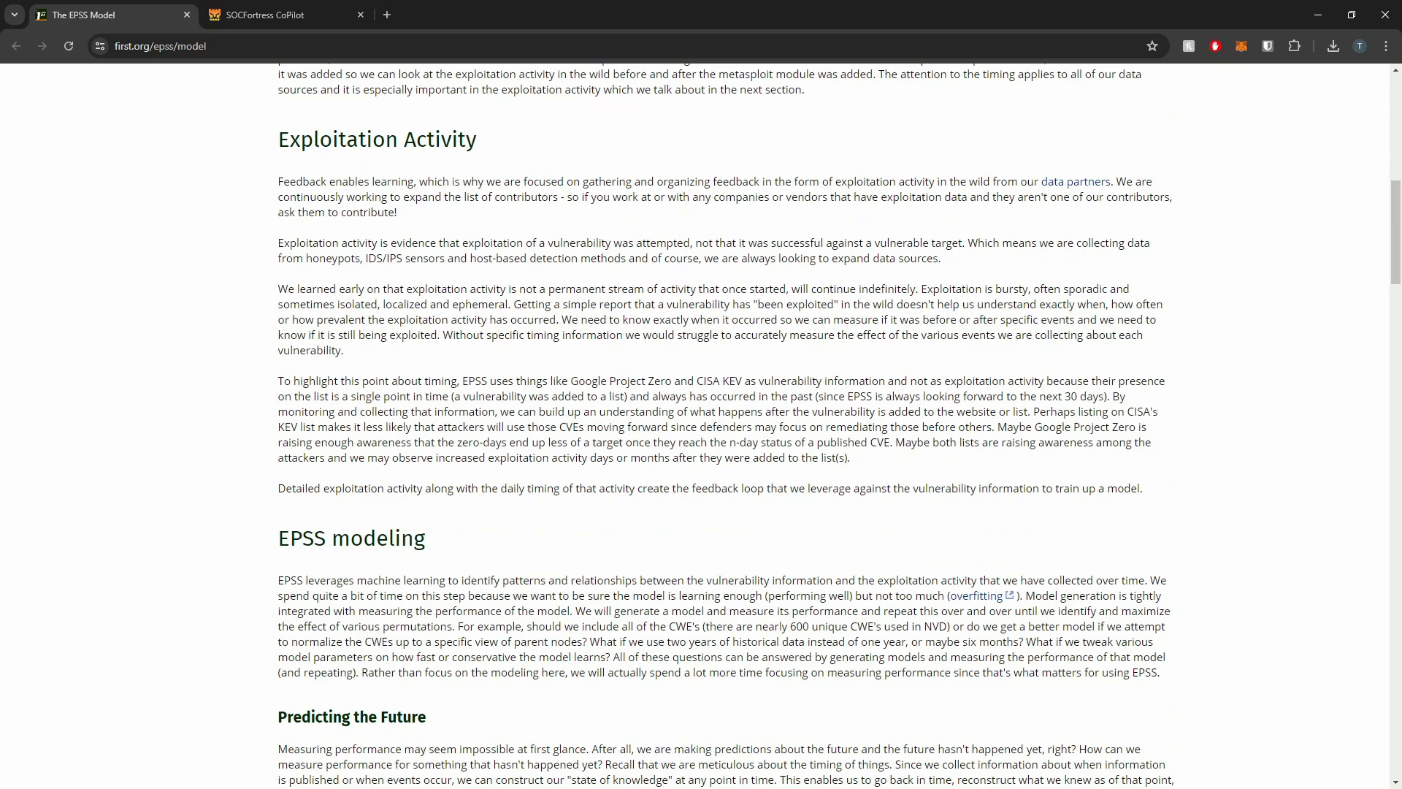
{"action": "scroll", "scroll_direction": "down", "scroll_amount": 3}
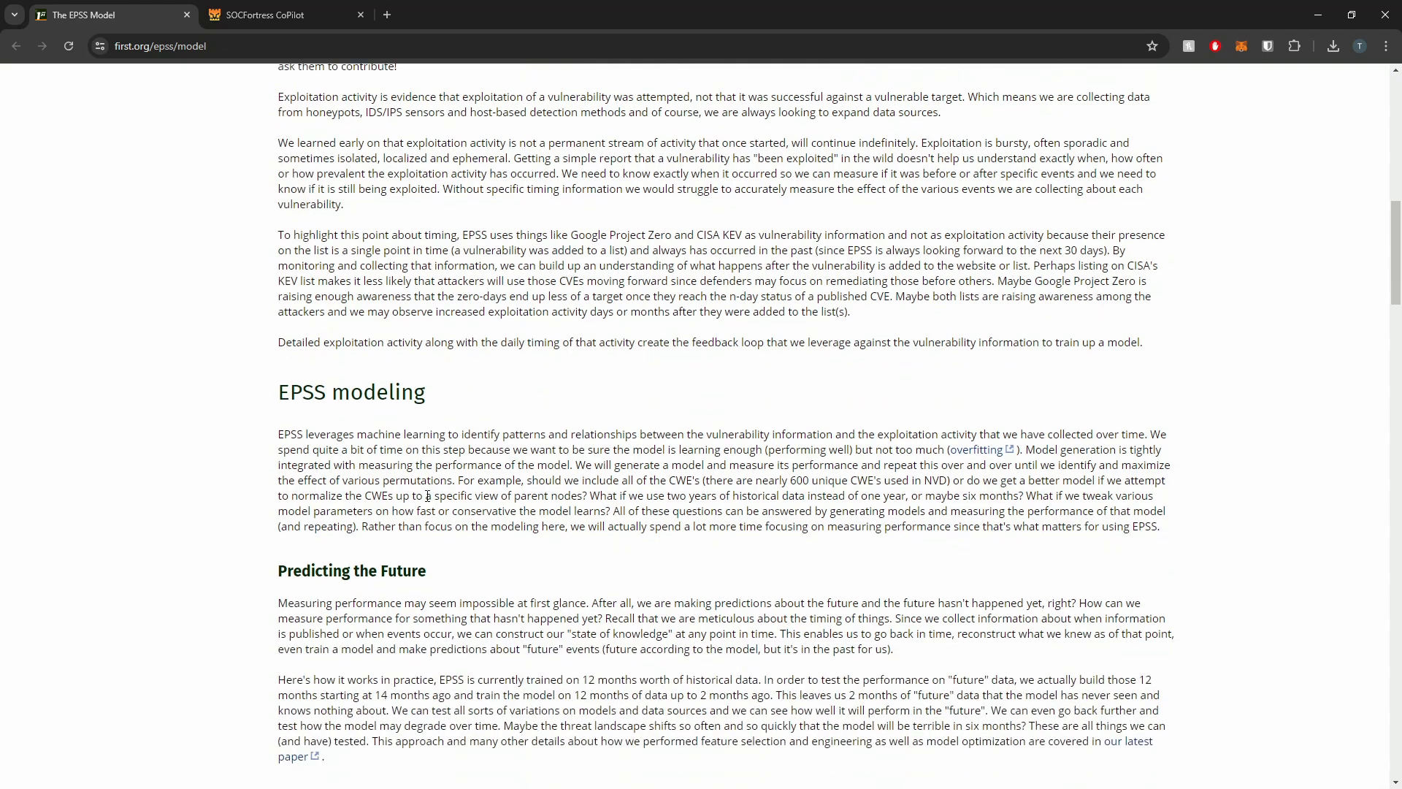
{"action": "scroll", "scroll_direction": "down", "scroll_amount": 3}
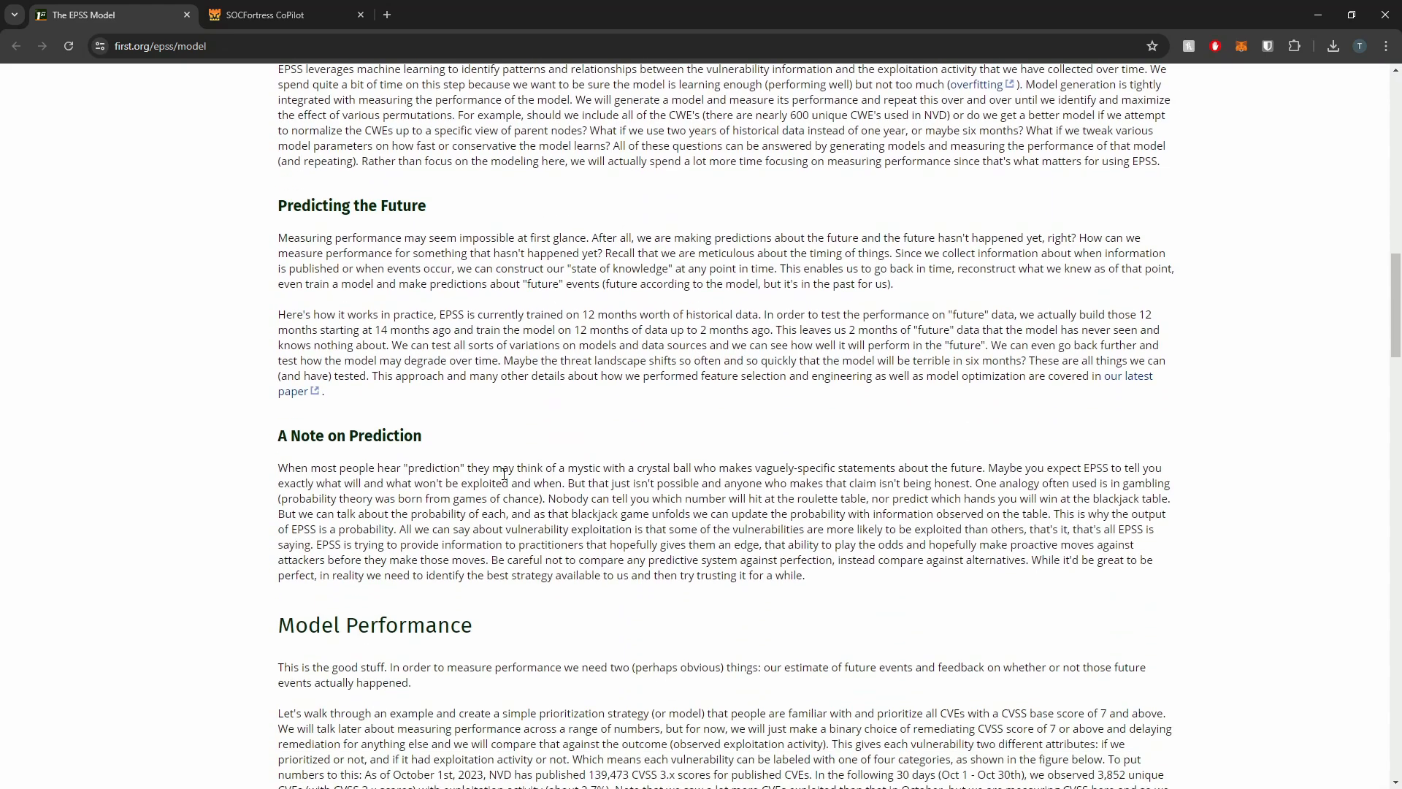
{"action": "scroll", "scroll_direction": "down", "scroll_amount": 3}
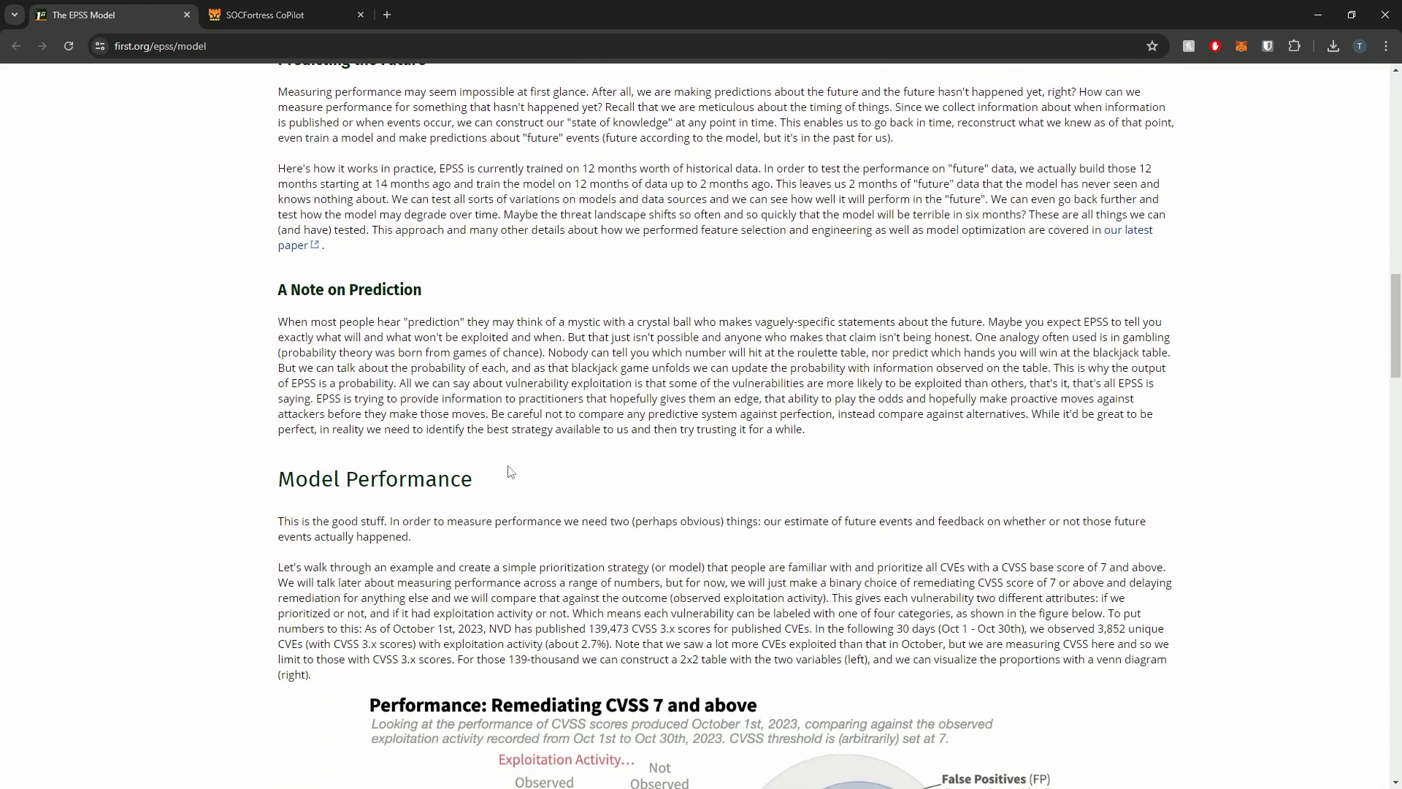
{"action": "scroll", "scroll_direction": "down", "scroll_amount": 3}
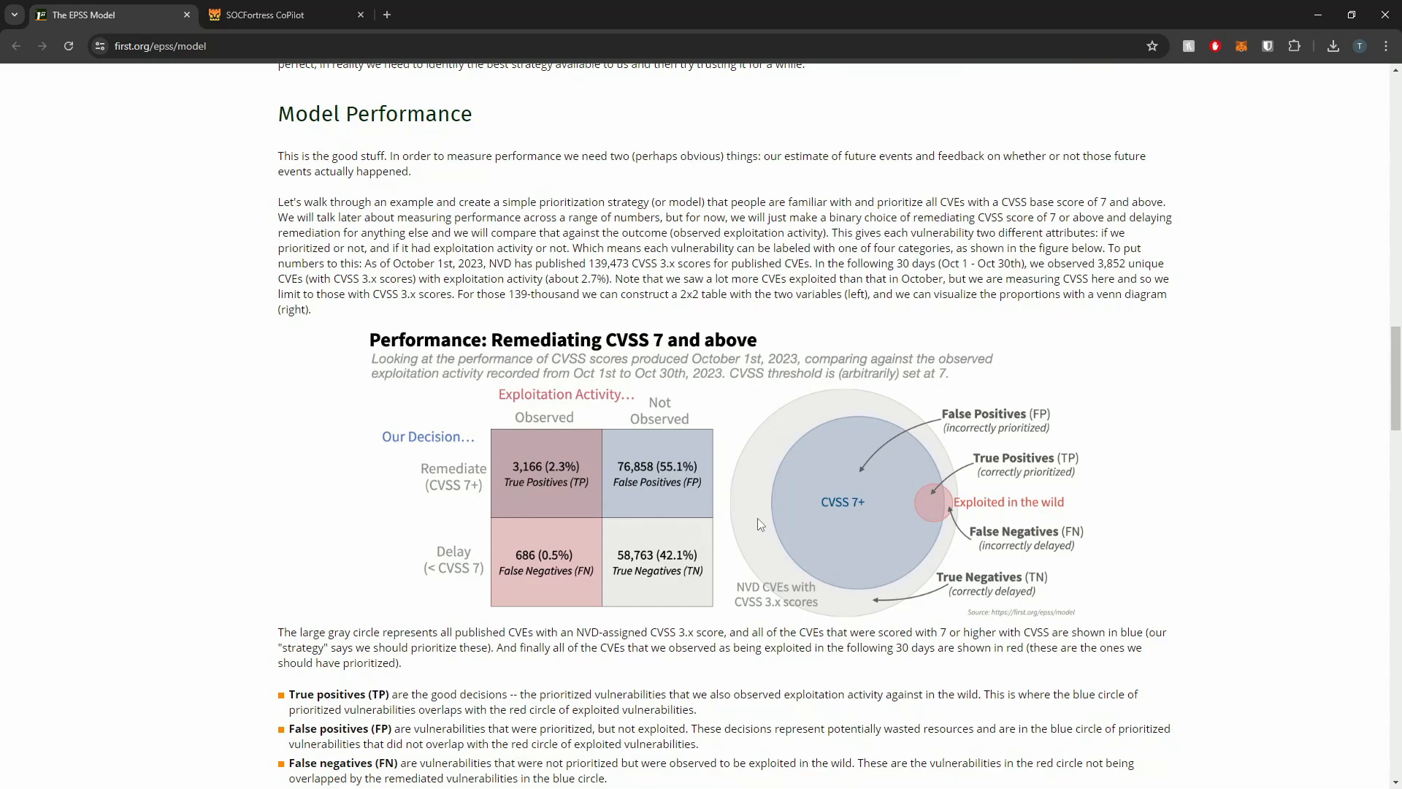
{"action": "scroll", "scroll_direction": "down", "scroll_amount": 3}
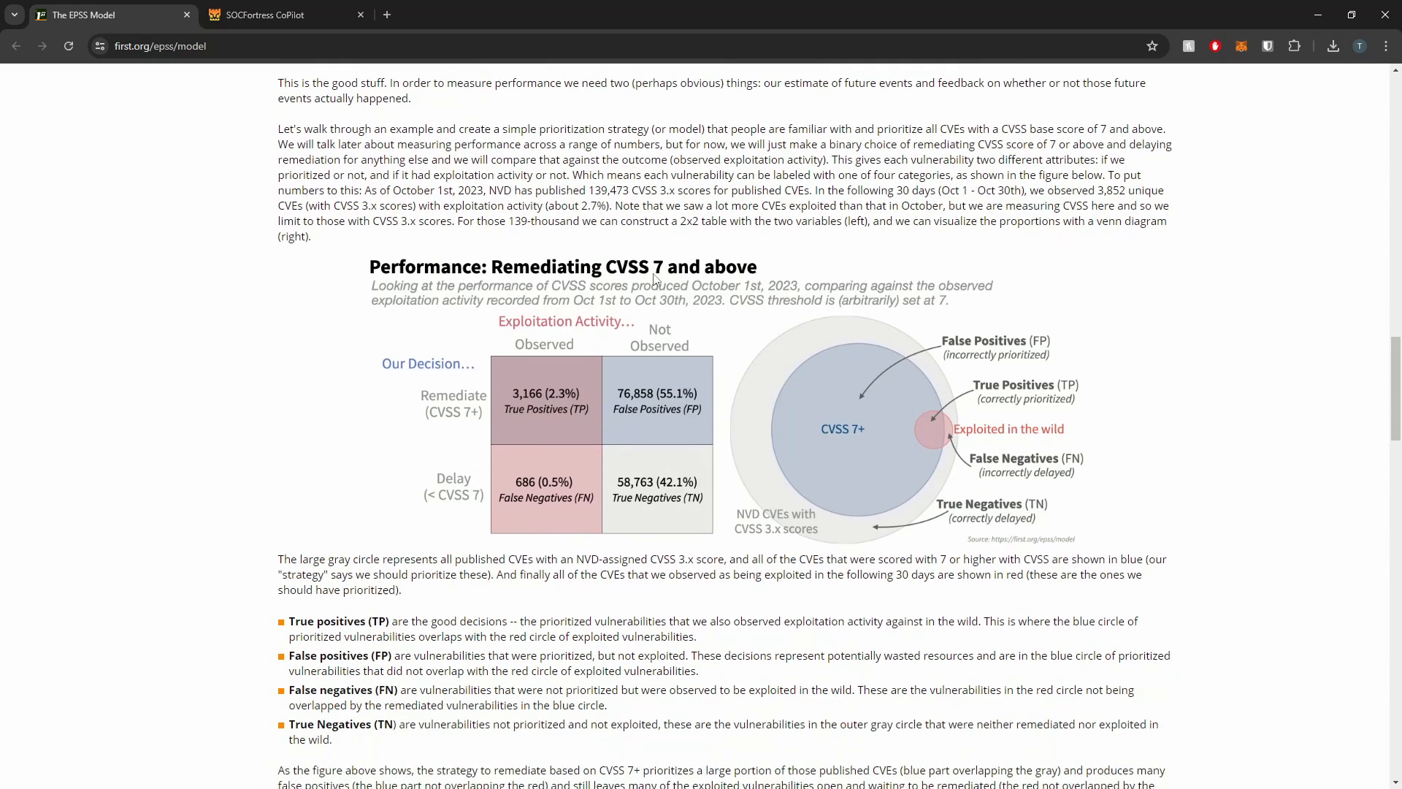
{"action": "scroll", "scroll_direction": "down", "scroll_amount": 3}
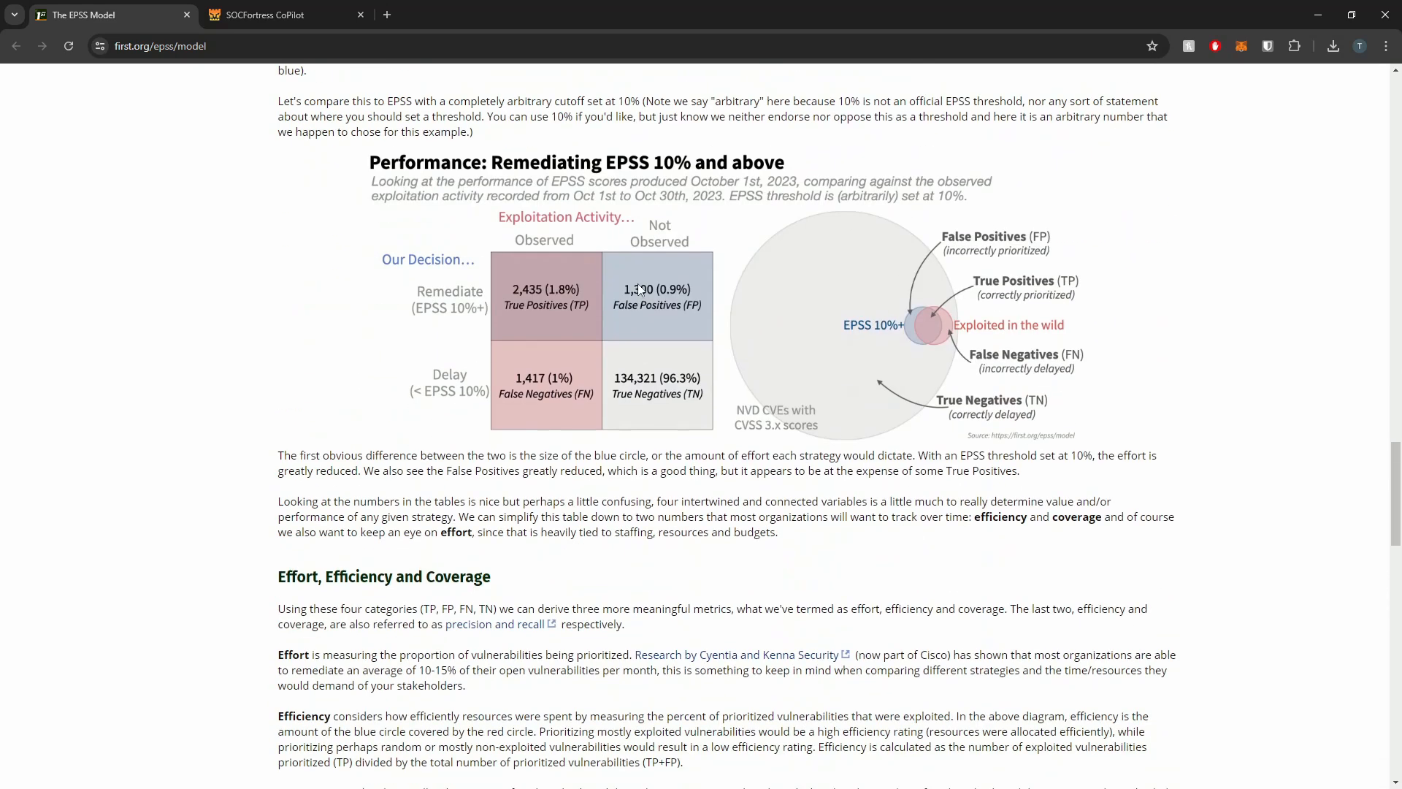
{"action": "scroll", "scroll_direction": "down", "scroll_amount": 3}
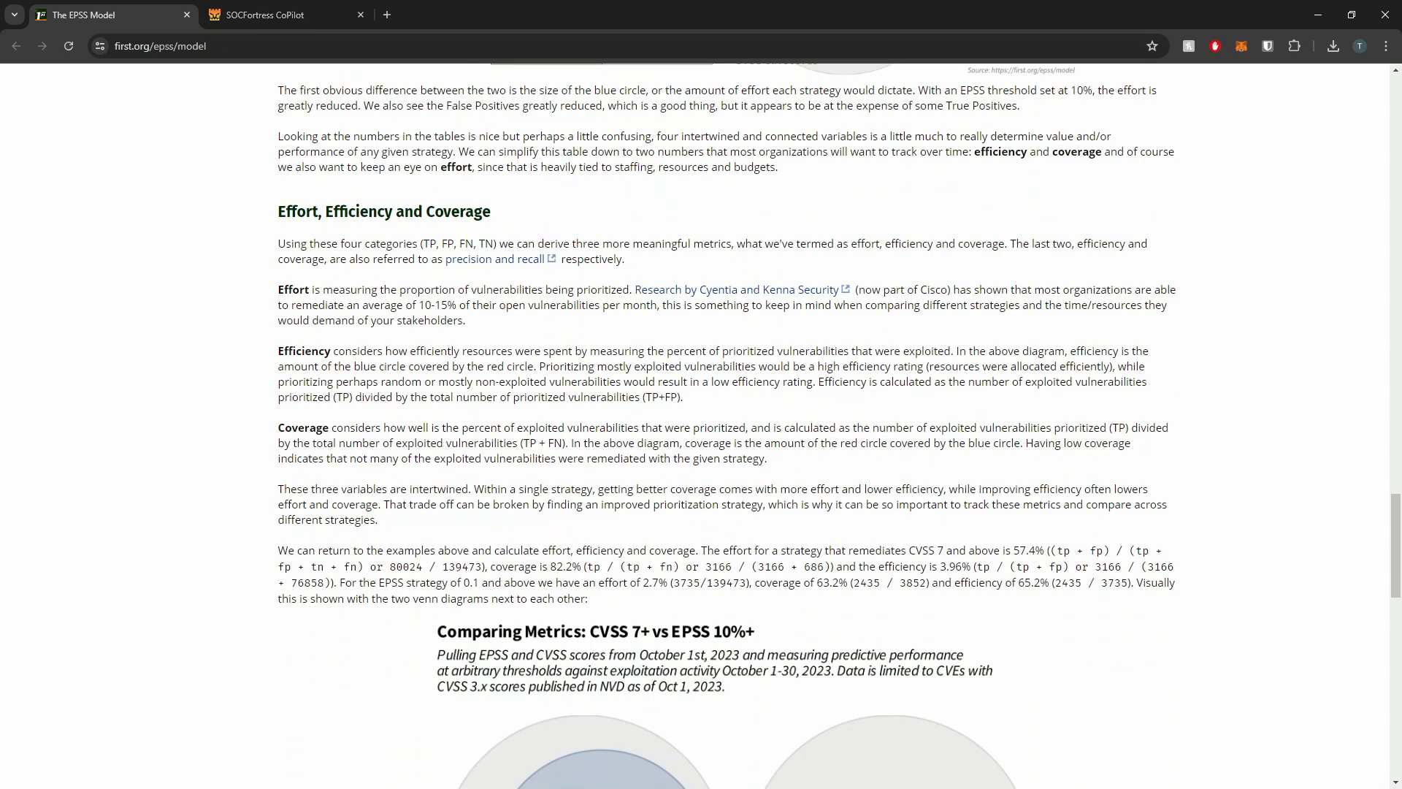
{"action": "mouse_move", "coordinate": [578, 336]}
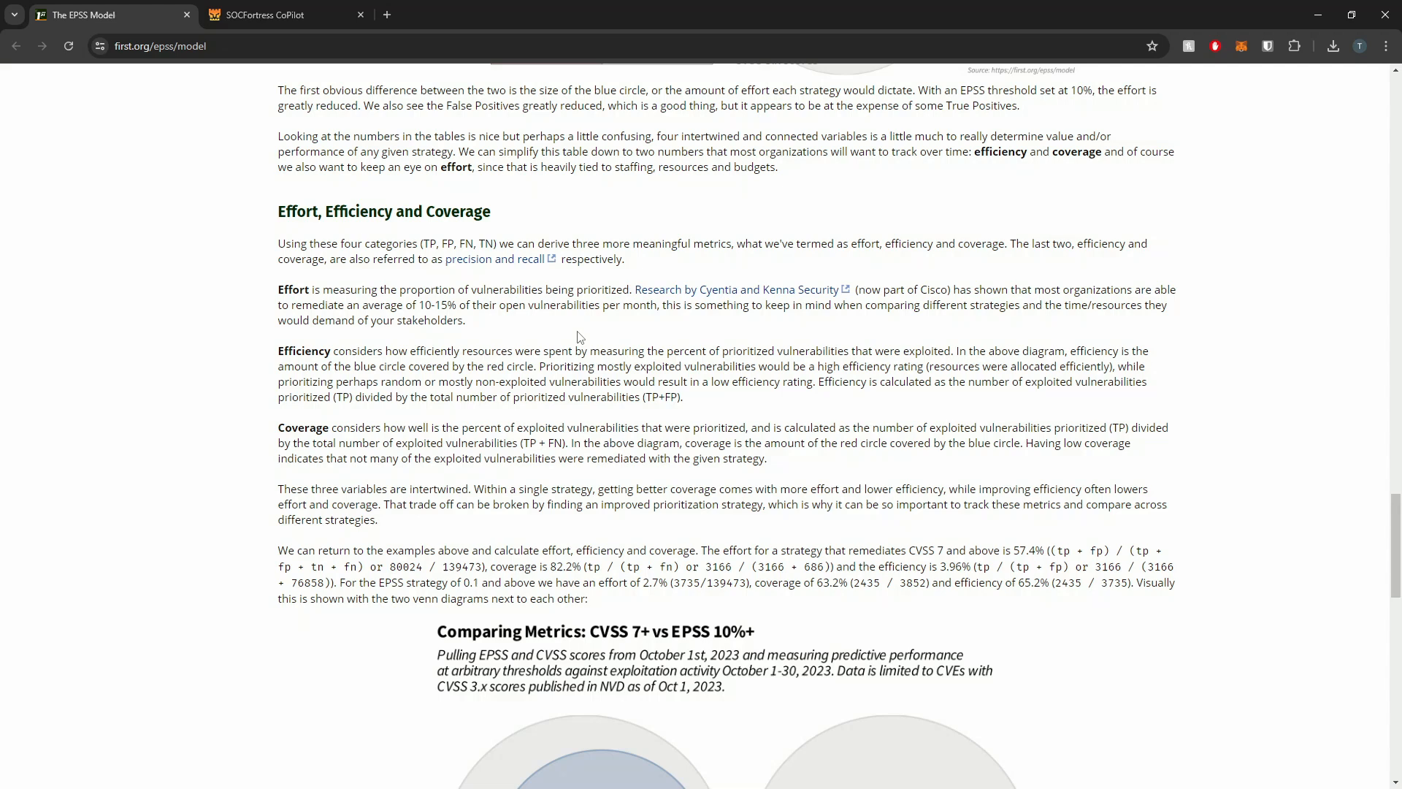
Step: Review CVE-2024-21347's EPSS score 0.00091 (percentile 0.39), then close its details
{"action": "left_click", "coordinate": [284, 15]}
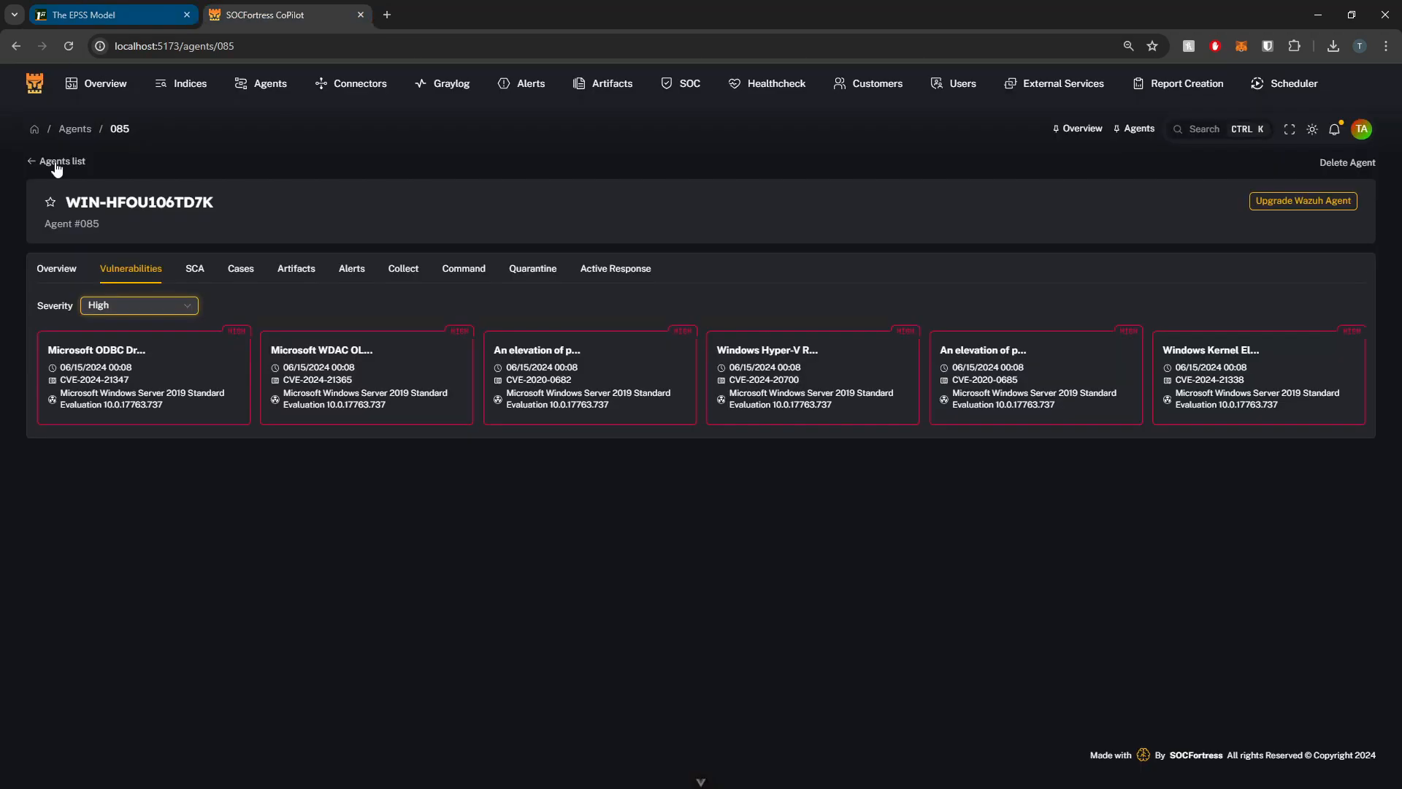
{"action": "mouse_move", "coordinate": [285, 244]}
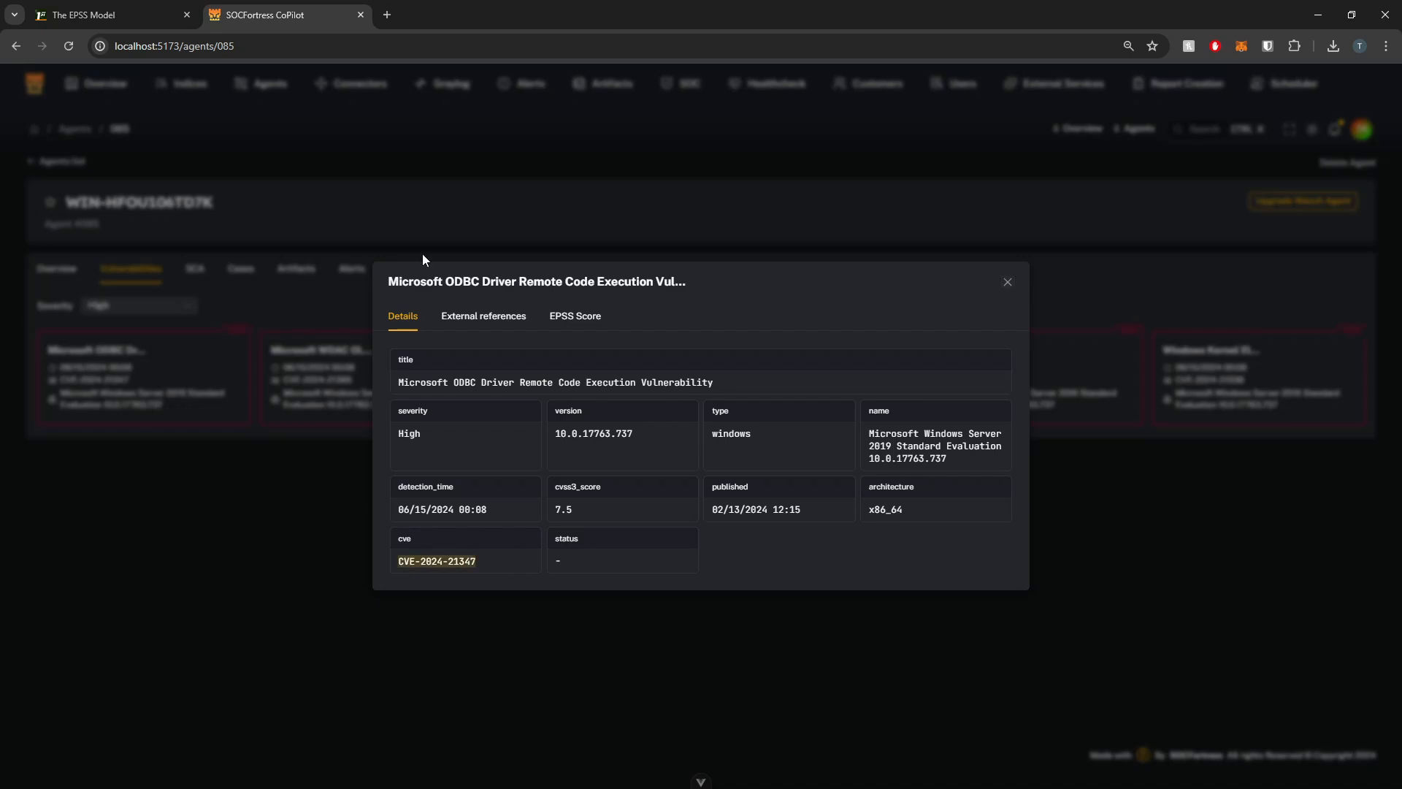
{"action": "mouse_move", "coordinate": [575, 316]}
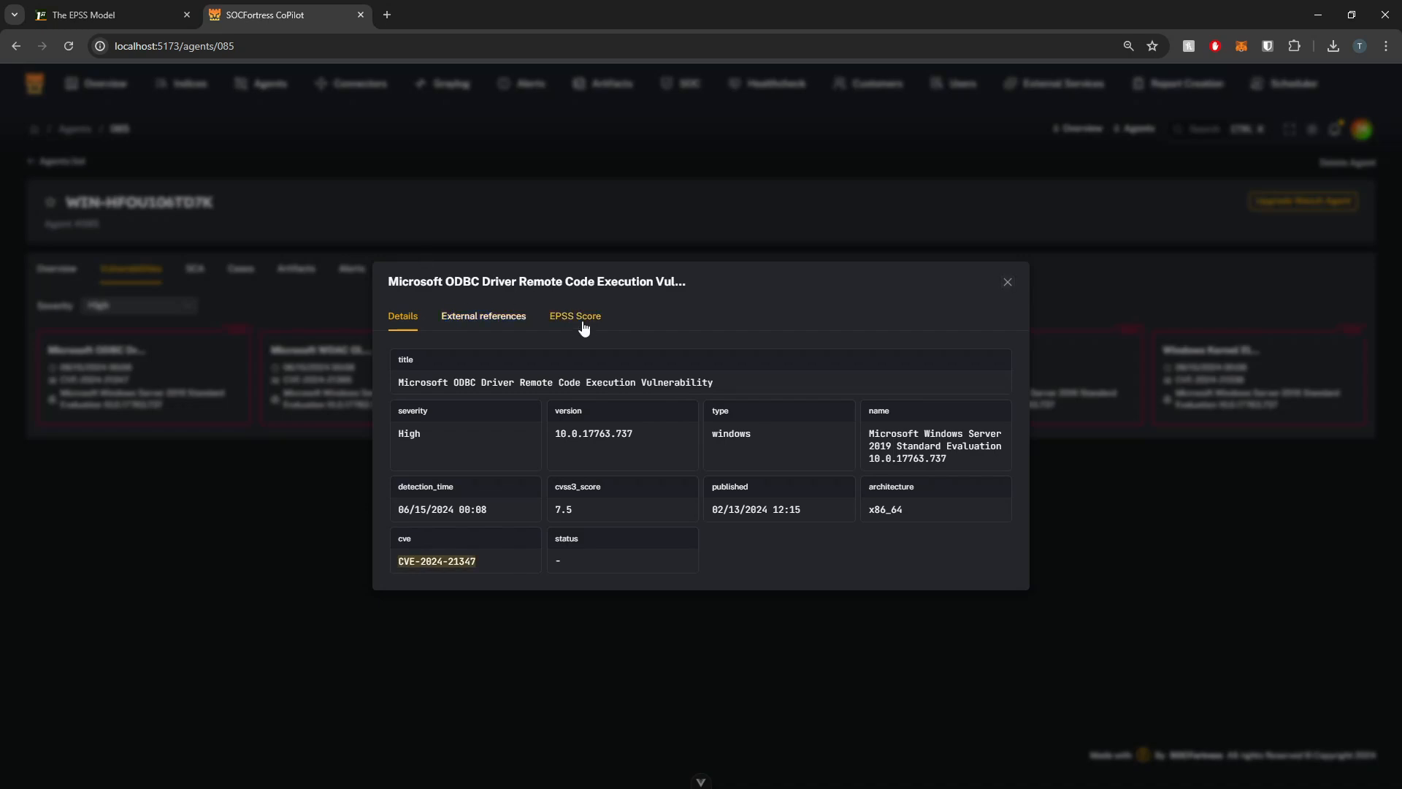
{"action": "left_click", "coordinate": [575, 316]}
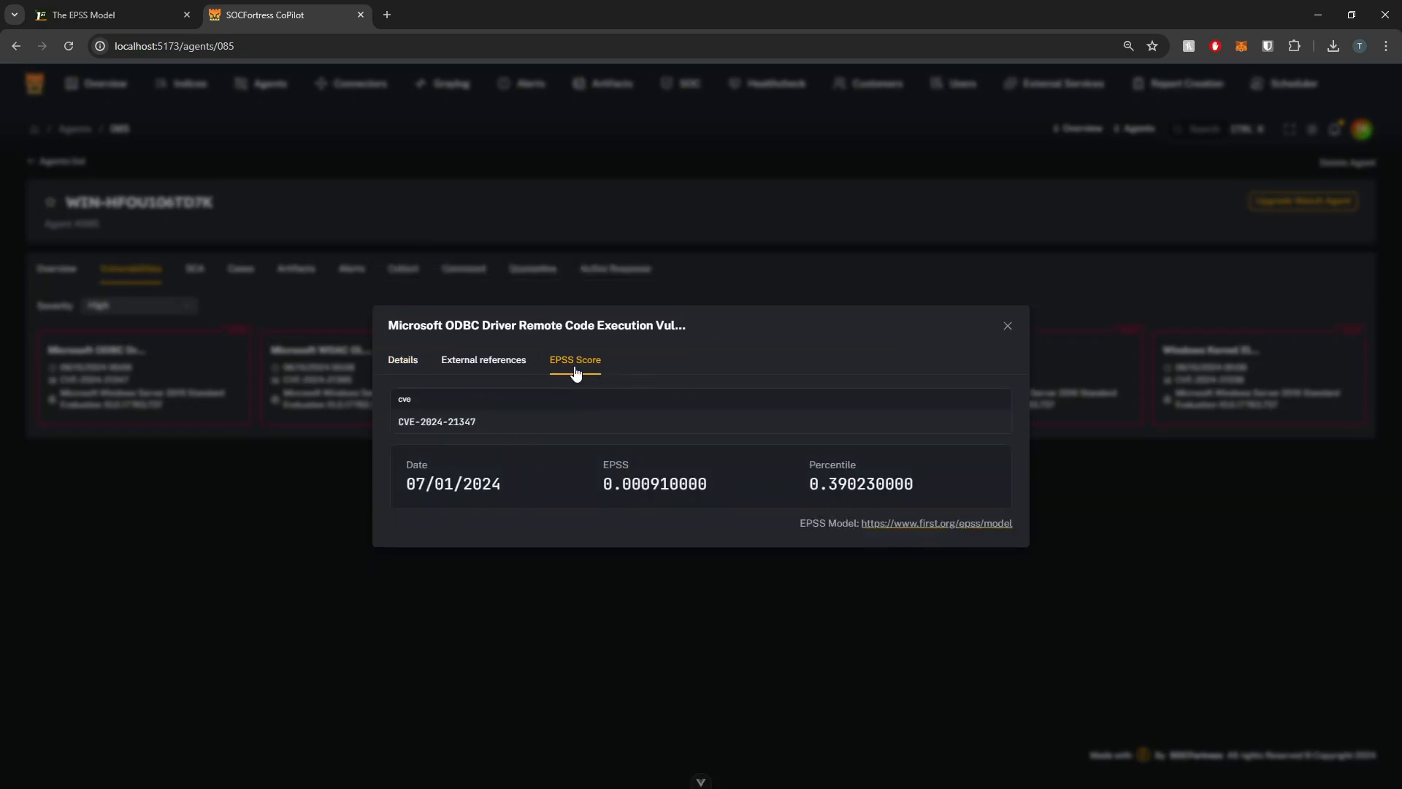
{"action": "mouse_move", "coordinate": [494, 514]}
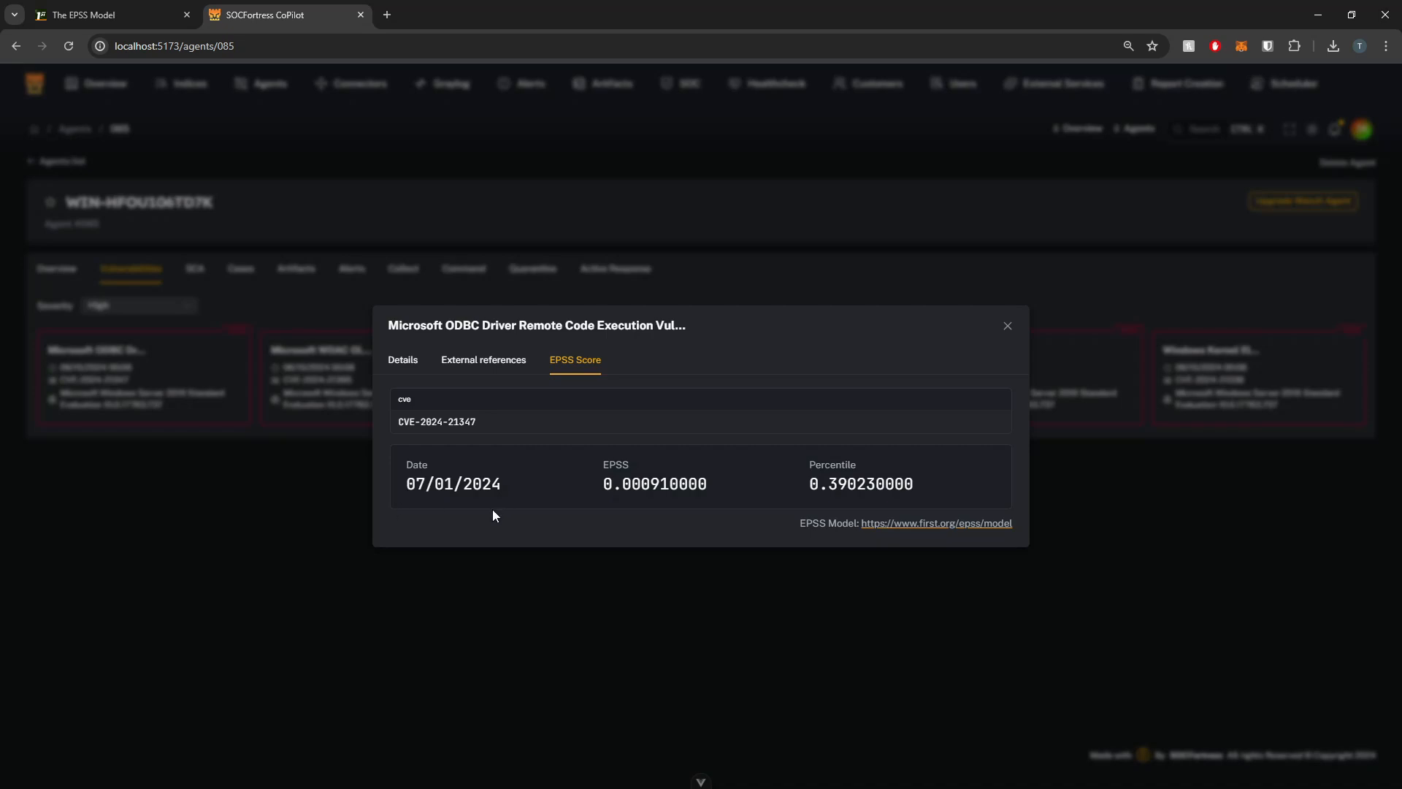
{"action": "mouse_move", "coordinate": [512, 487]}
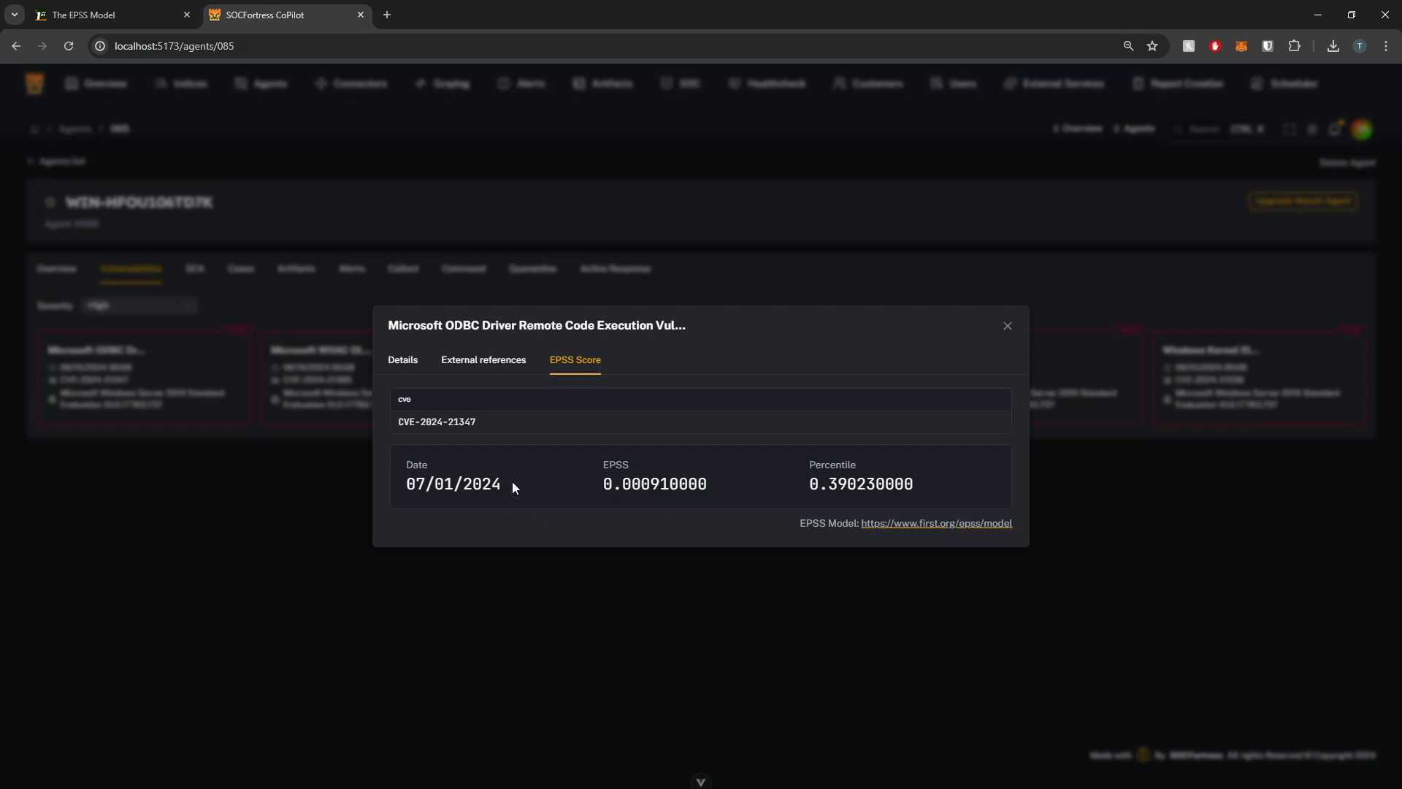
{"action": "double_click", "coordinate": [453, 484]}
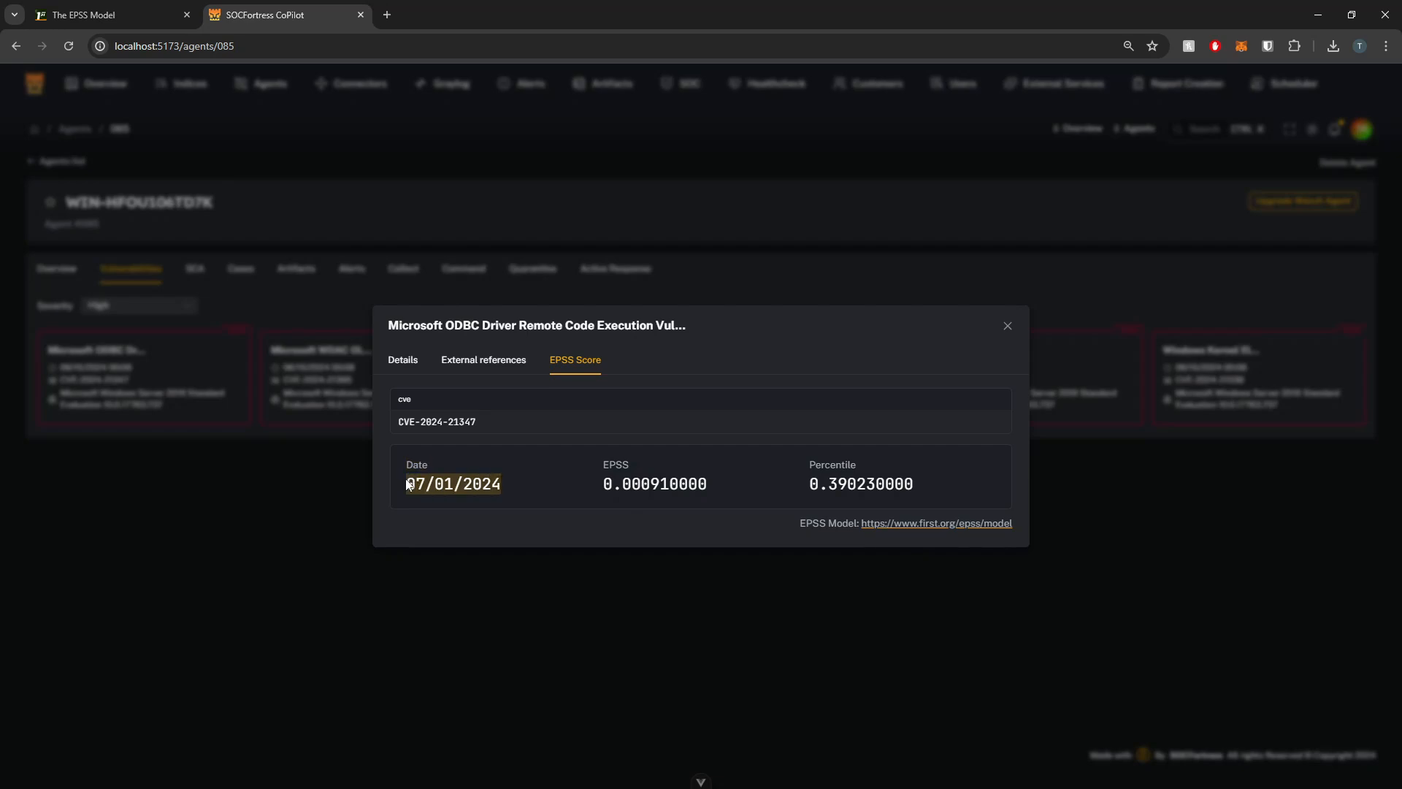
{"action": "mouse_move", "coordinate": [501, 506]}
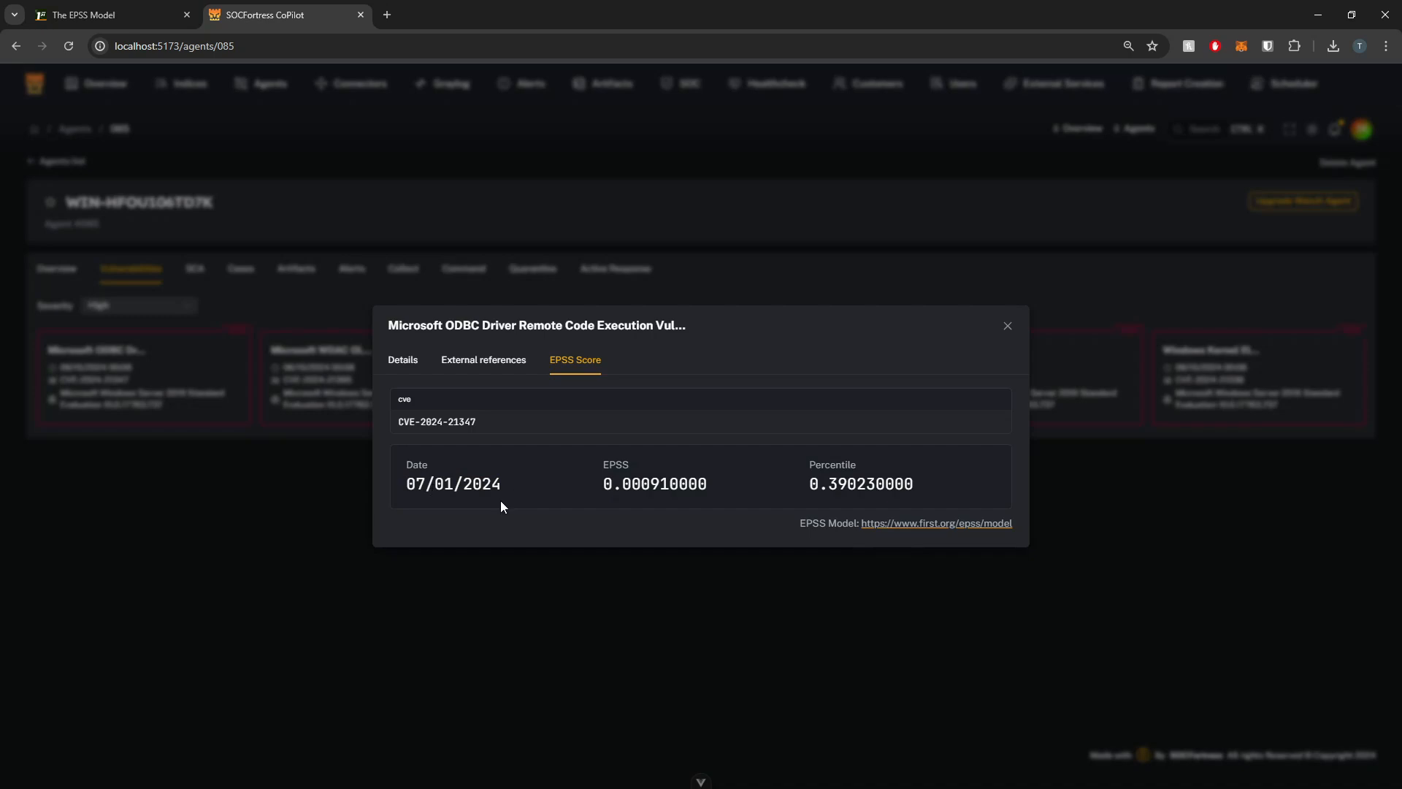
{"action": "mouse_move", "coordinate": [646, 474]}
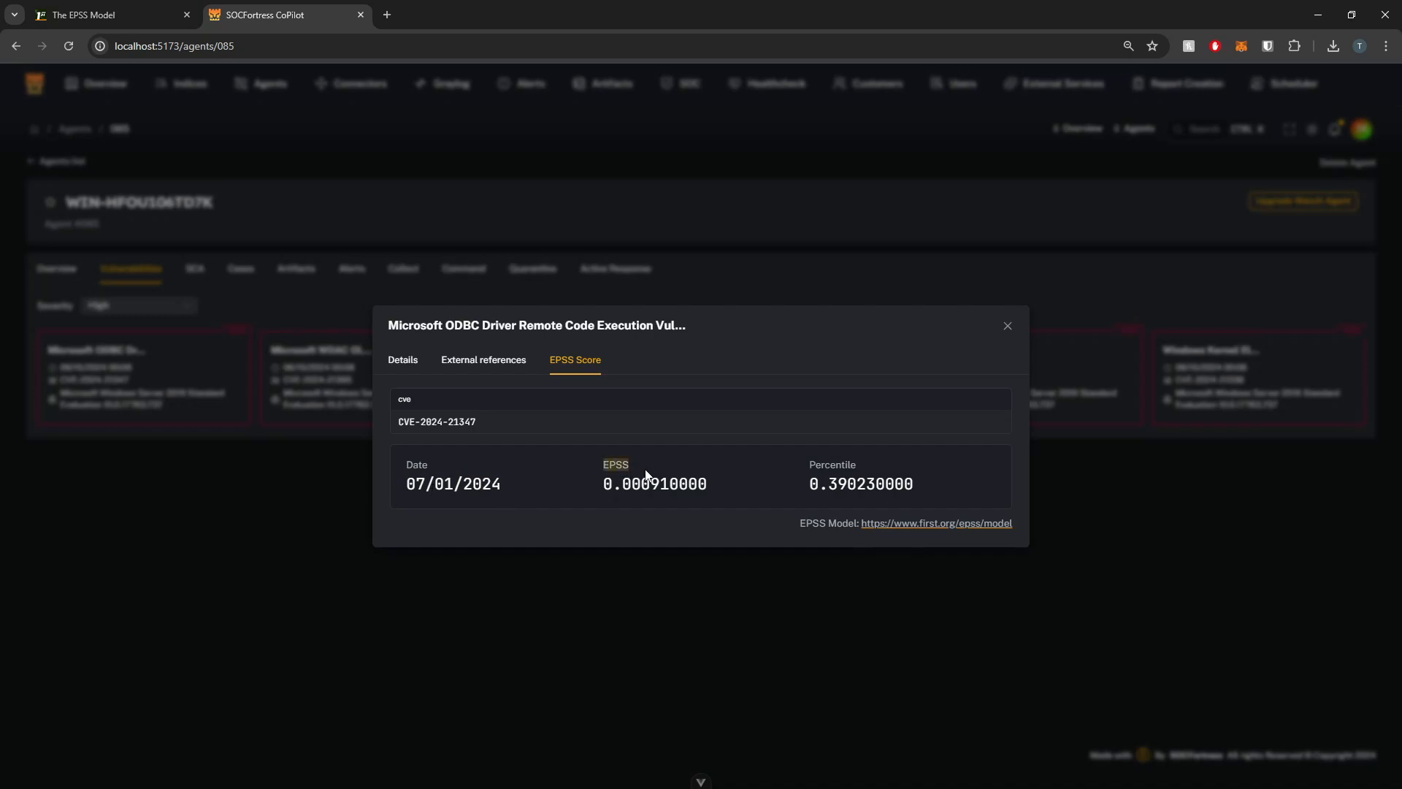
{"action": "mouse_move", "coordinate": [709, 481]}
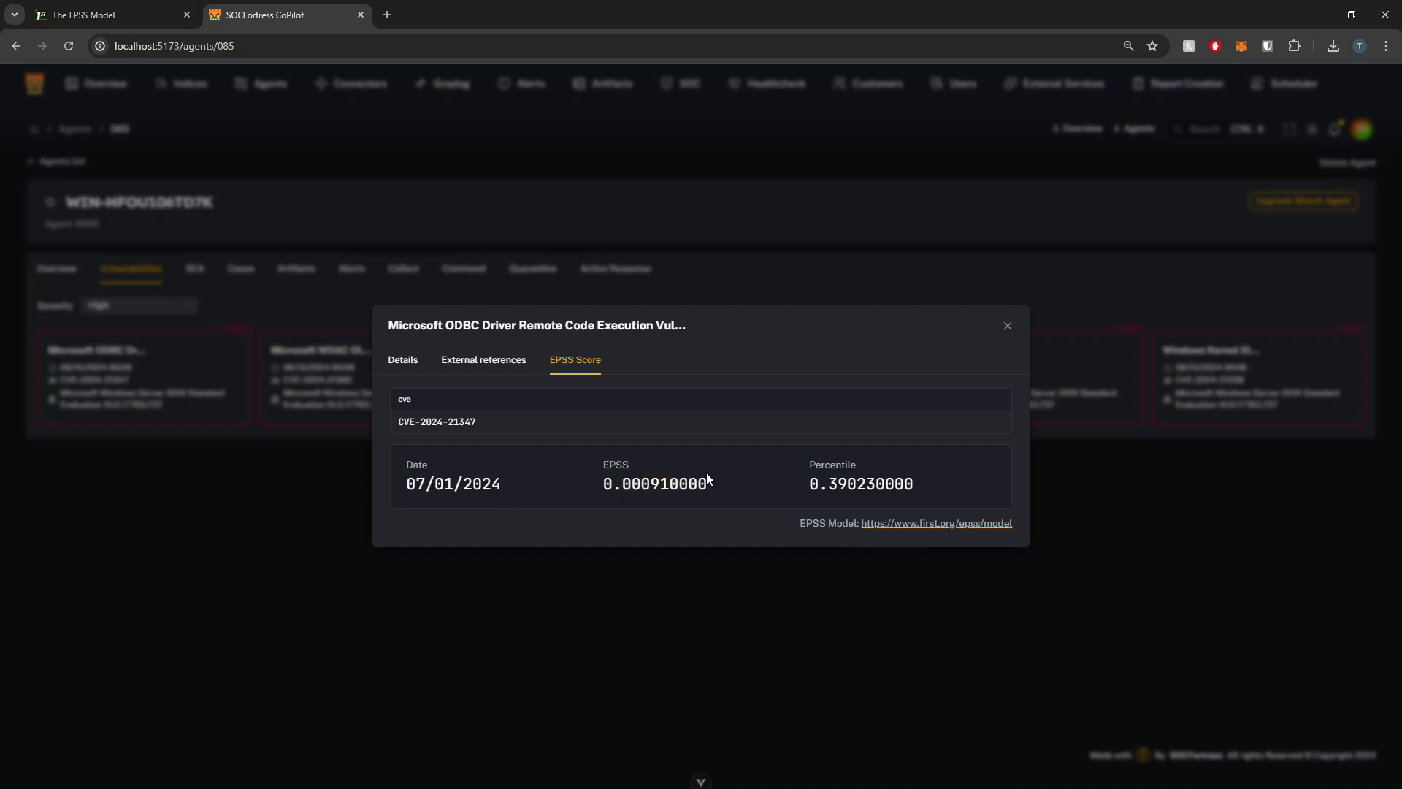
{"action": "mouse_move", "coordinate": [794, 450]}
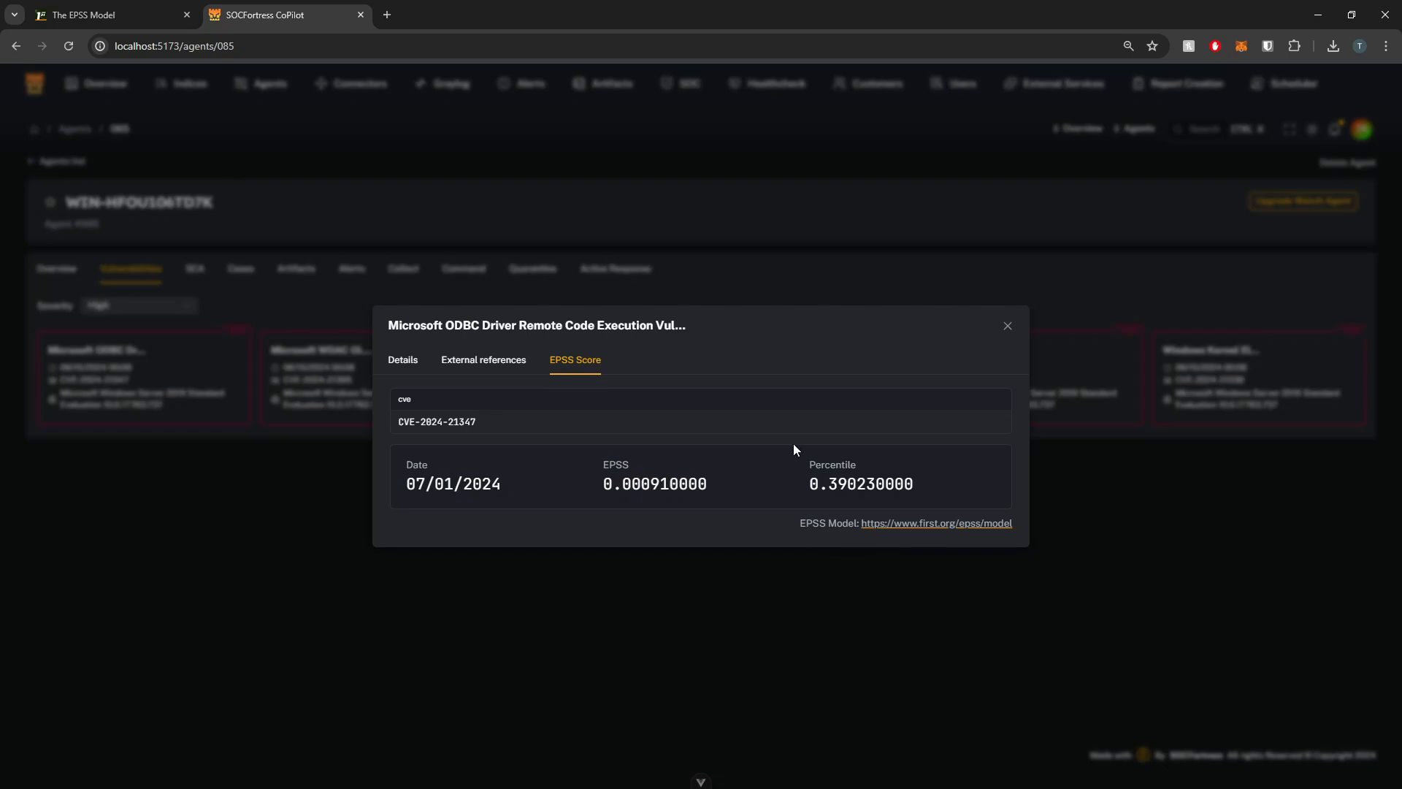
{"action": "mouse_move", "coordinate": [693, 461]}
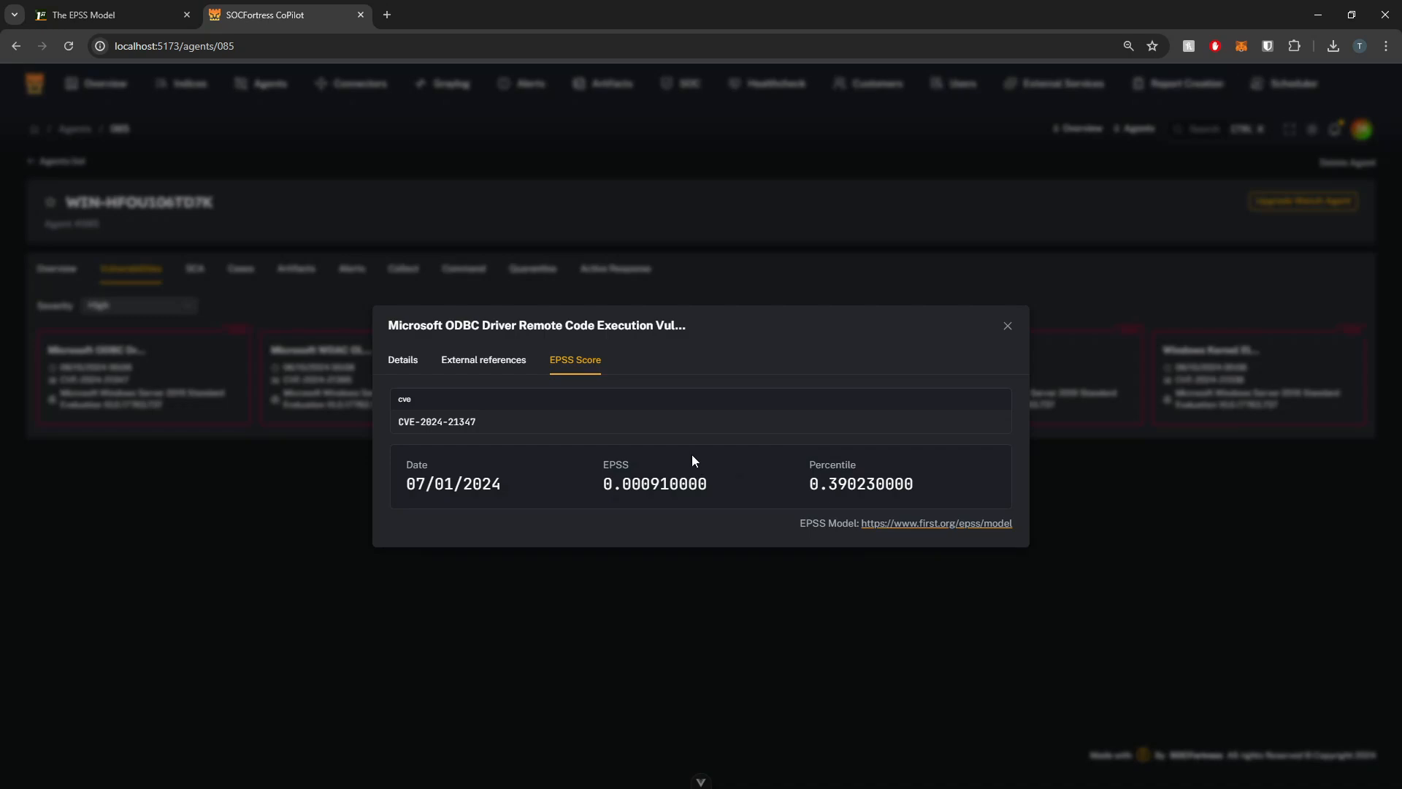
{"action": "mouse_move", "coordinate": [706, 474]}
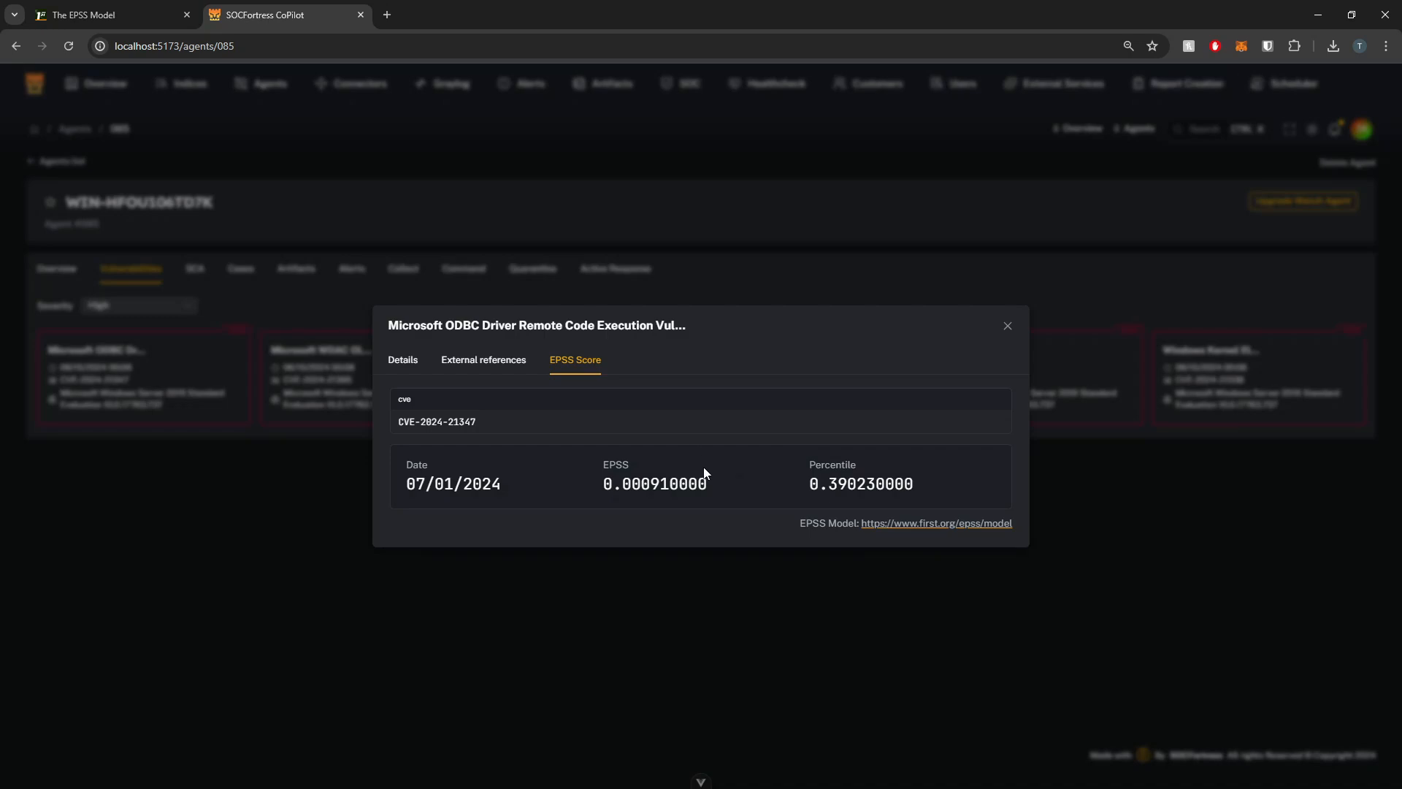
{"action": "mouse_move", "coordinate": [705, 472]}
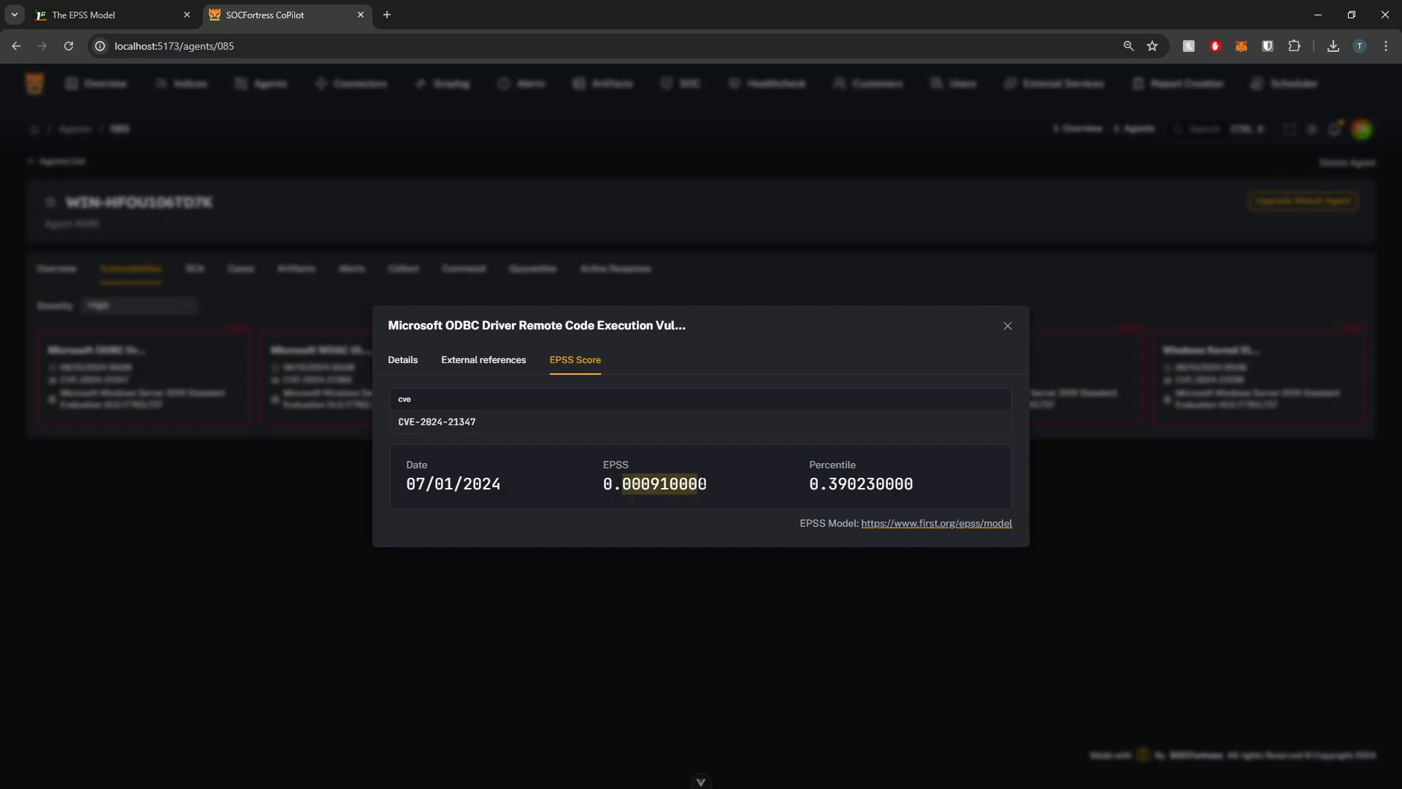
{"action": "mouse_move", "coordinate": [702, 469]}
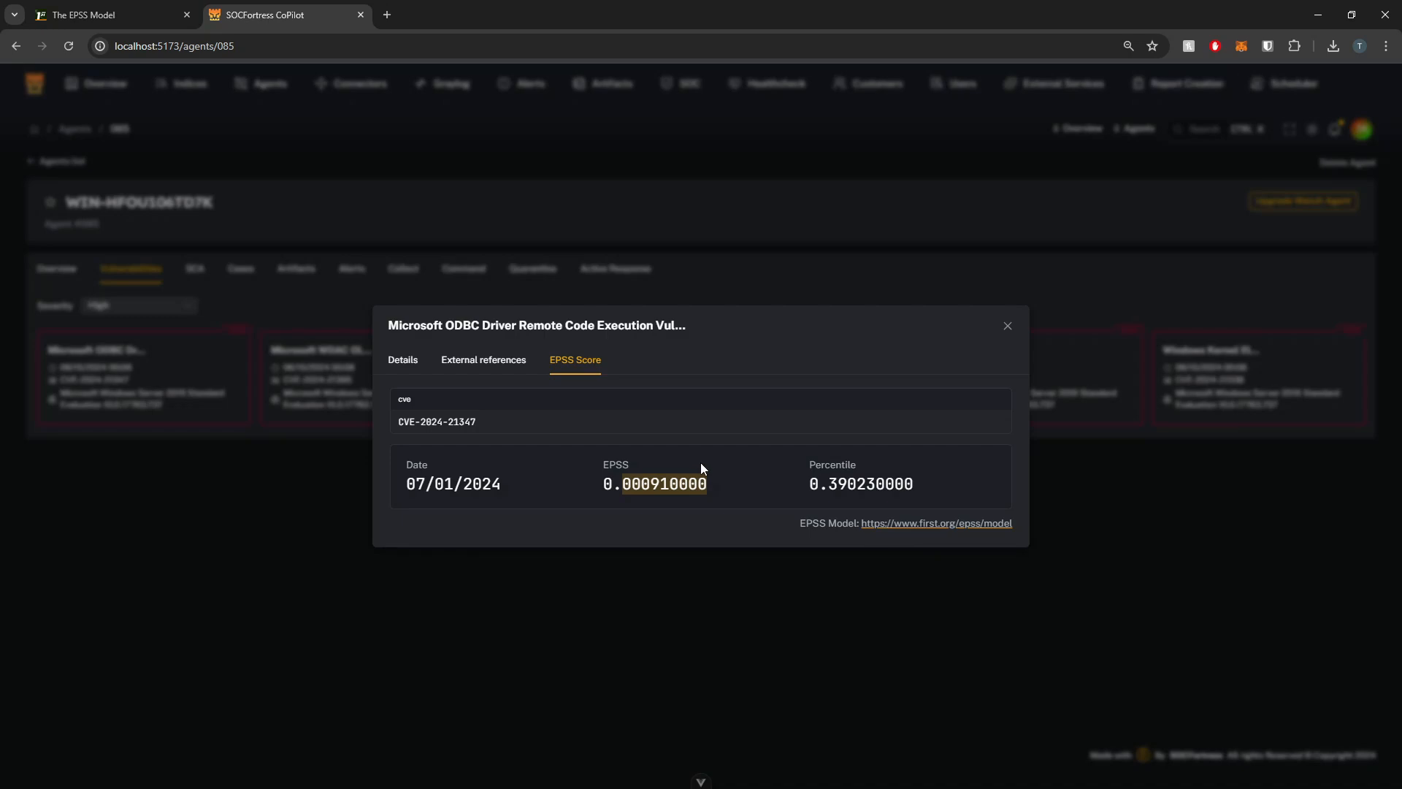
{"action": "mouse_move", "coordinate": [708, 474]}
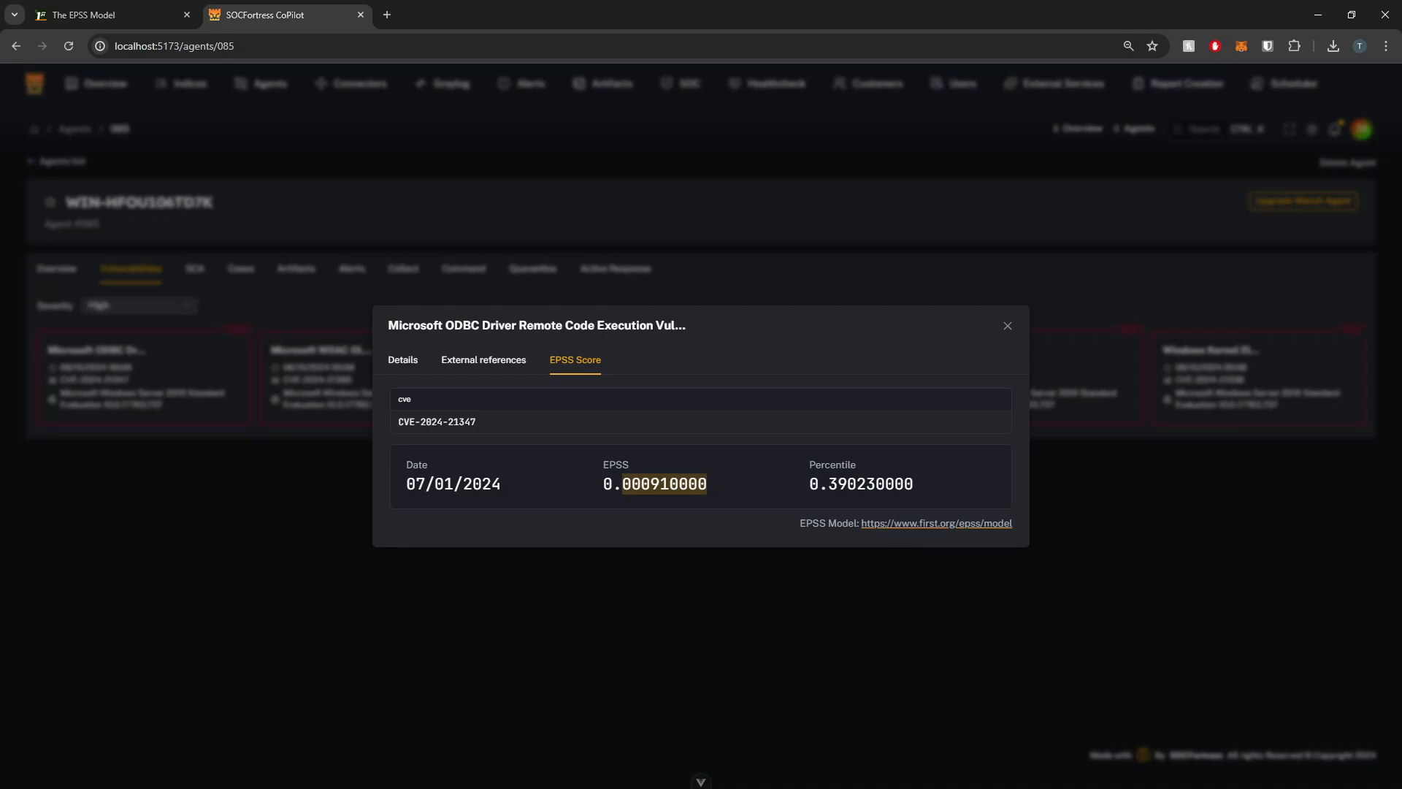
{"action": "mouse_move", "coordinate": [685, 619]}
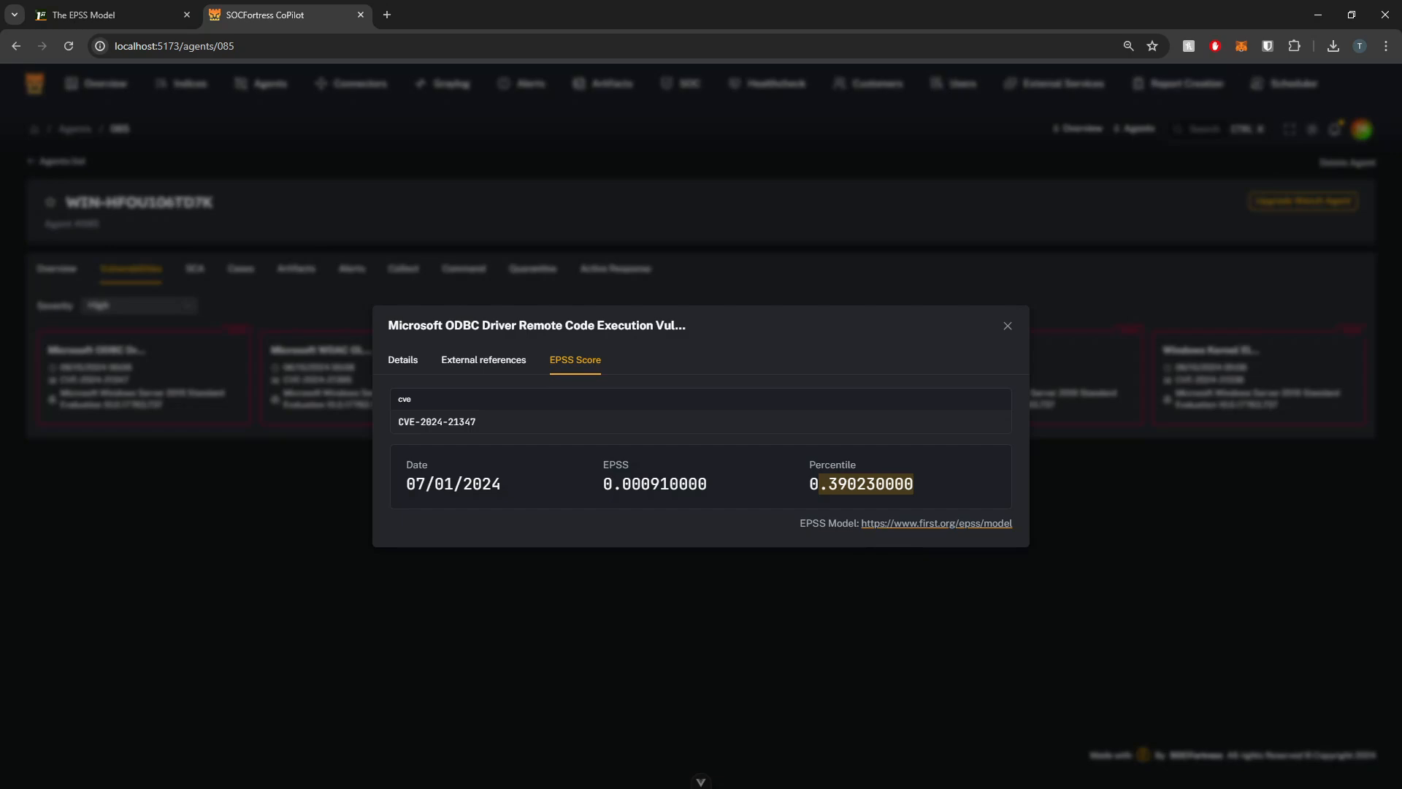
{"action": "mouse_move", "coordinate": [680, 512]}
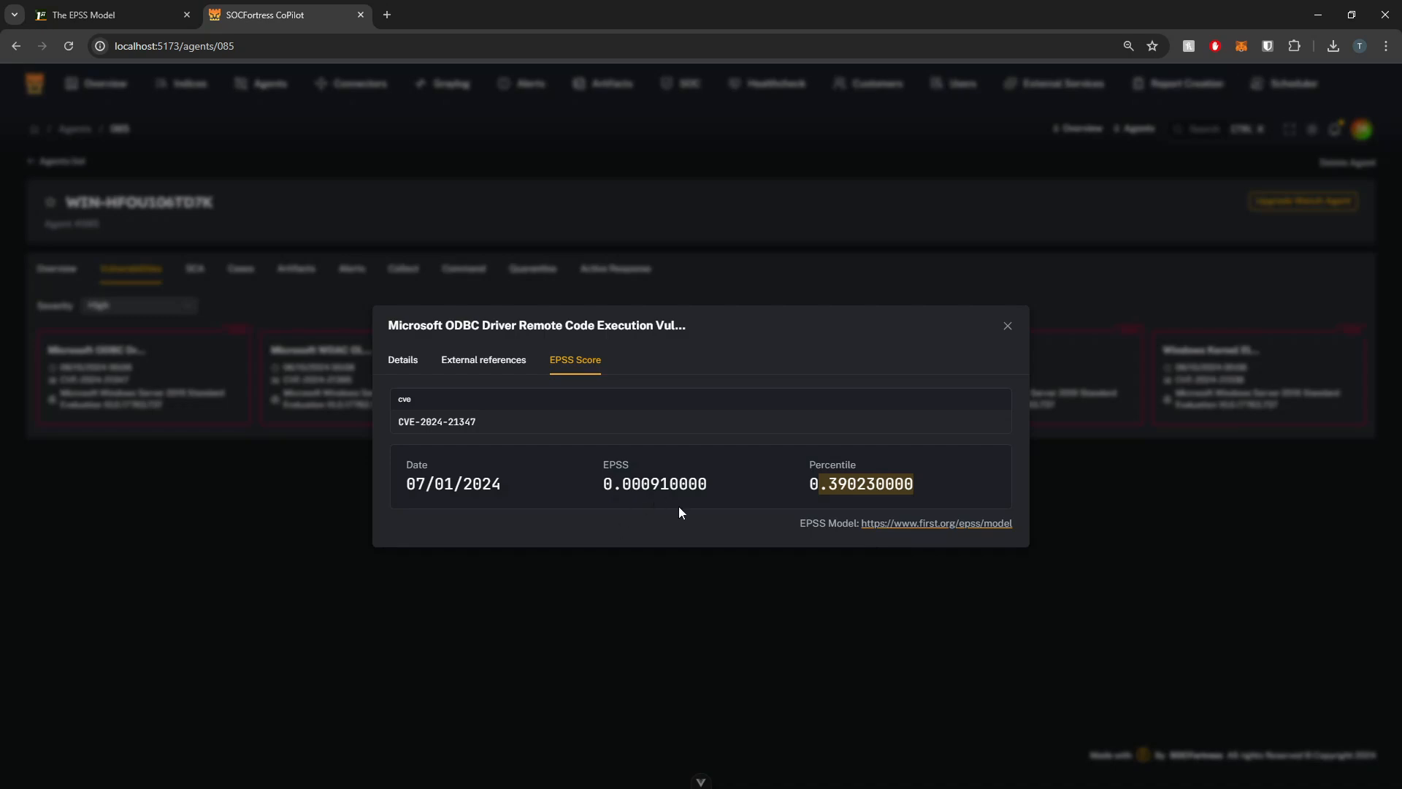
{"action": "mouse_move", "coordinate": [773, 506]}
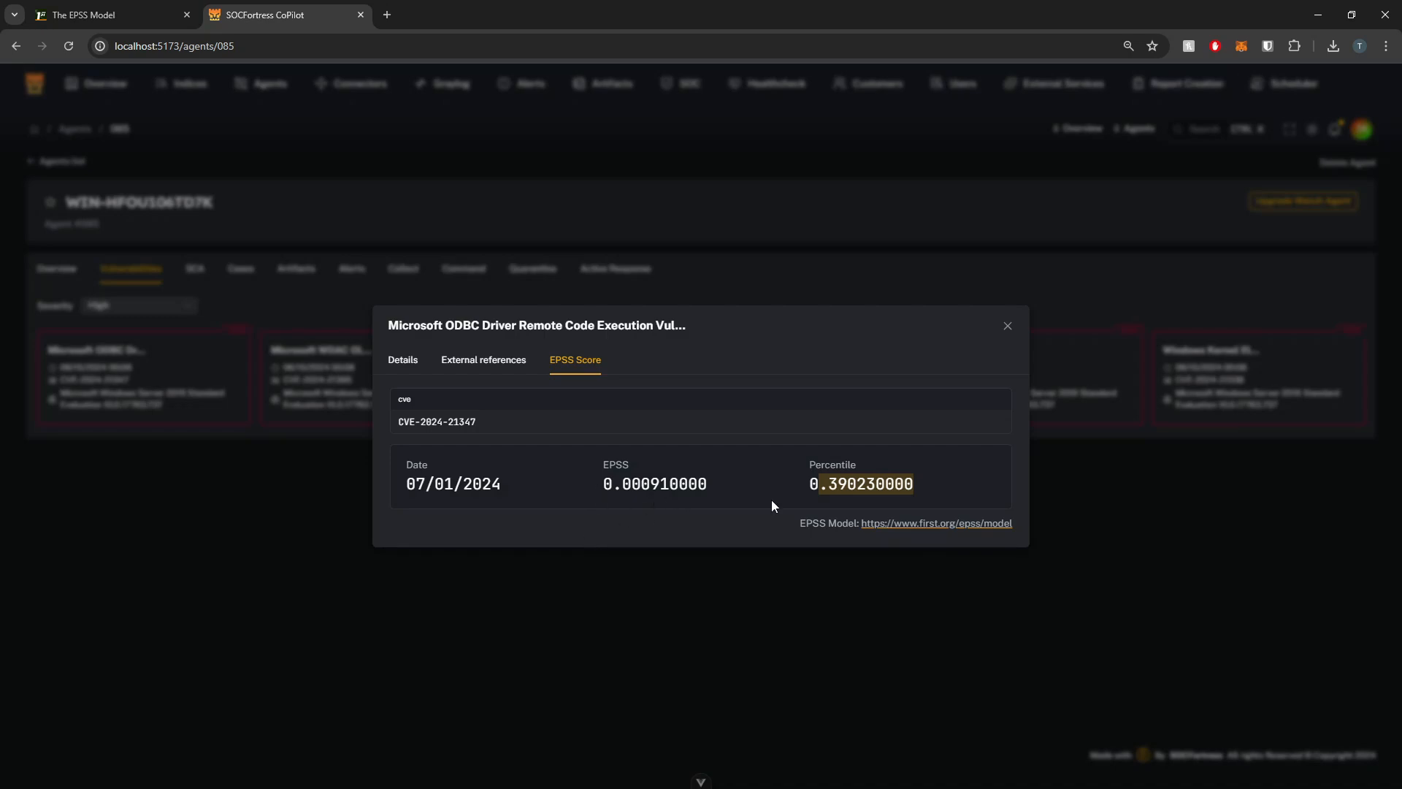
{"action": "mouse_move", "coordinate": [675, 481]}
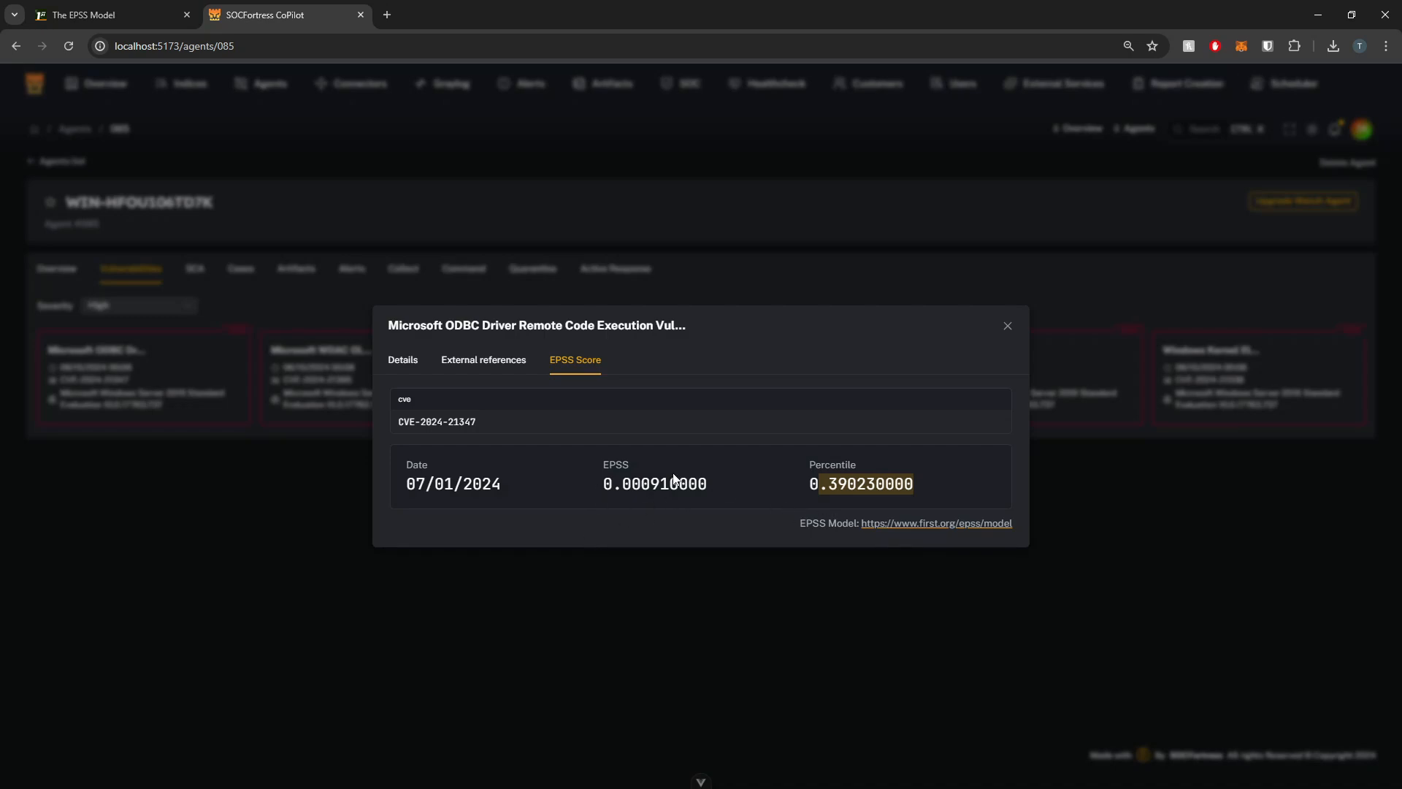
{"action": "mouse_move", "coordinate": [646, 474]}
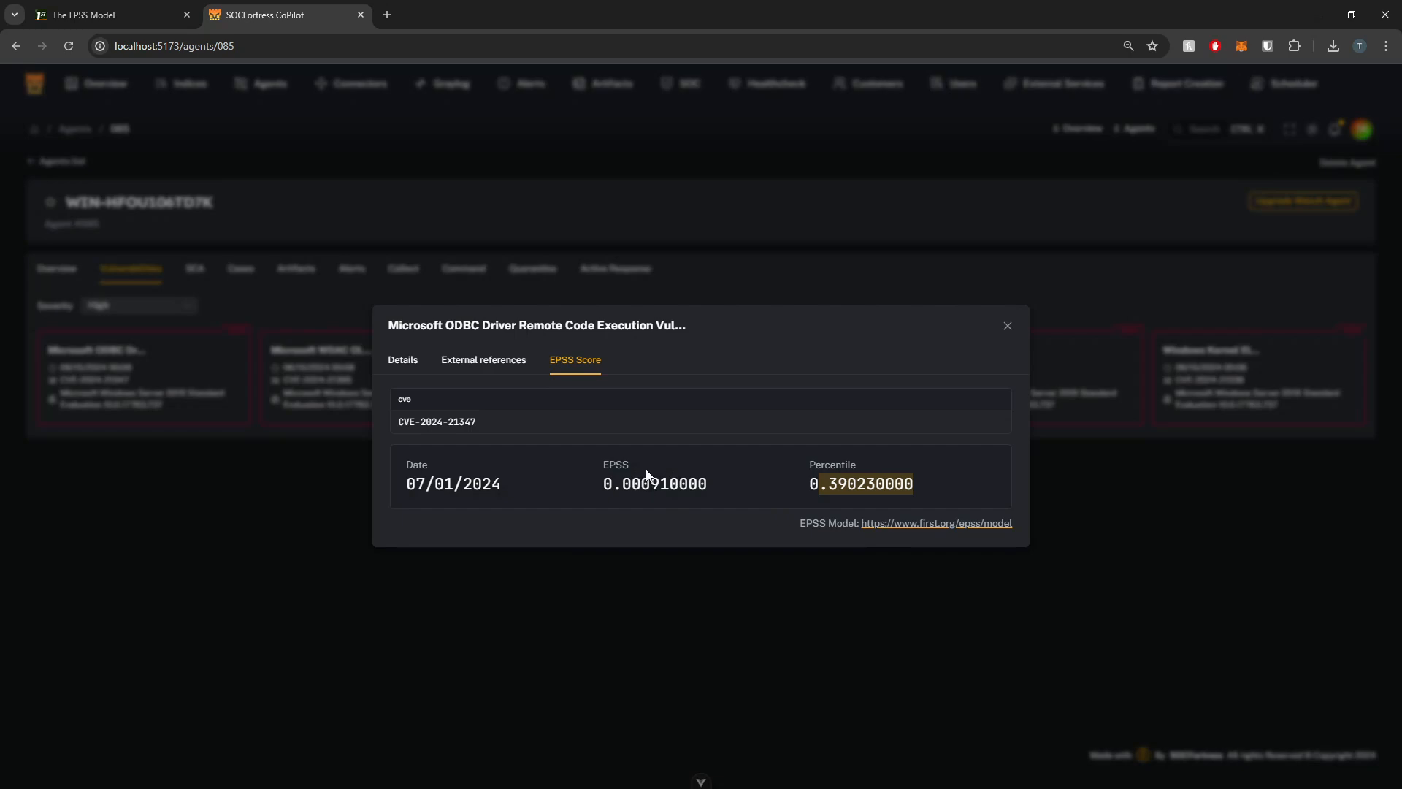
{"action": "mouse_move", "coordinate": [1008, 326]}
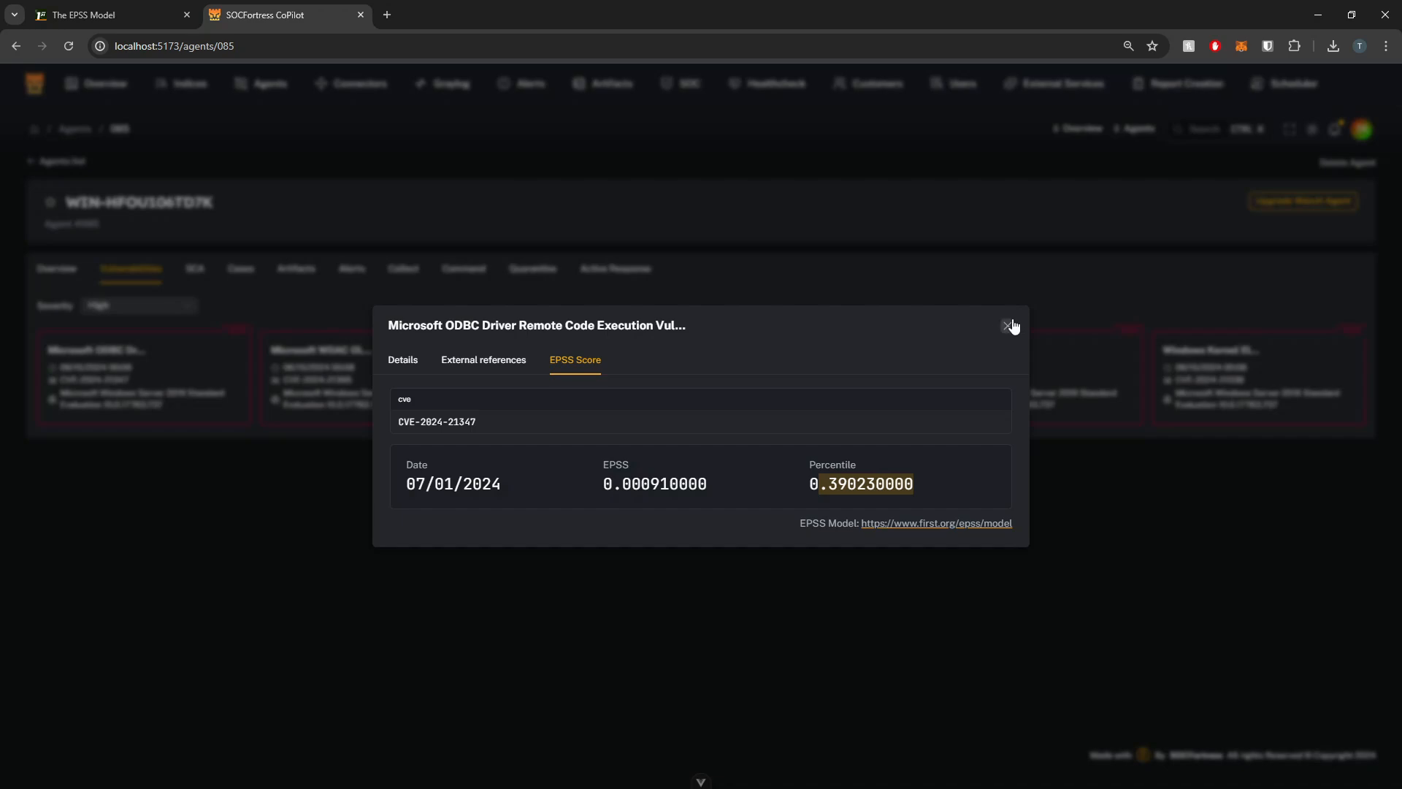
{"action": "left_click", "coordinate": [1009, 325]}
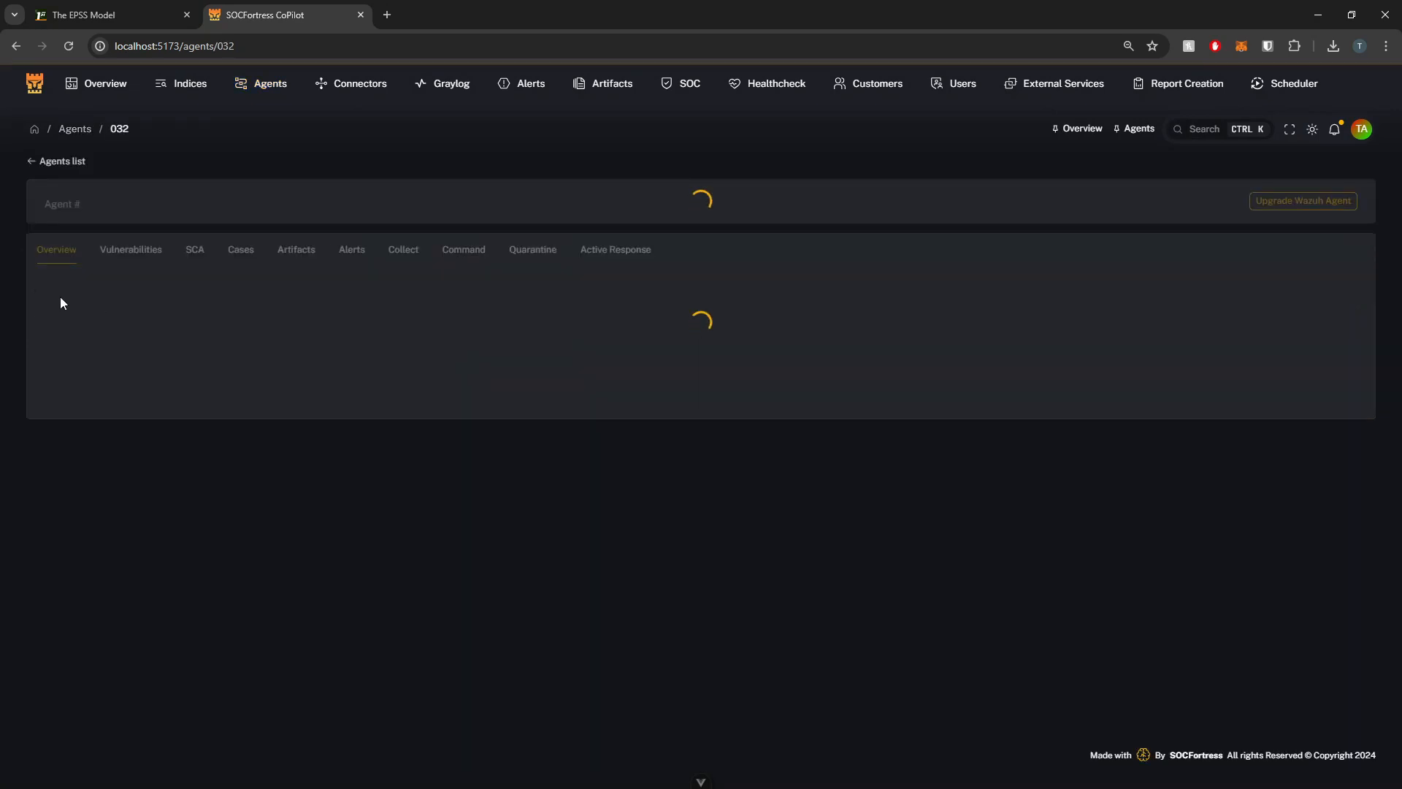
Step: Show the piHole agent's Critical-severity vulnerability cards
{"action": "left_click", "coordinate": [131, 268]}
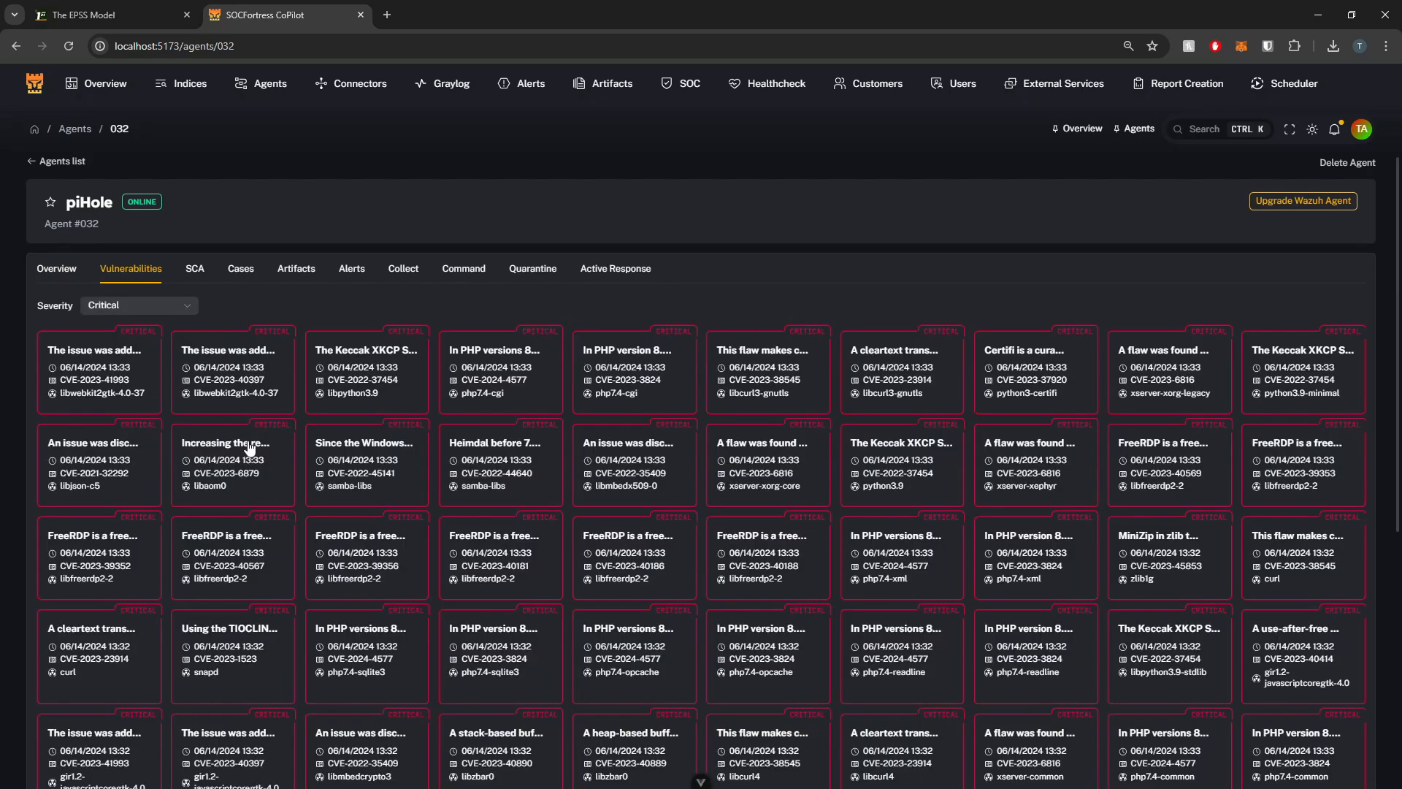
{"action": "mouse_move", "coordinate": [481, 370]}
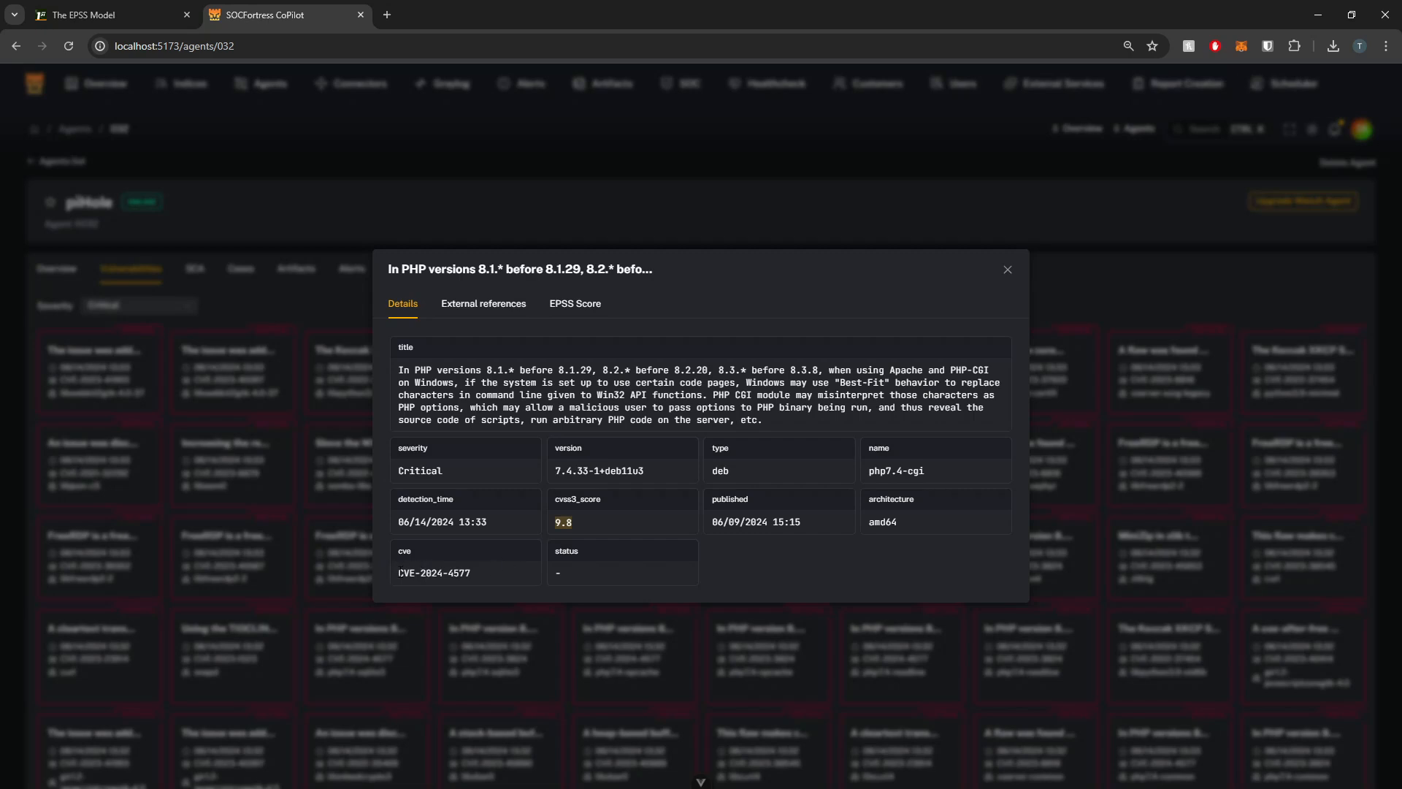
Step: View CVE-2024-4577's EPSS score 0.96683, percentile 0.9966, dated 07/01/2024
{"action": "left_click", "coordinate": [575, 303]}
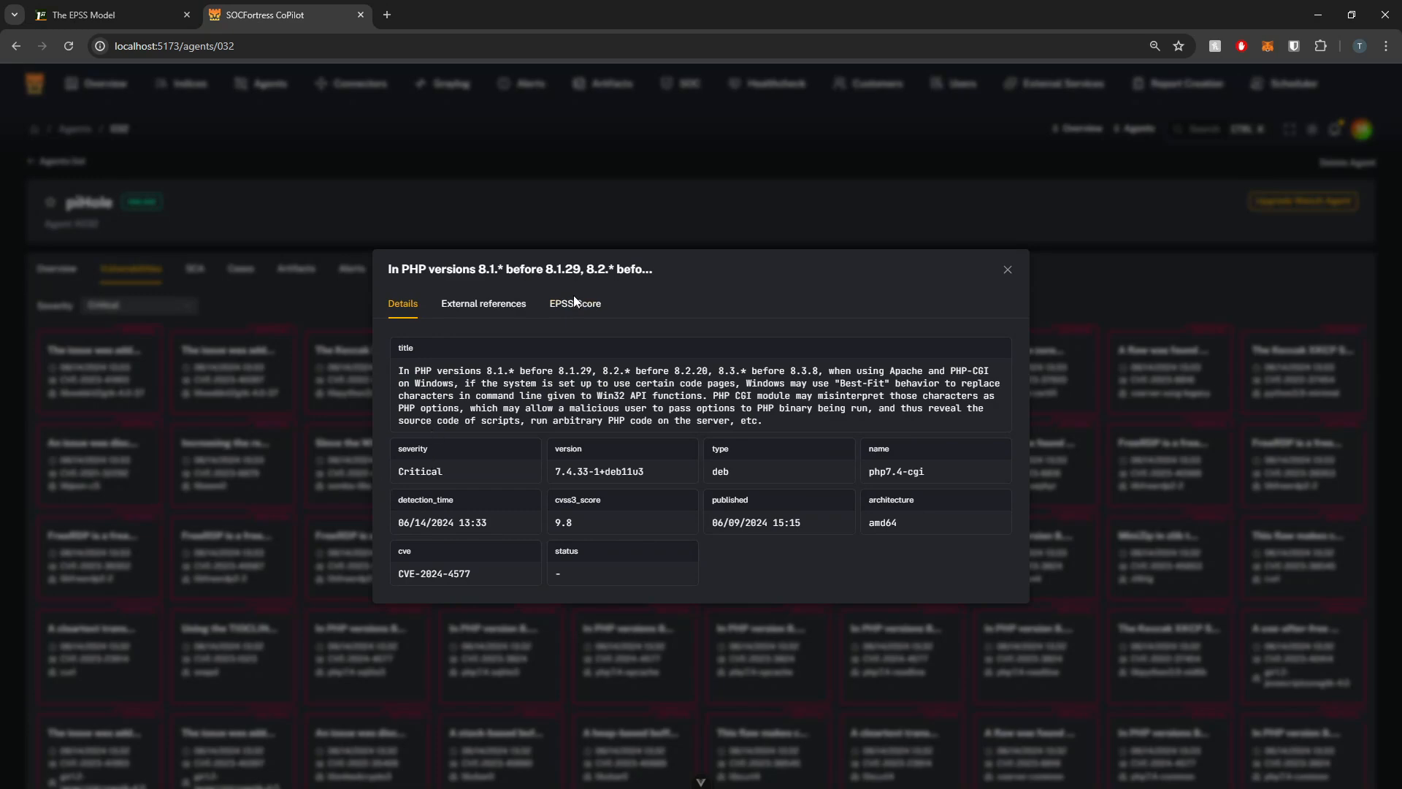
{"action": "left_click", "coordinate": [574, 303]}
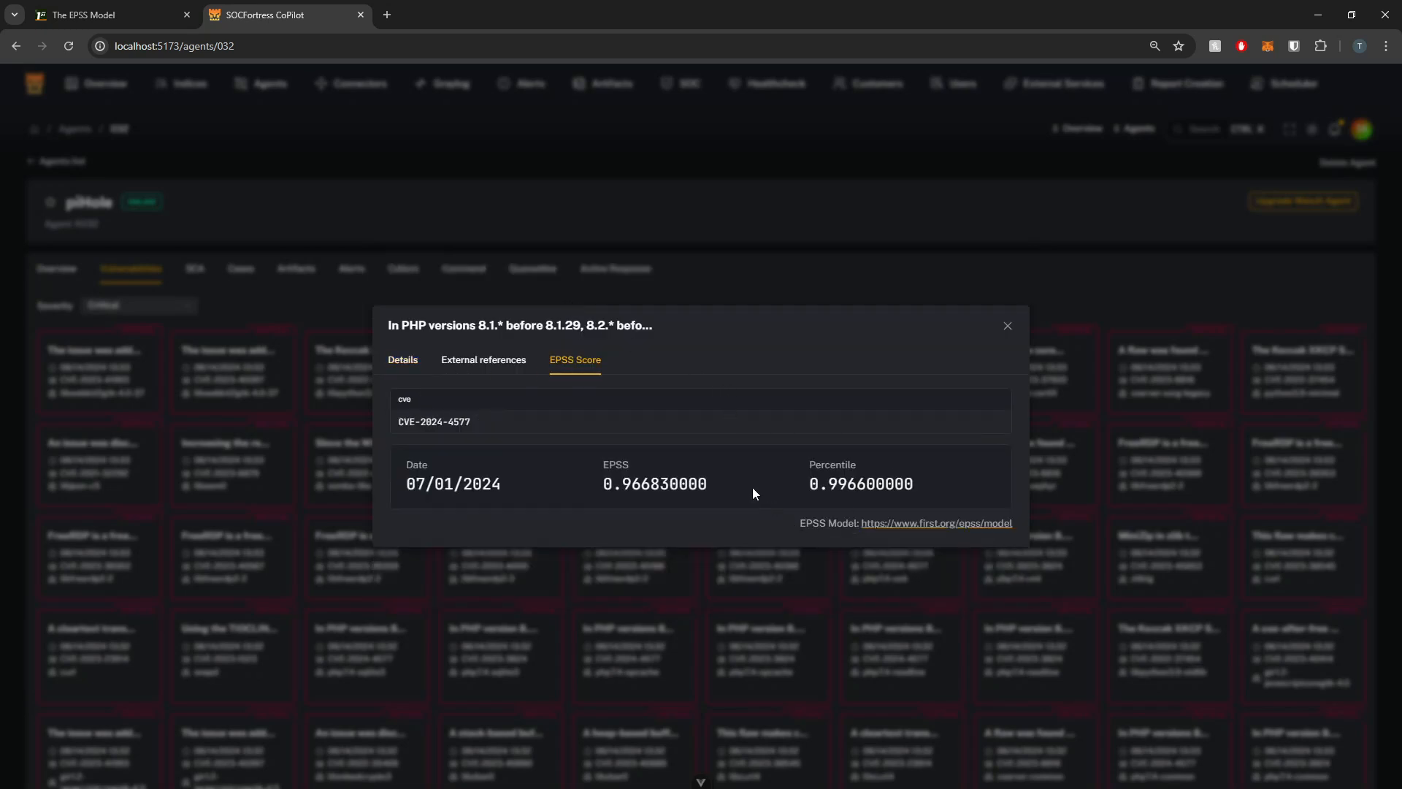
{"action": "mouse_move", "coordinate": [754, 495]}
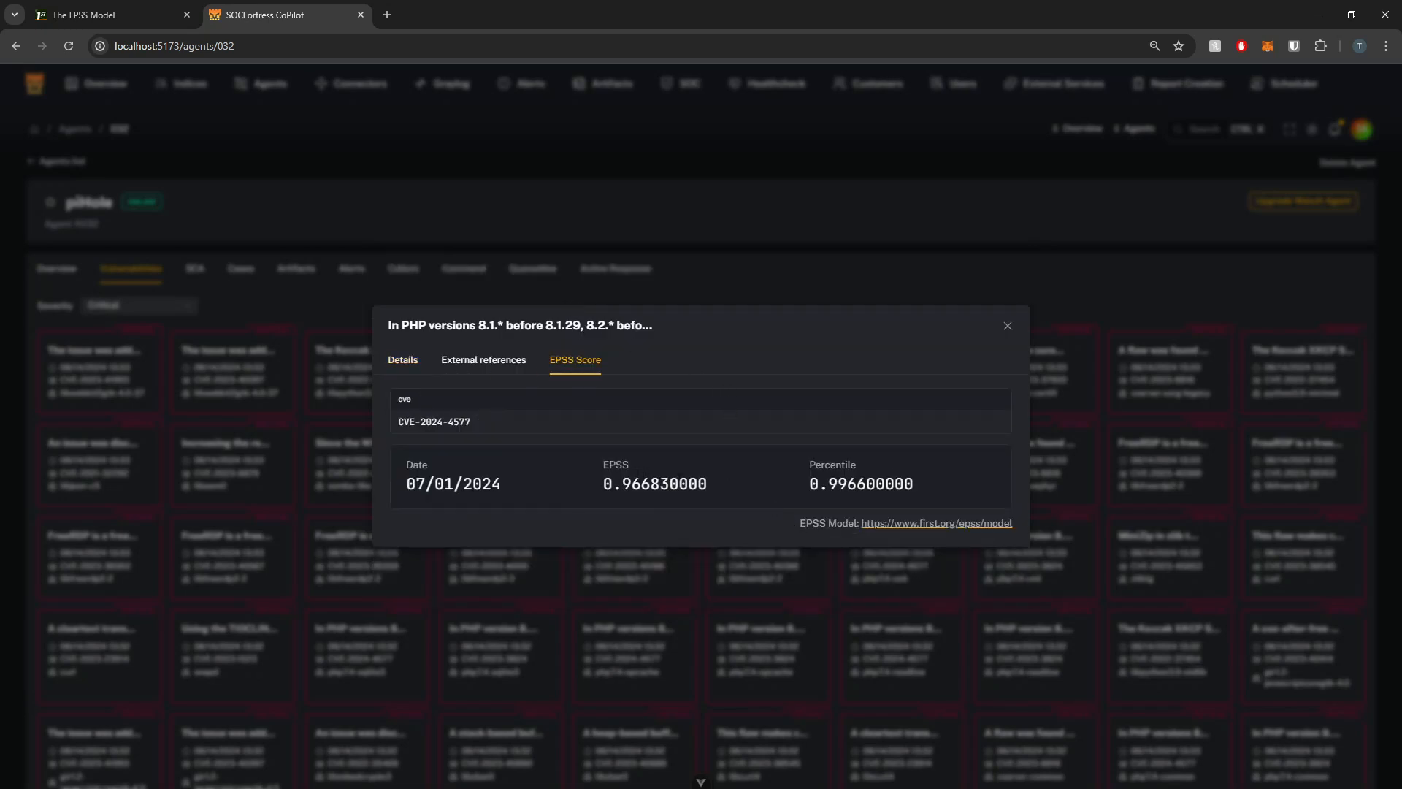
{"action": "mouse_move", "coordinate": [760, 520]}
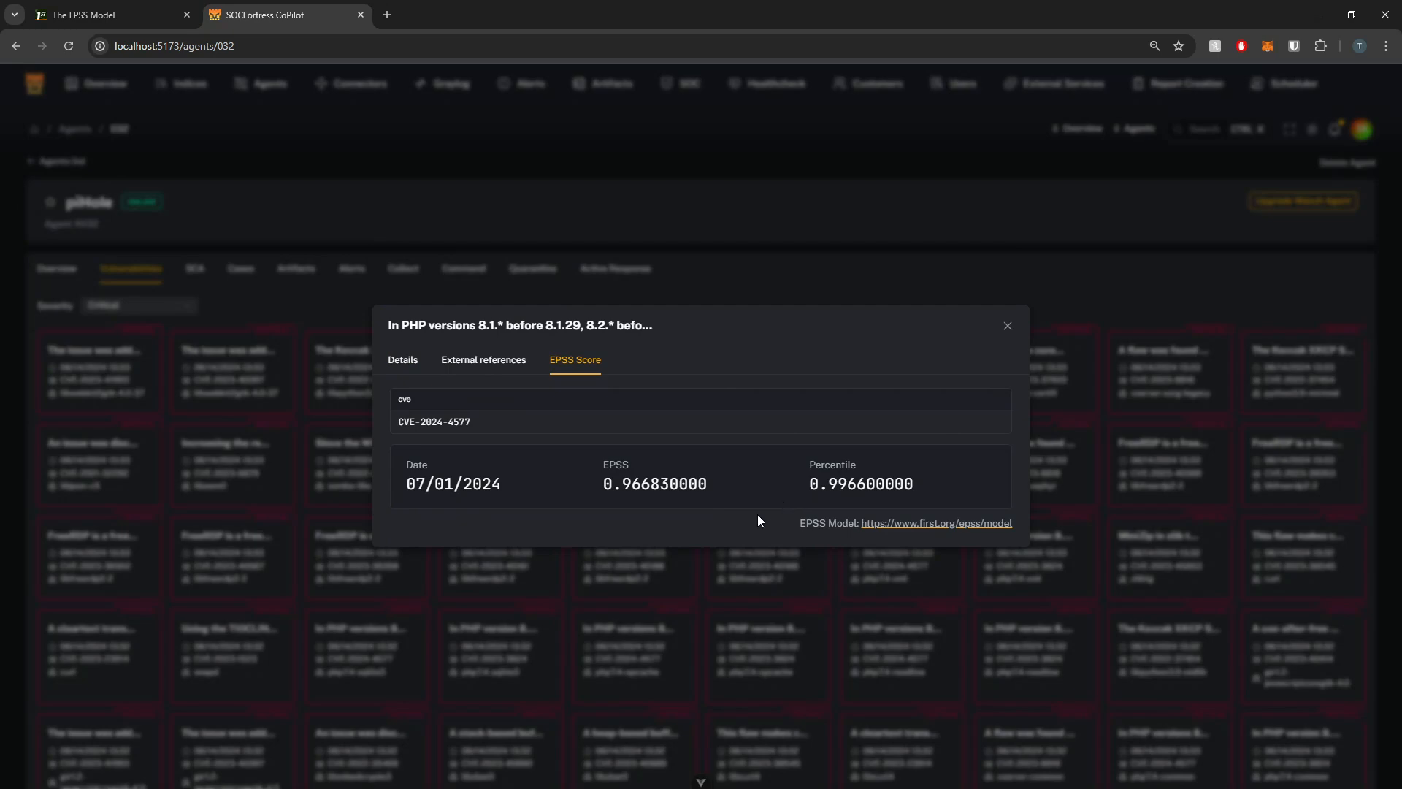
Step: Close the CVE-2024-4577 details and scroll to piHole's last Critical vulnerability cards
{"action": "left_click", "coordinate": [1008, 325]}
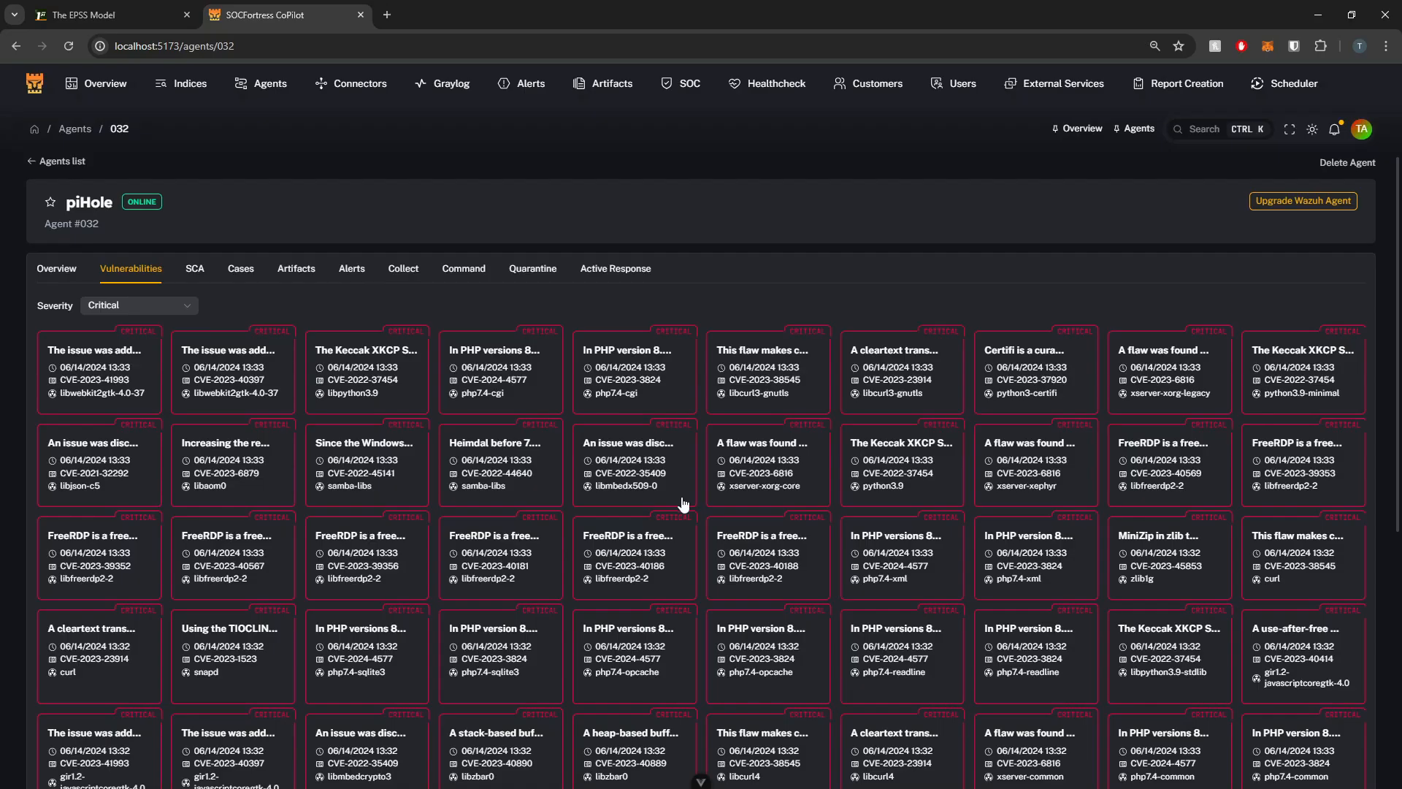
{"action": "scroll", "scroll_direction": "down", "scroll_amount": 3}
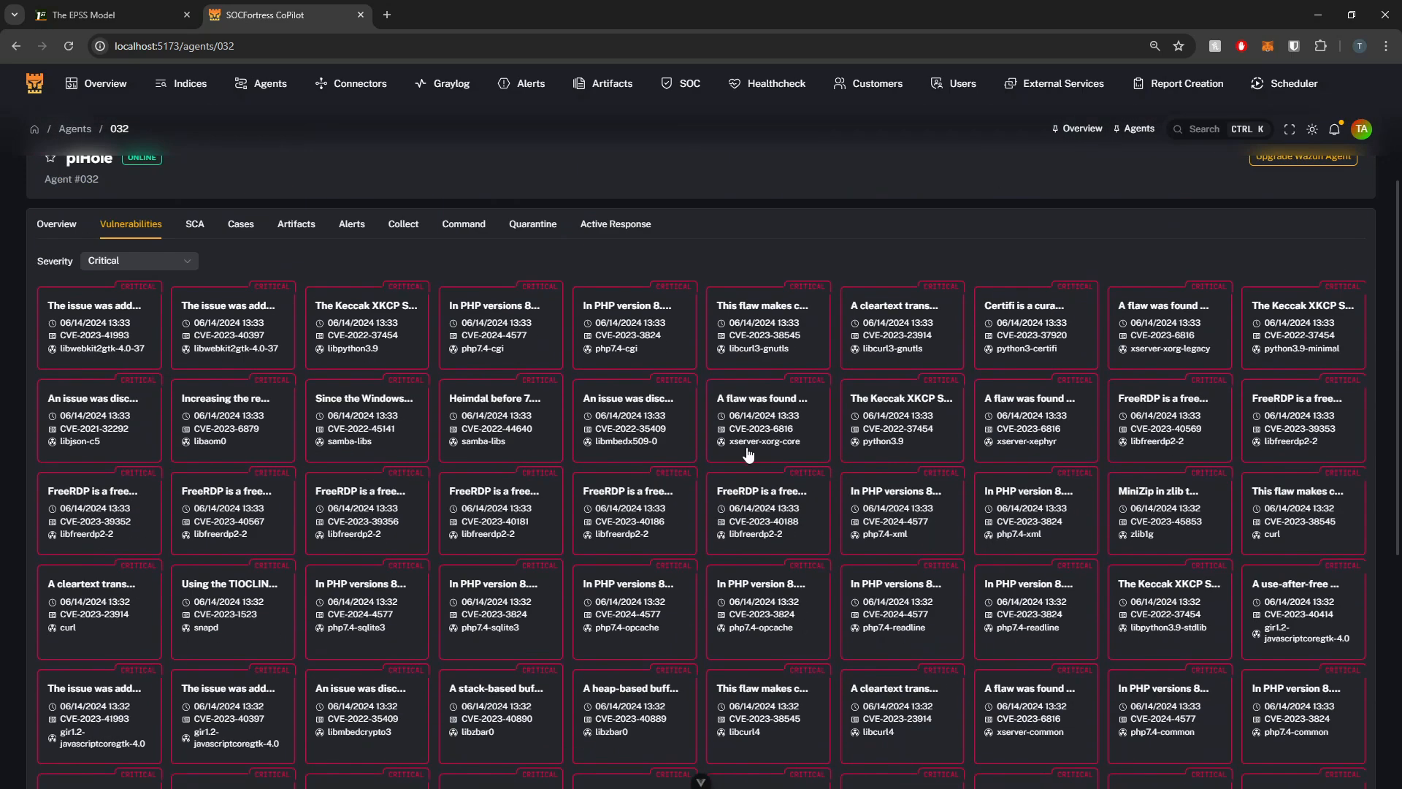
{"action": "mouse_move", "coordinate": [891, 442]}
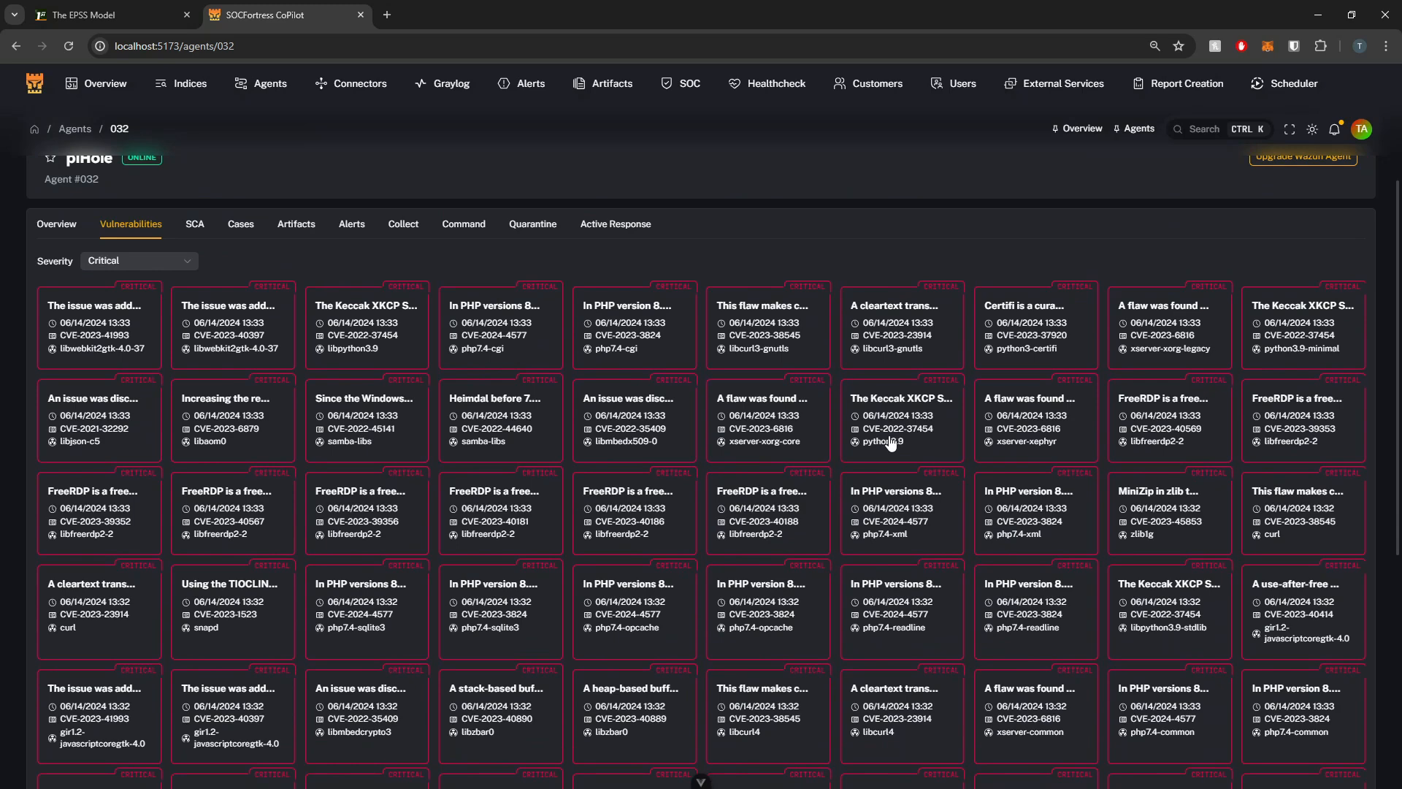
{"action": "mouse_move", "coordinate": [659, 523]}
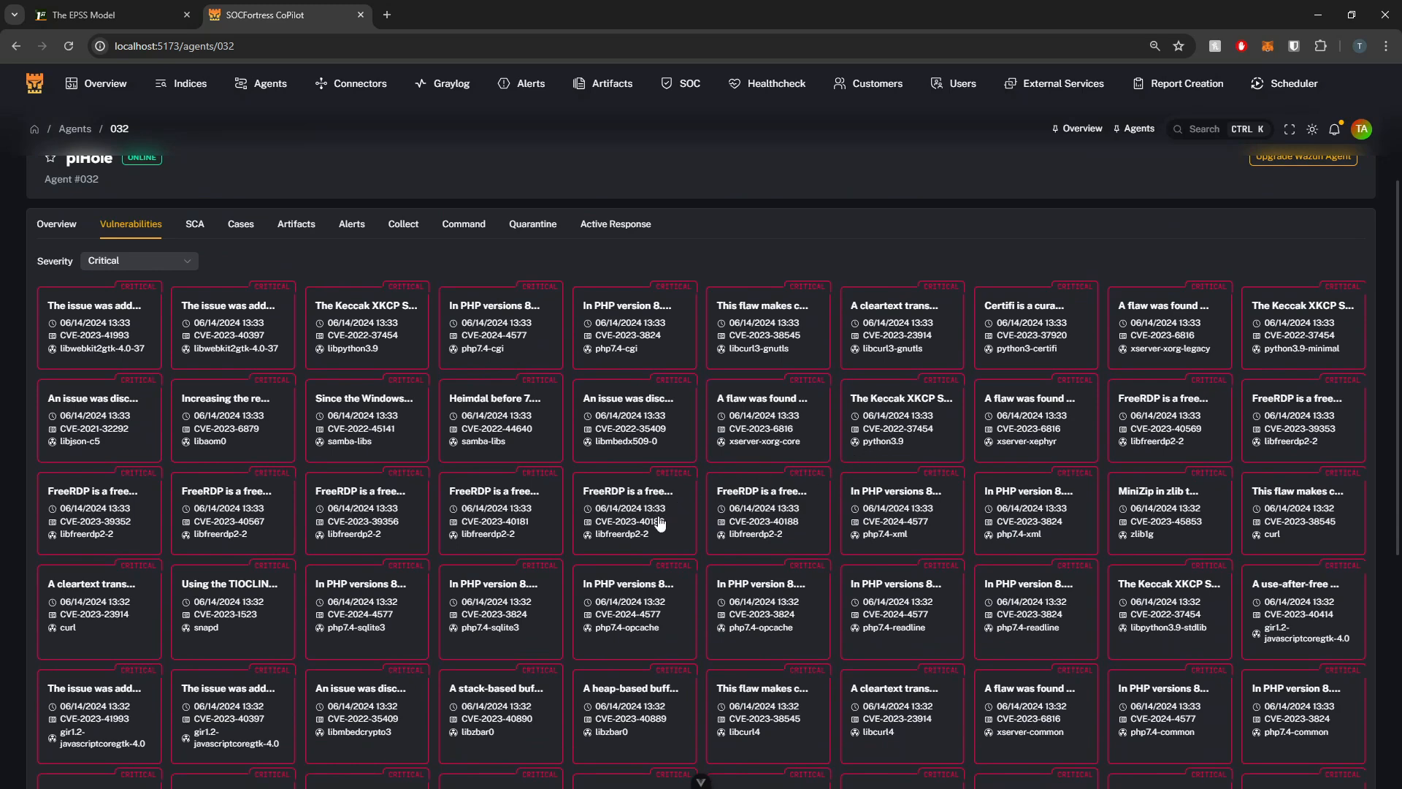
{"action": "mouse_move", "coordinate": [497, 314]}
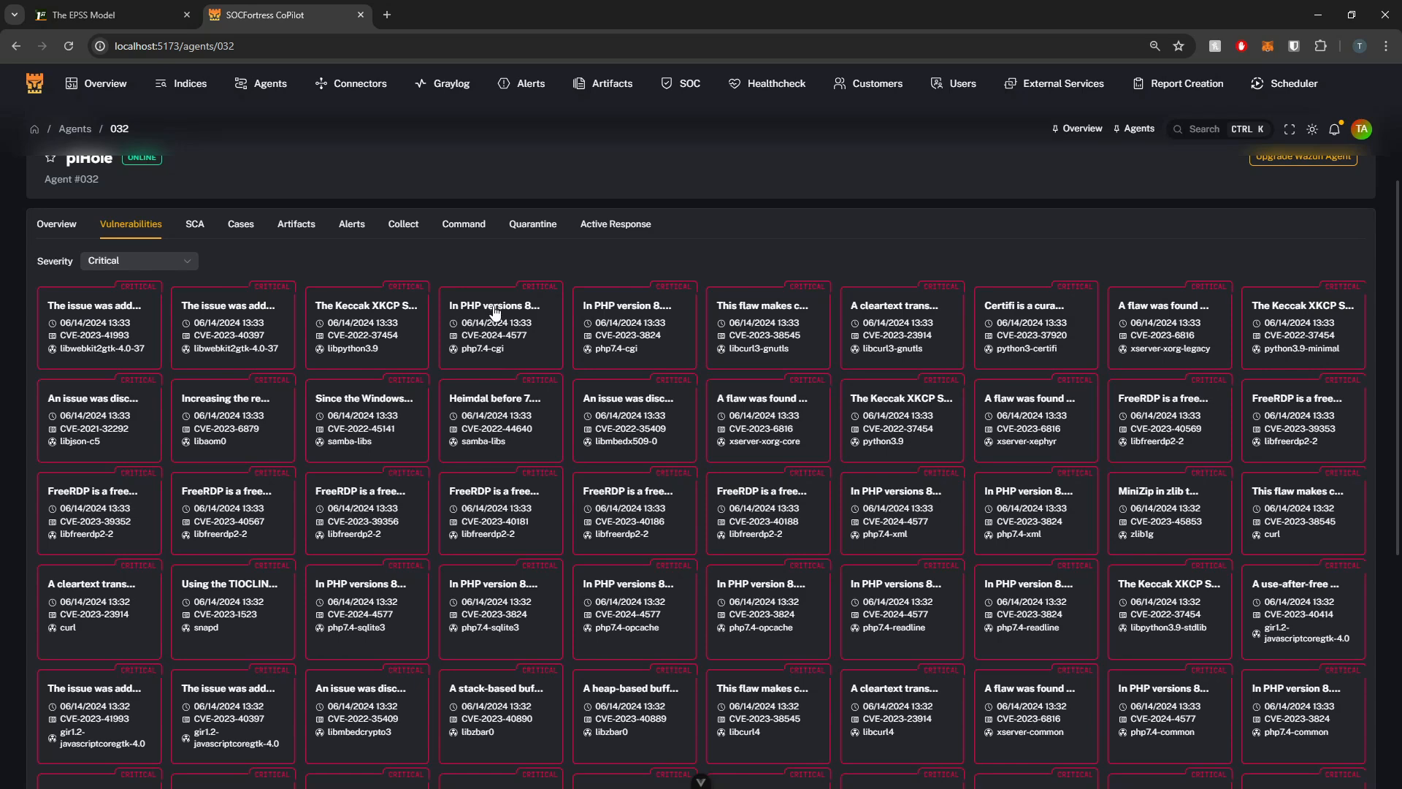
{"action": "mouse_move", "coordinate": [506, 347]}
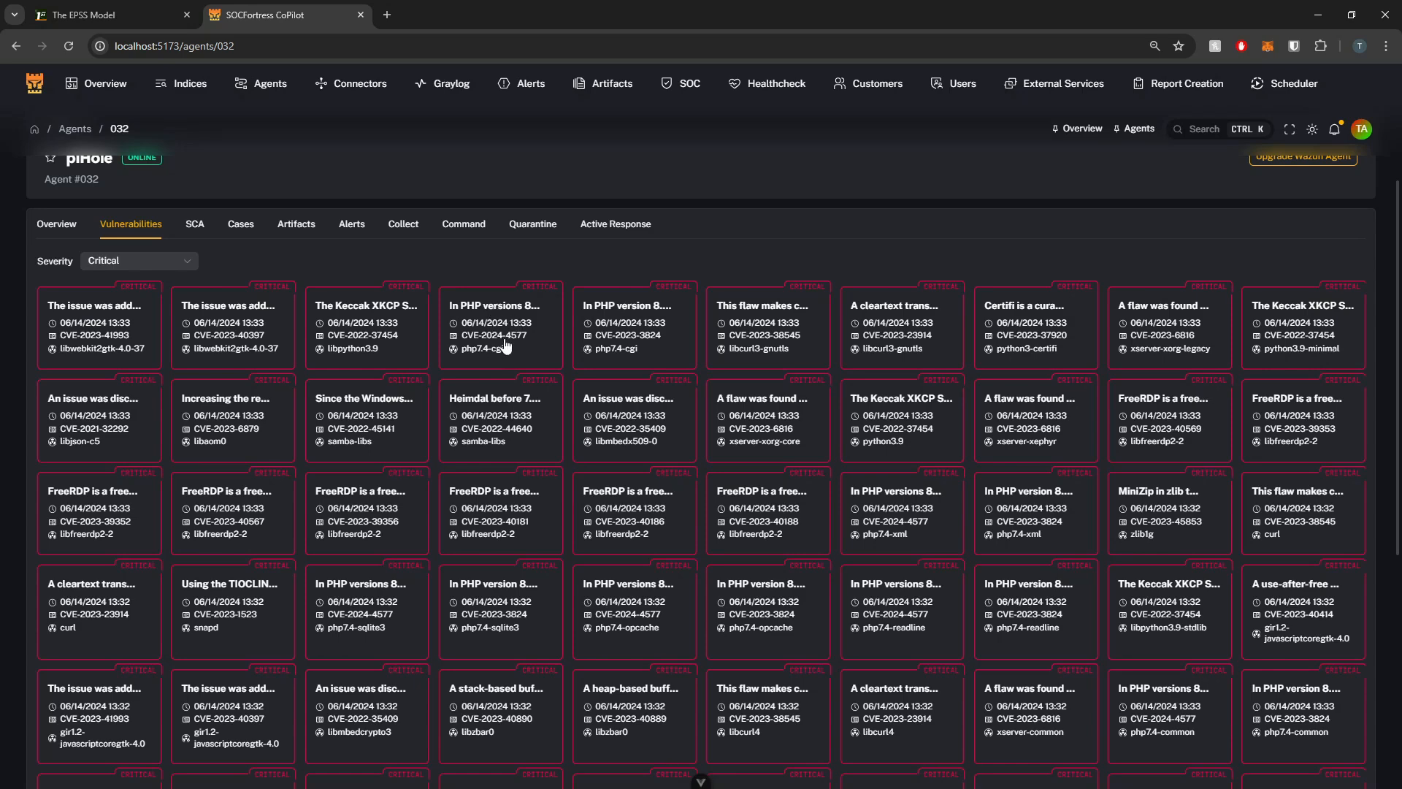
{"action": "scroll", "scroll_direction": "down", "scroll_amount": 3}
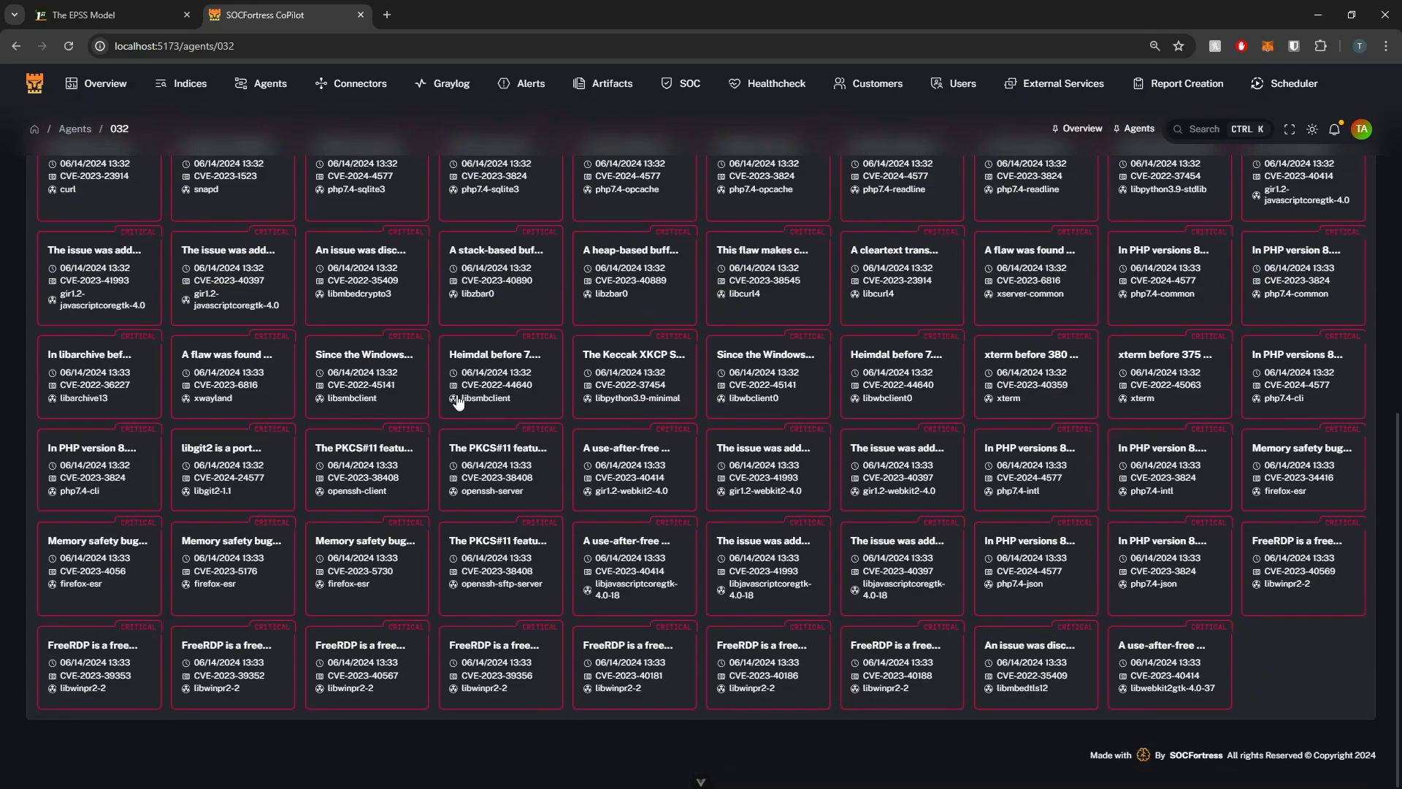
{"action": "mouse_move", "coordinate": [1162, 546]}
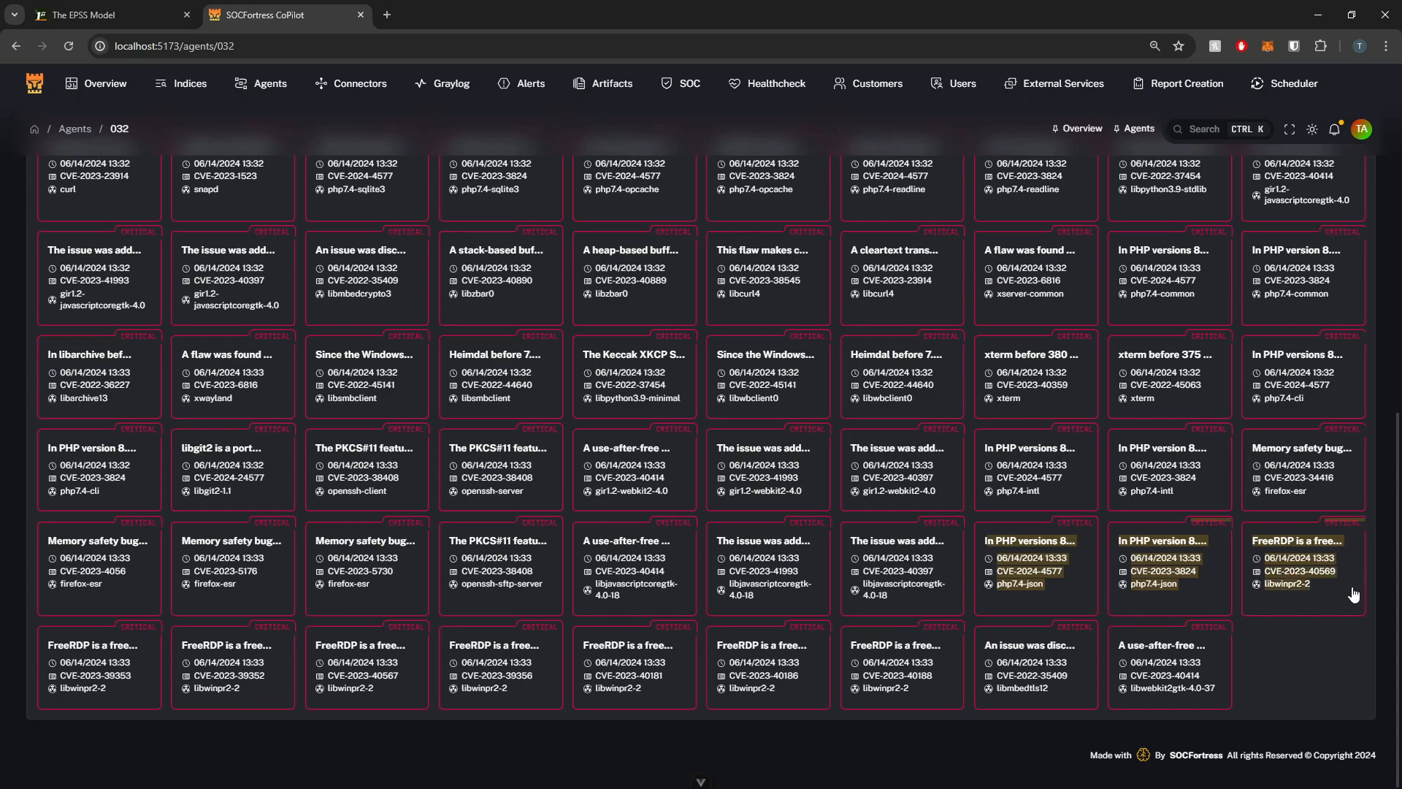
{"action": "mouse_move", "coordinate": [1269, 727]}
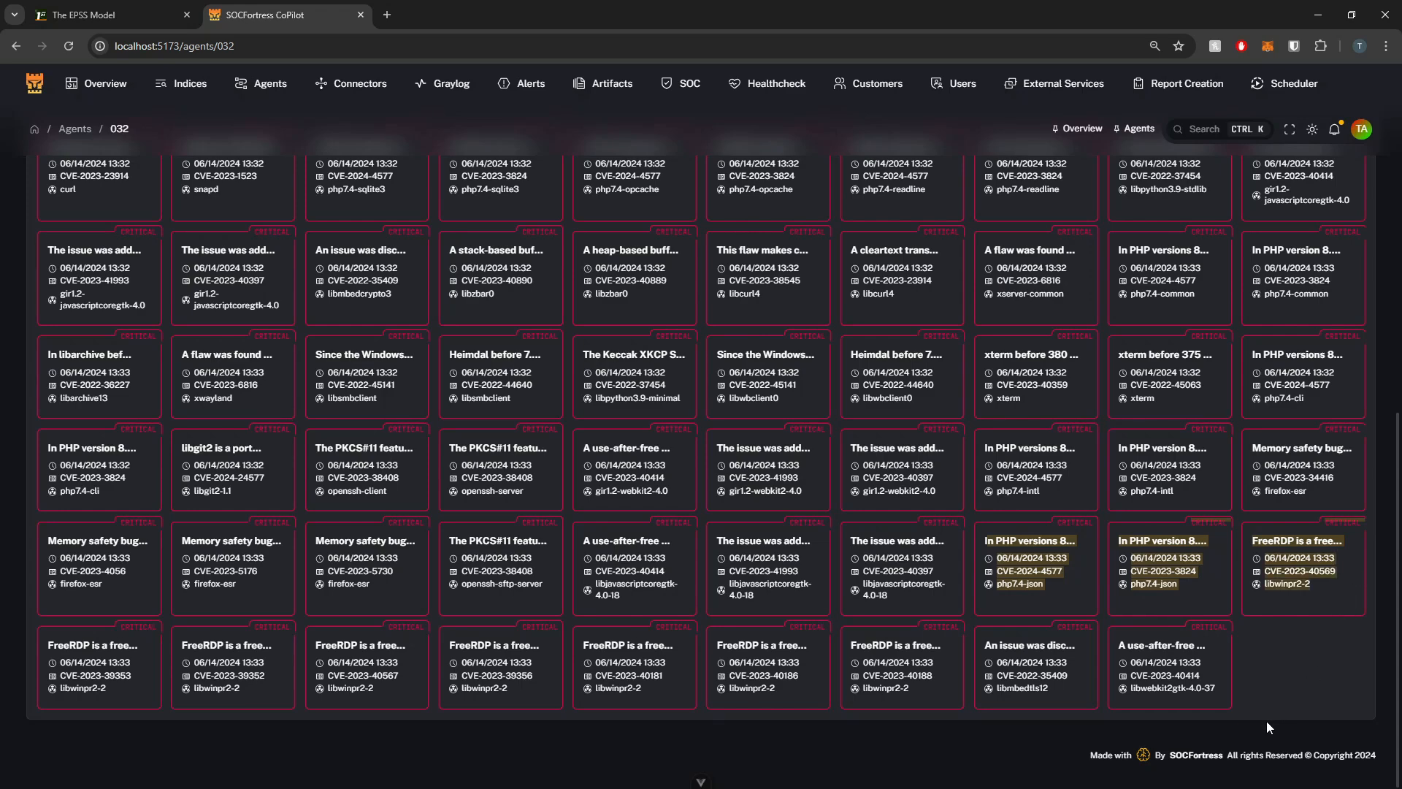
{"action": "mouse_move", "coordinate": [1347, 640]}
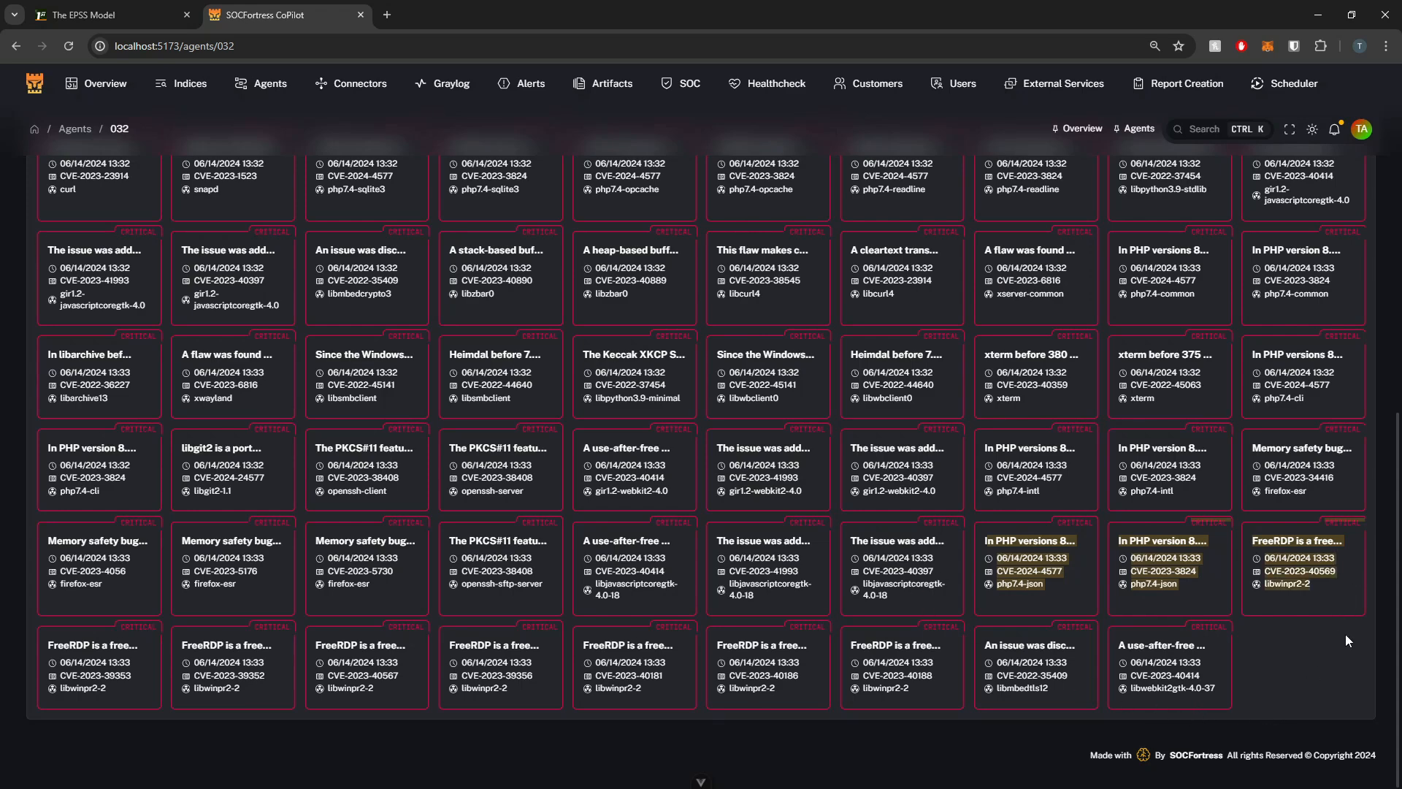
{"action": "mouse_move", "coordinate": [1162, 587]}
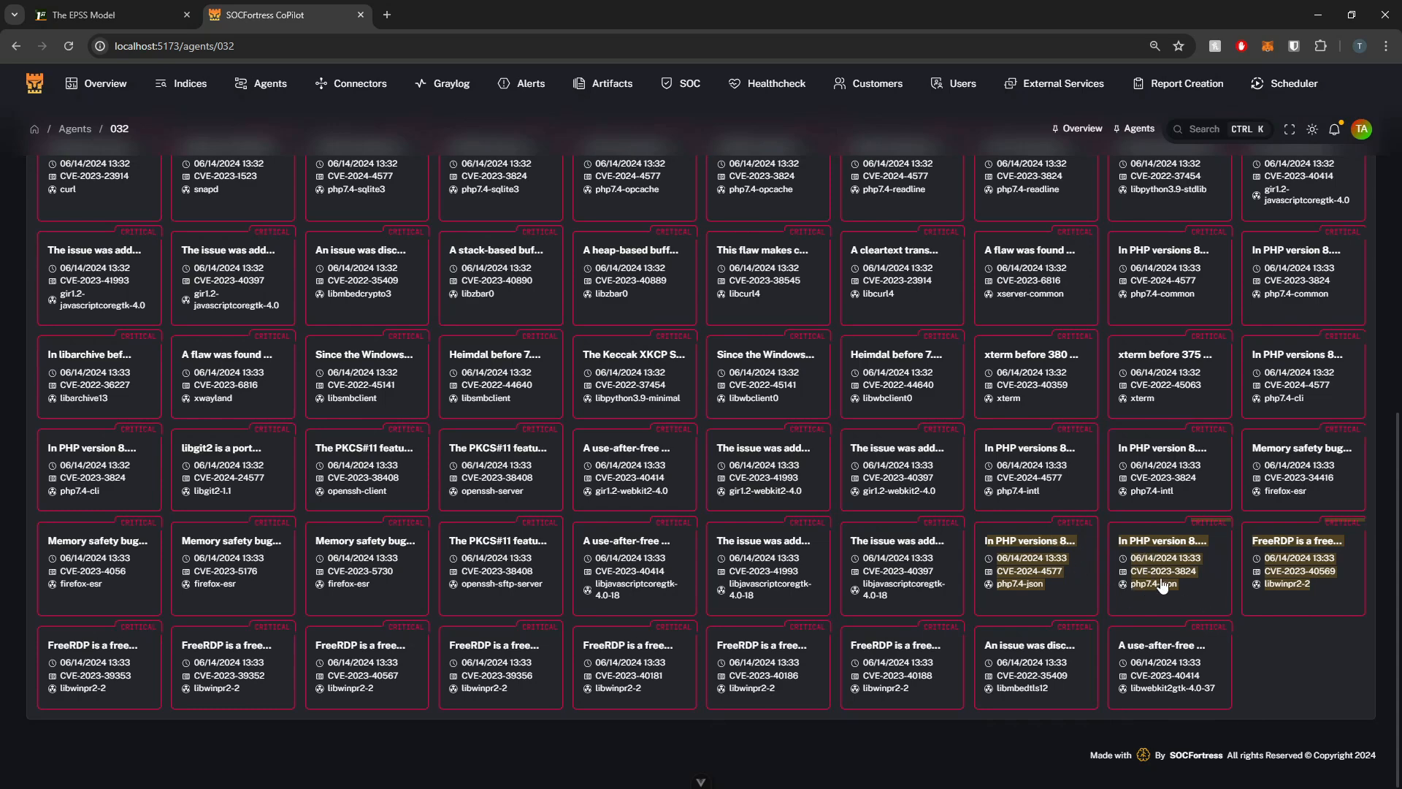
{"action": "mouse_move", "coordinate": [1179, 623]}
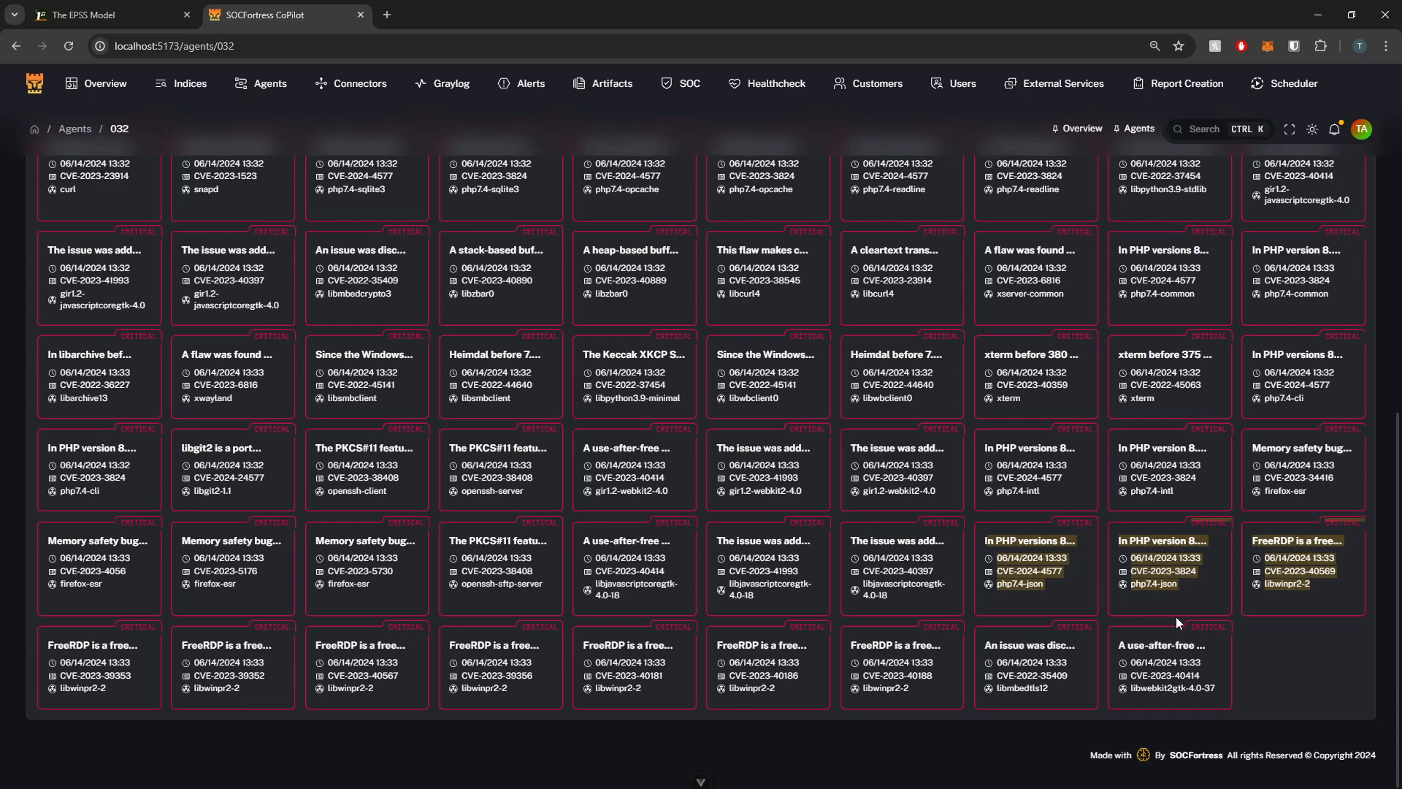
{"action": "mouse_move", "coordinate": [1091, 612]}
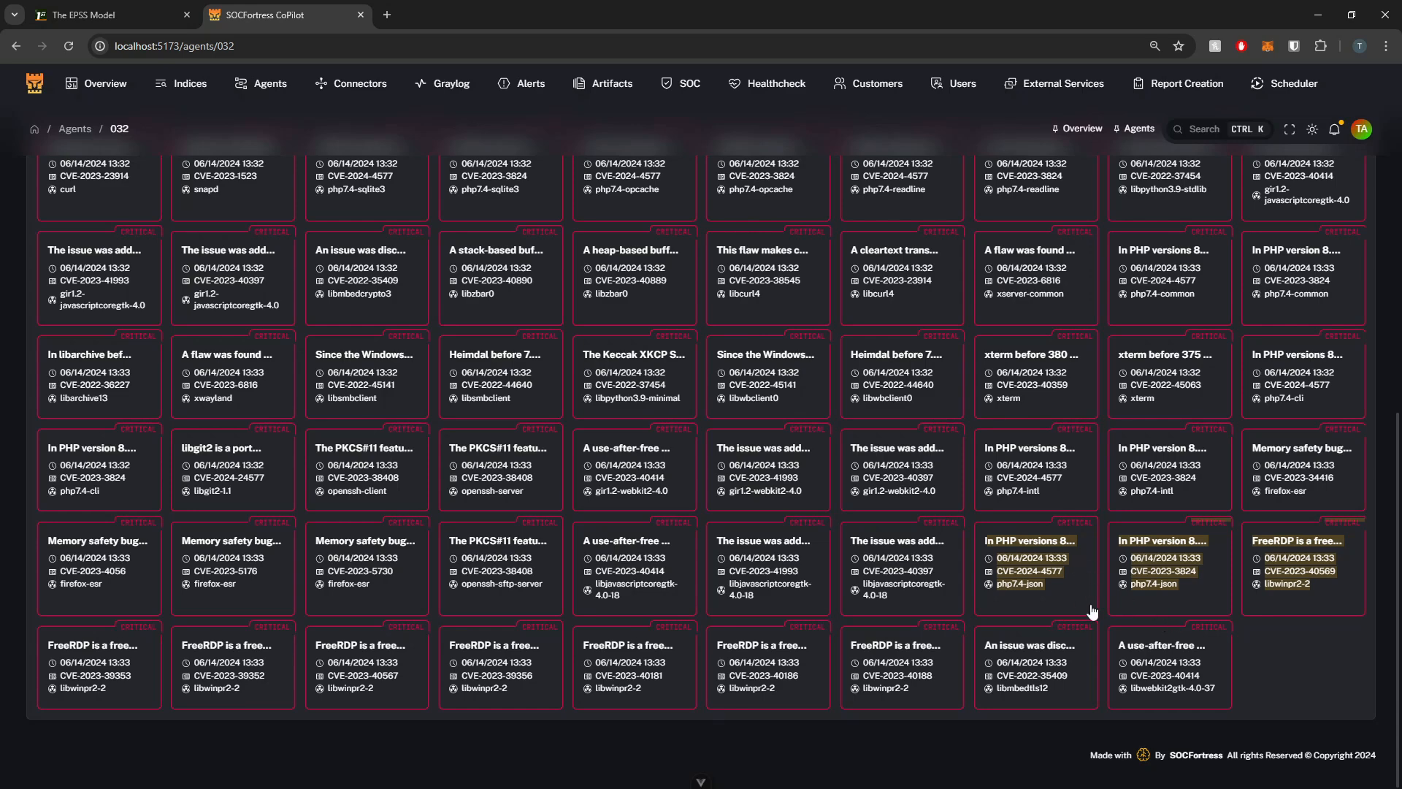
{"action": "mouse_move", "coordinate": [1069, 594]}
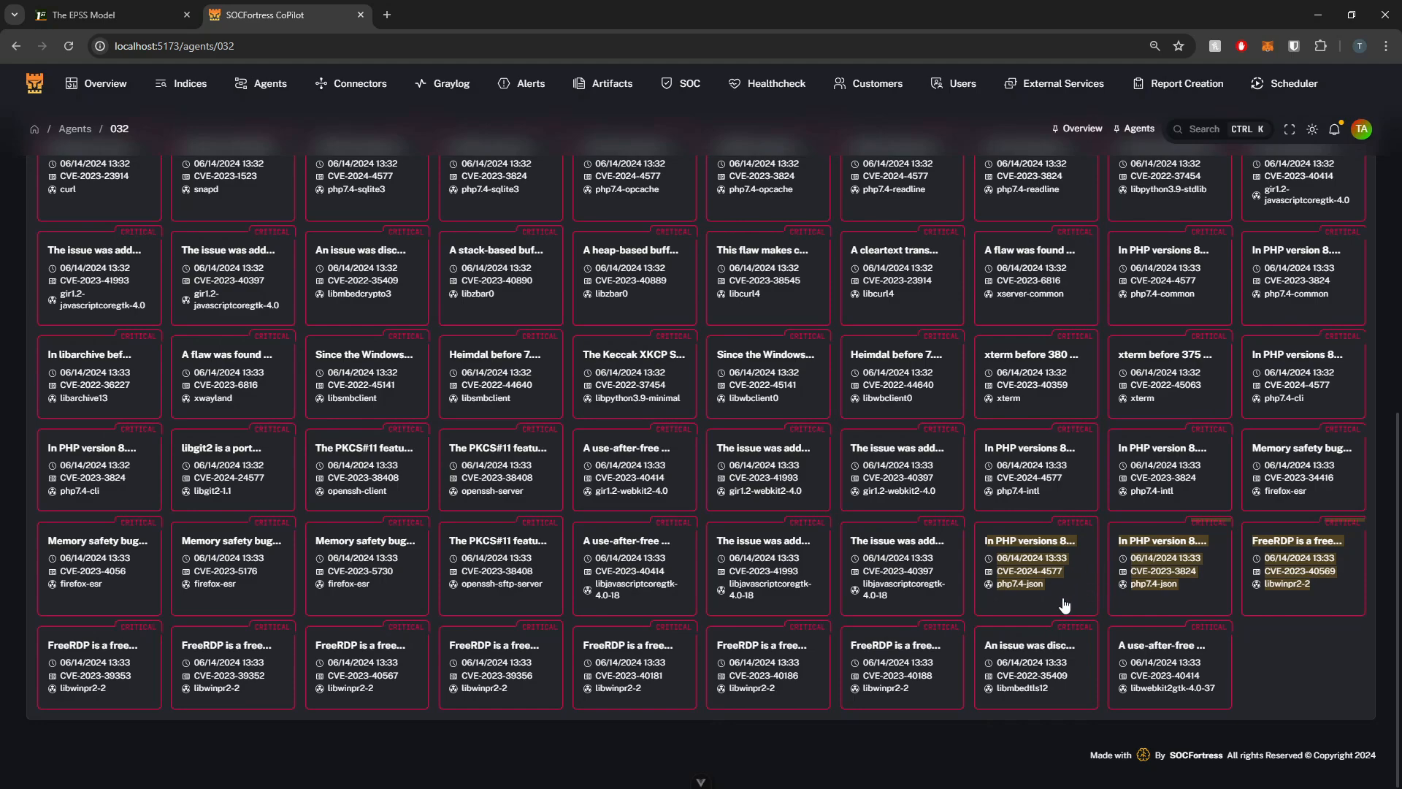
Step: Check FreeRDP CVE-2023-40569's EPSS score 0.00118 and its details, then close it
{"action": "left_click", "coordinate": [1298, 540]}
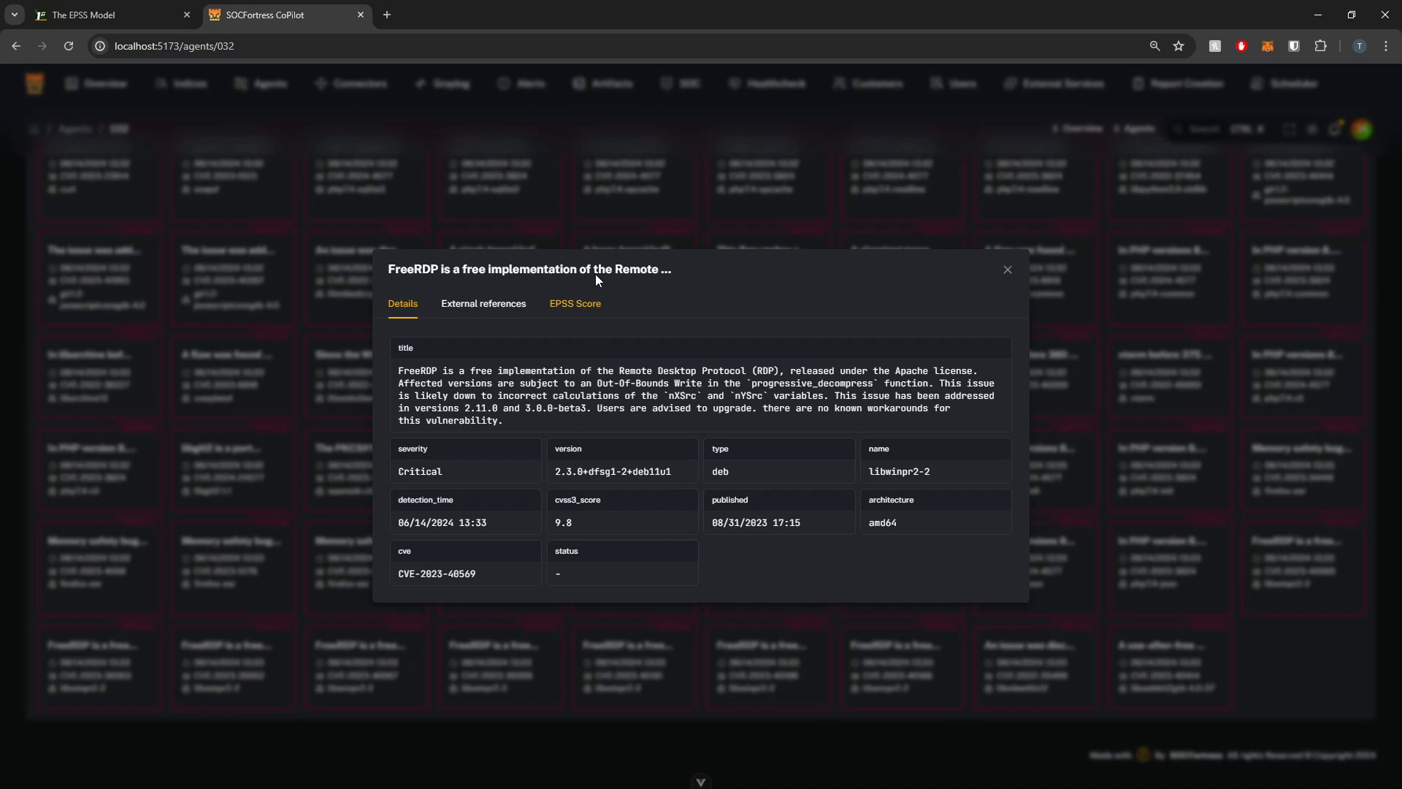
{"action": "left_click", "coordinate": [575, 303]}
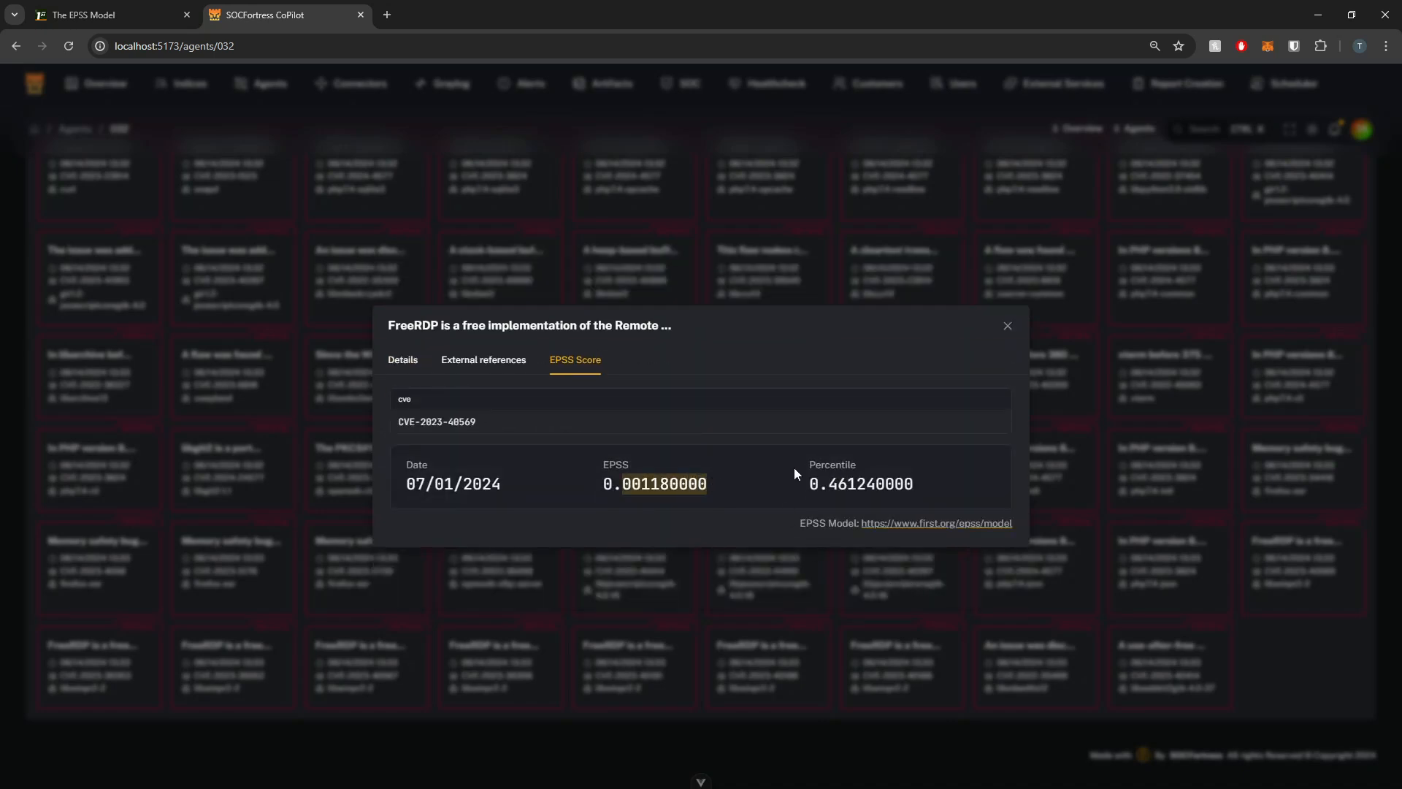
{"action": "mouse_move", "coordinate": [351, 358]}
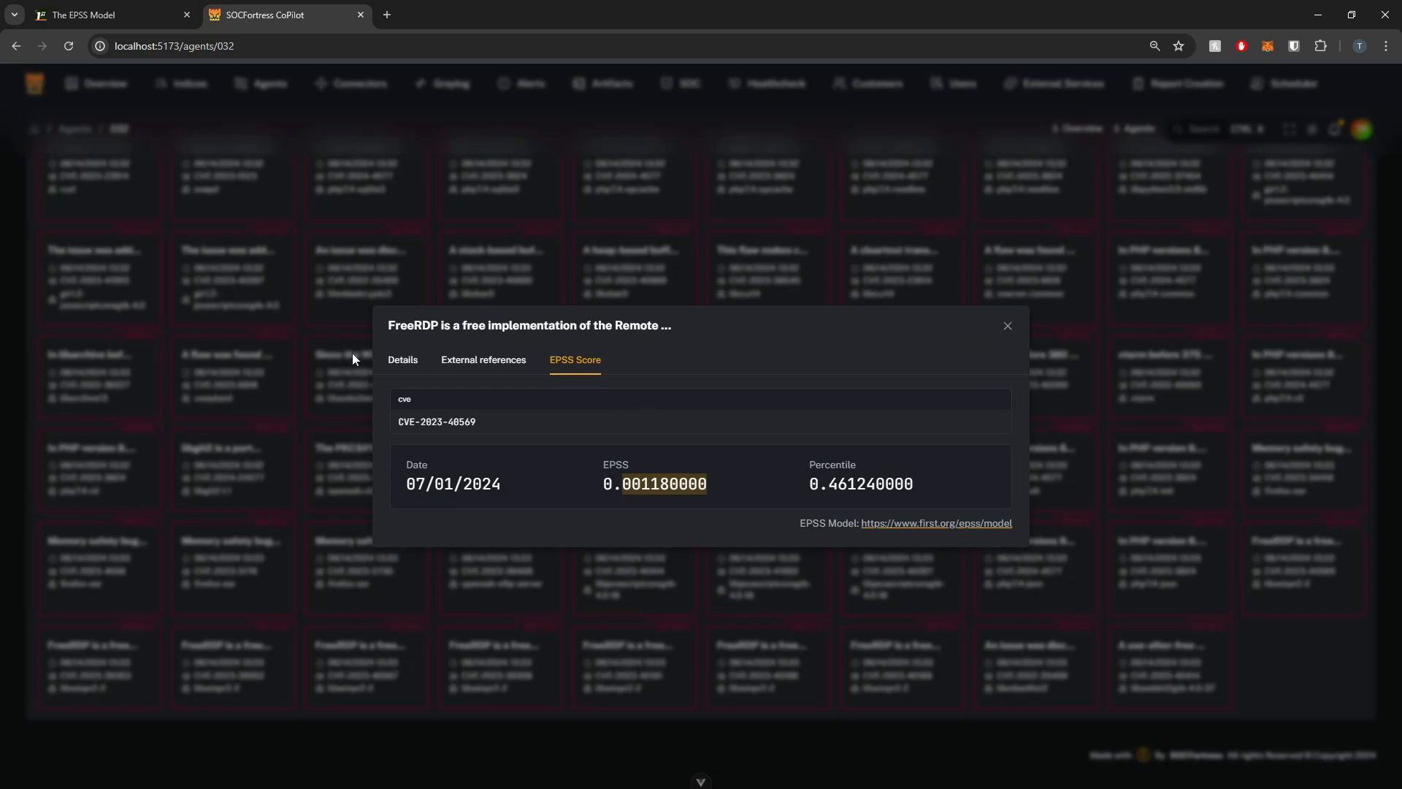
{"action": "mouse_move", "coordinate": [623, 404]}
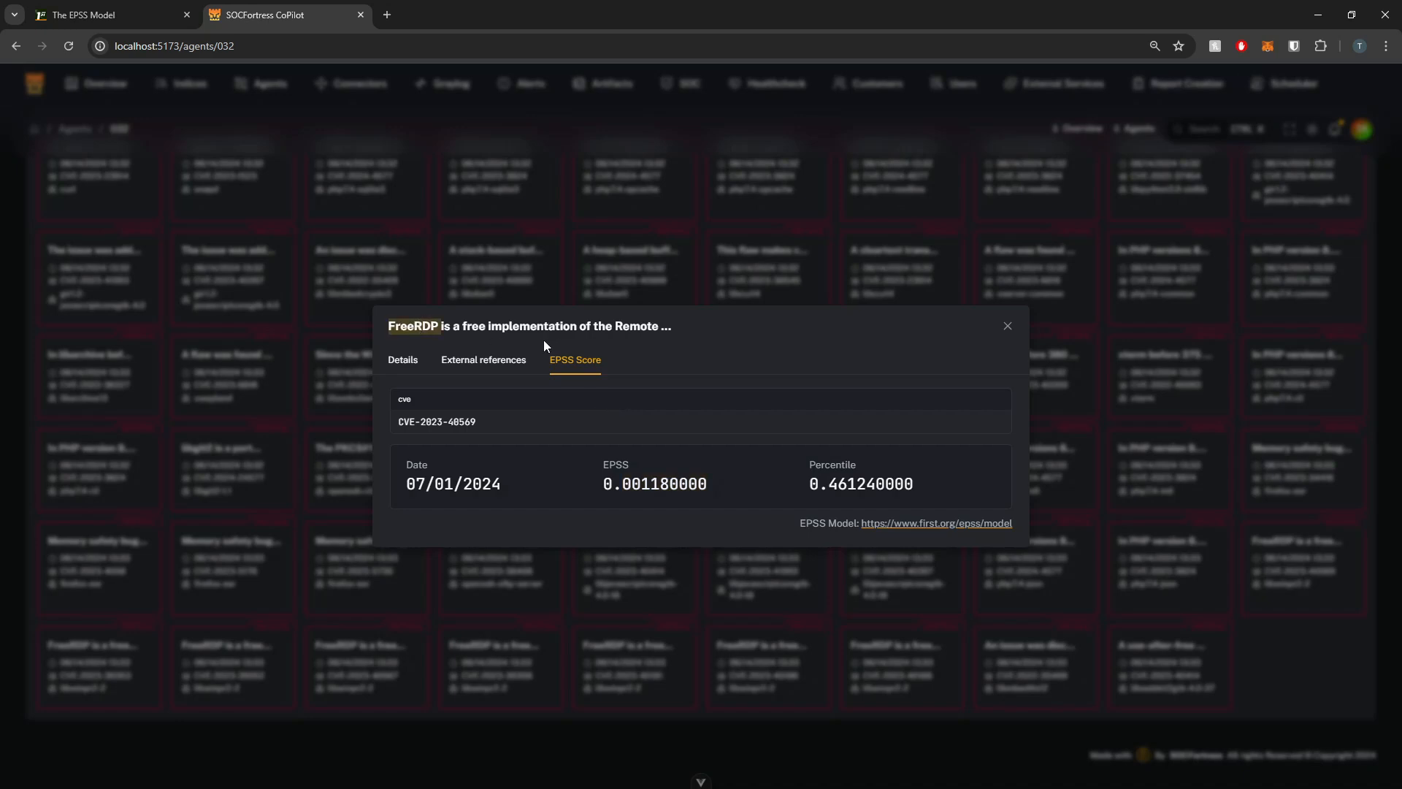
{"action": "mouse_move", "coordinate": [407, 323]}
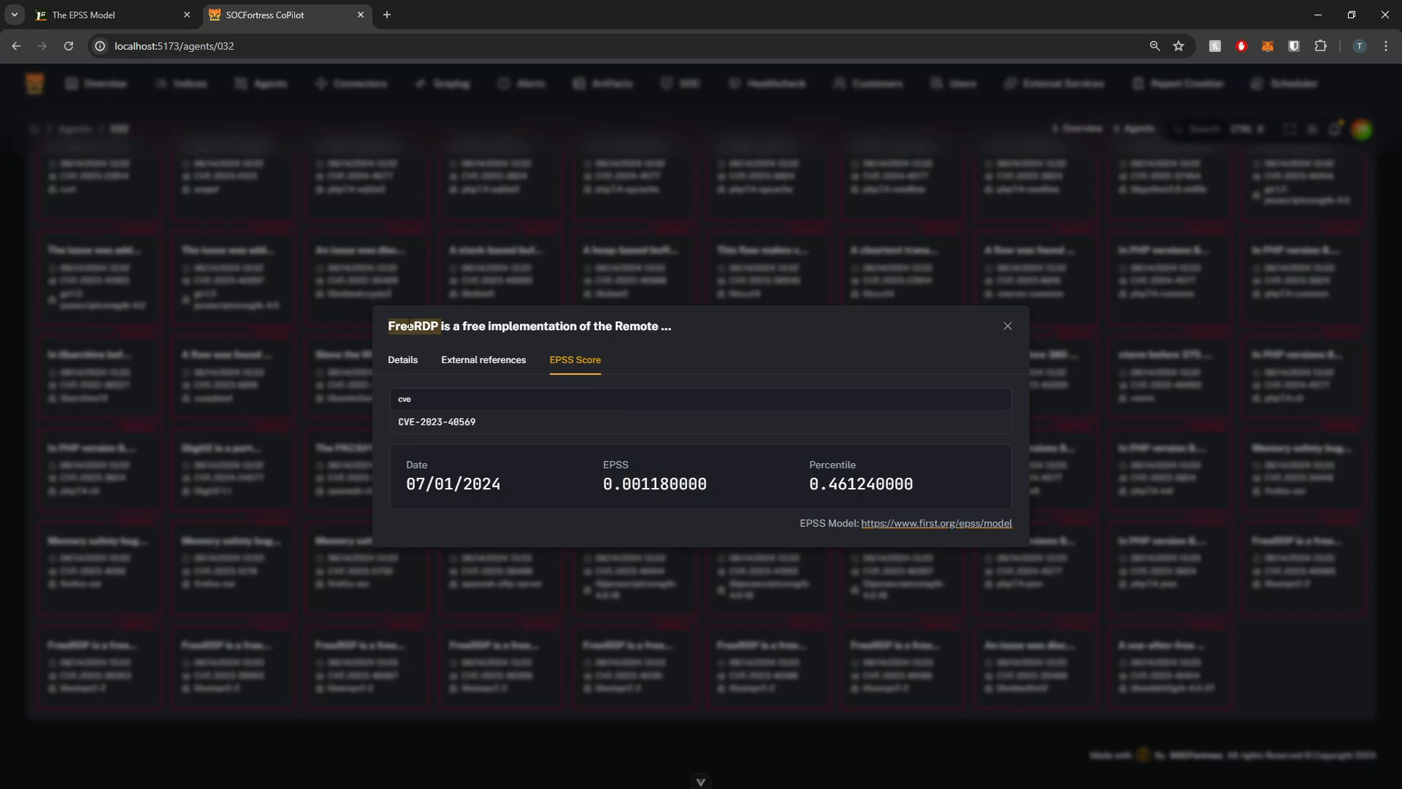
{"action": "mouse_move", "coordinate": [420, 350]}
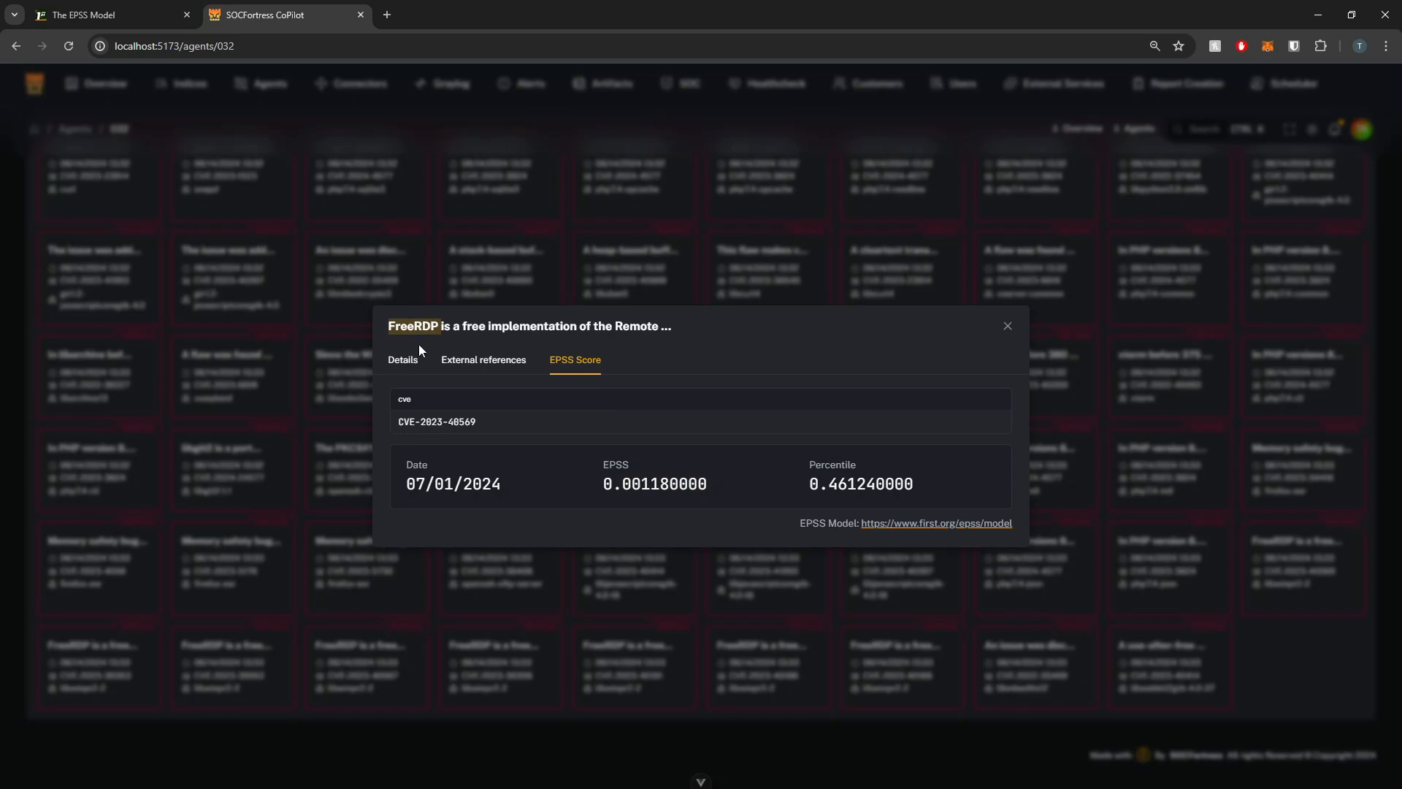
{"action": "left_click", "coordinate": [401, 359]}
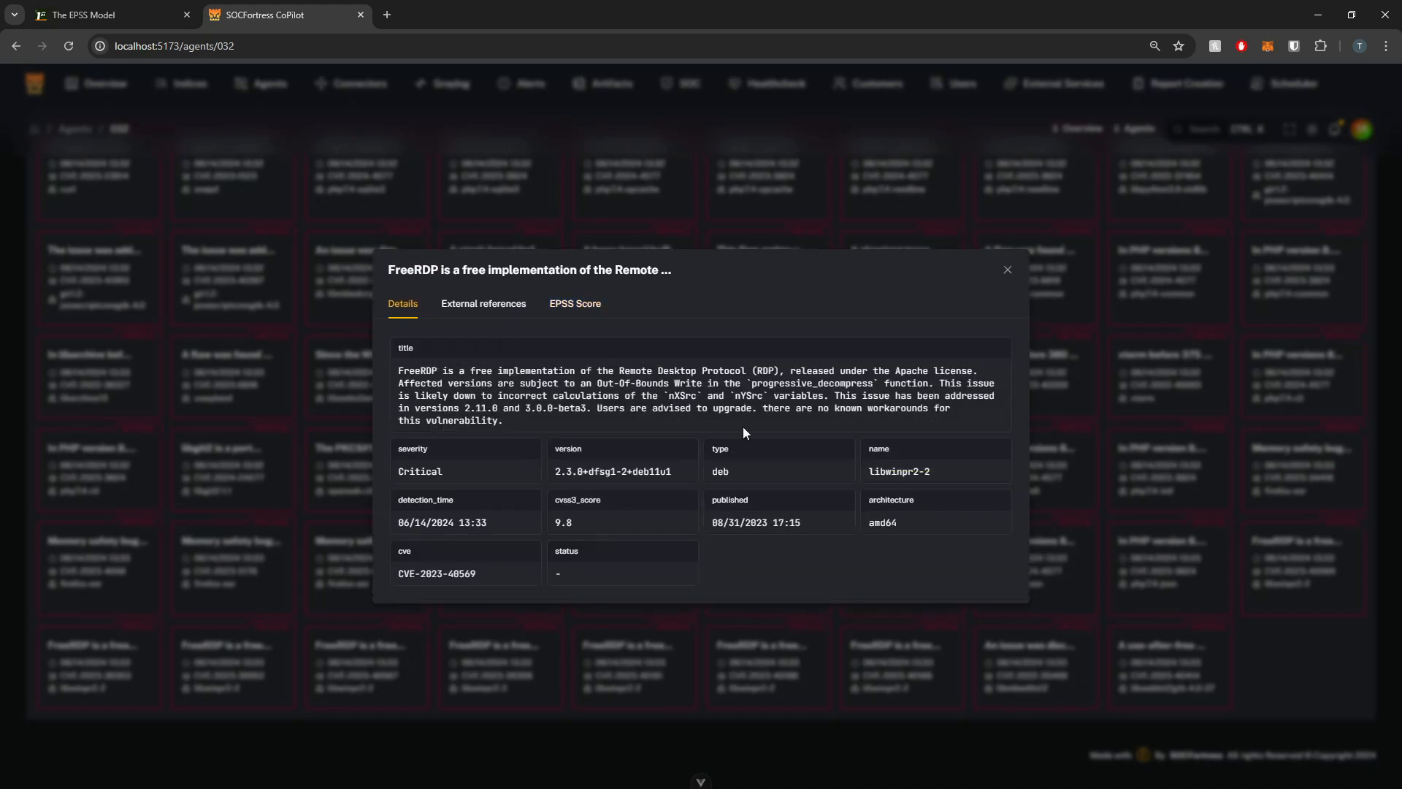
{"action": "mouse_move", "coordinate": [1008, 271]}
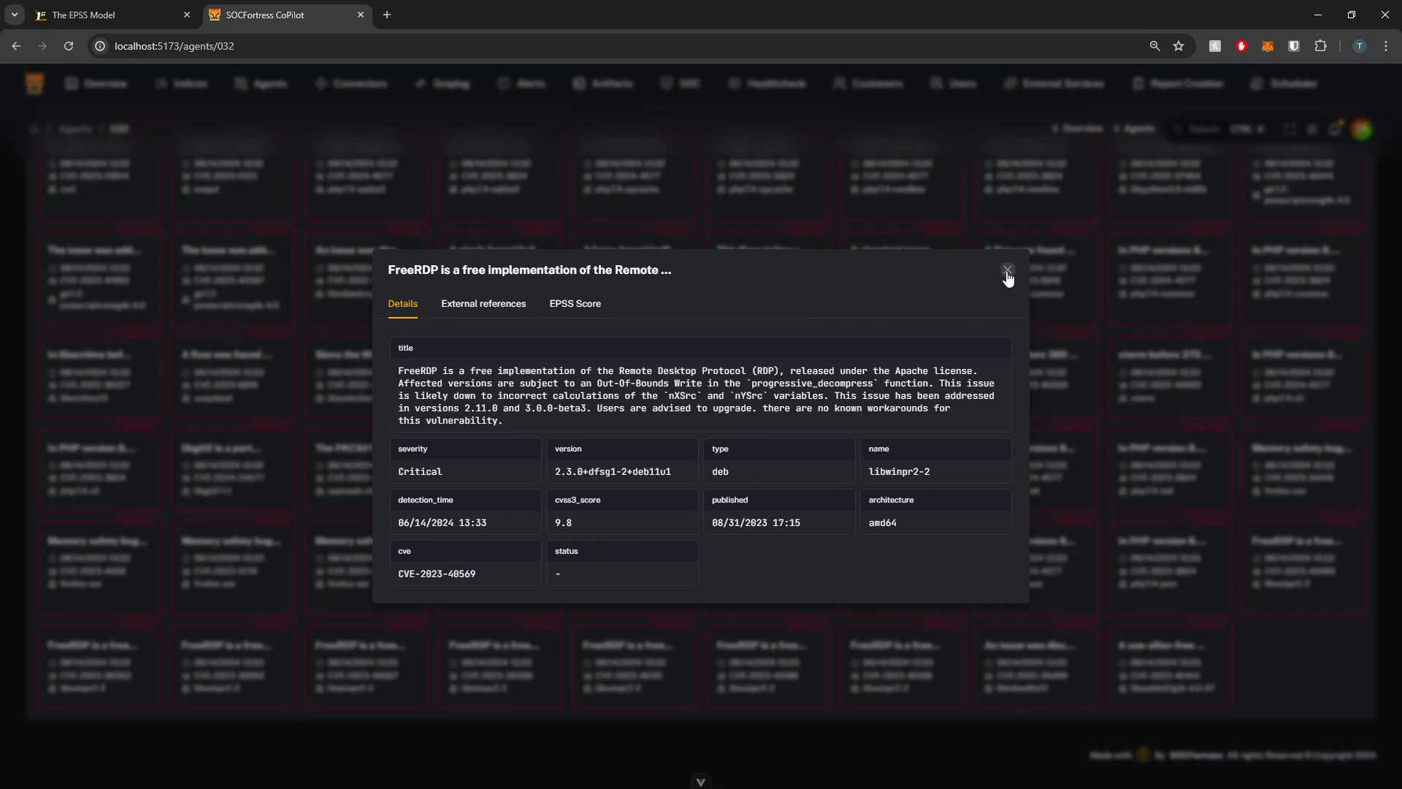
{"action": "mouse_move", "coordinate": [1002, 267]}
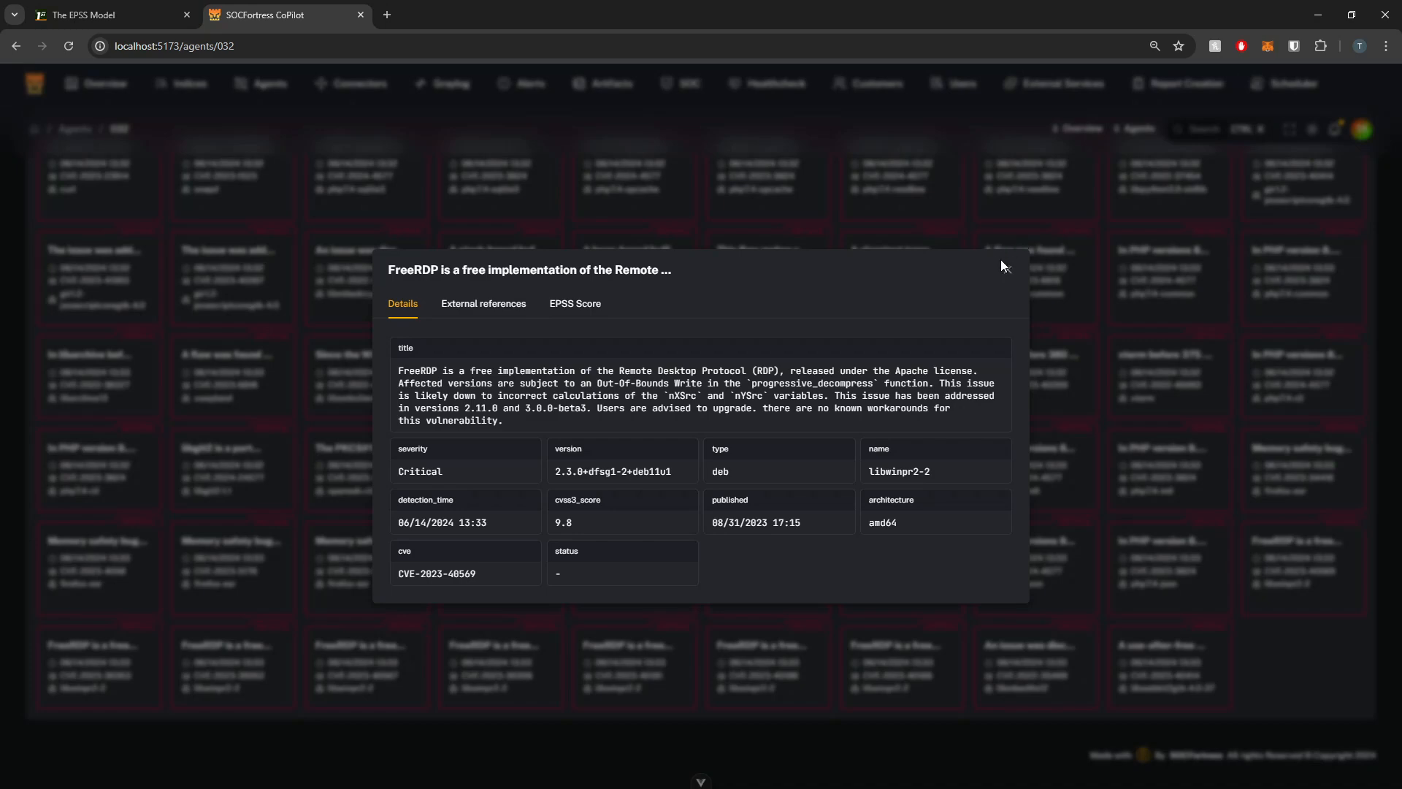
{"action": "left_click", "coordinate": [1001, 266]}
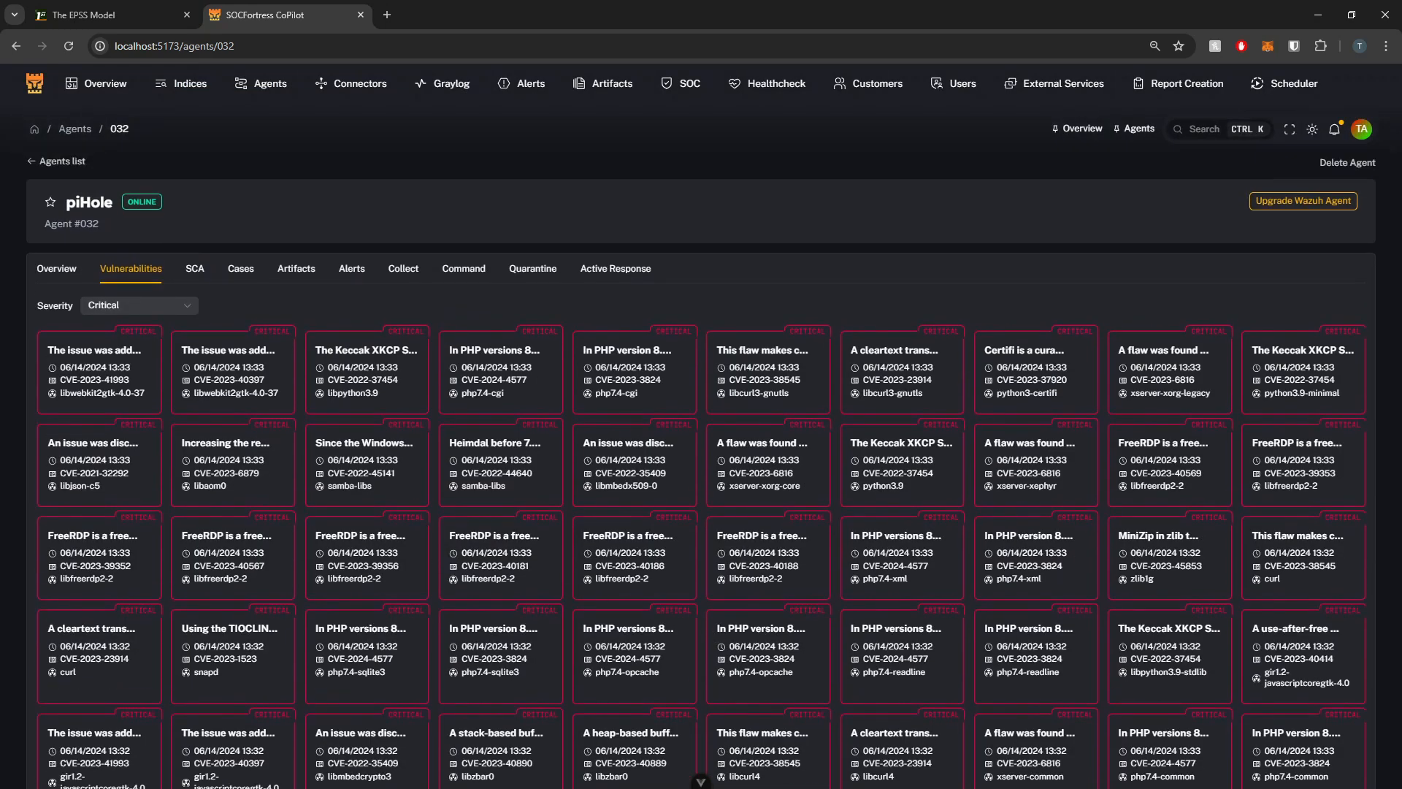